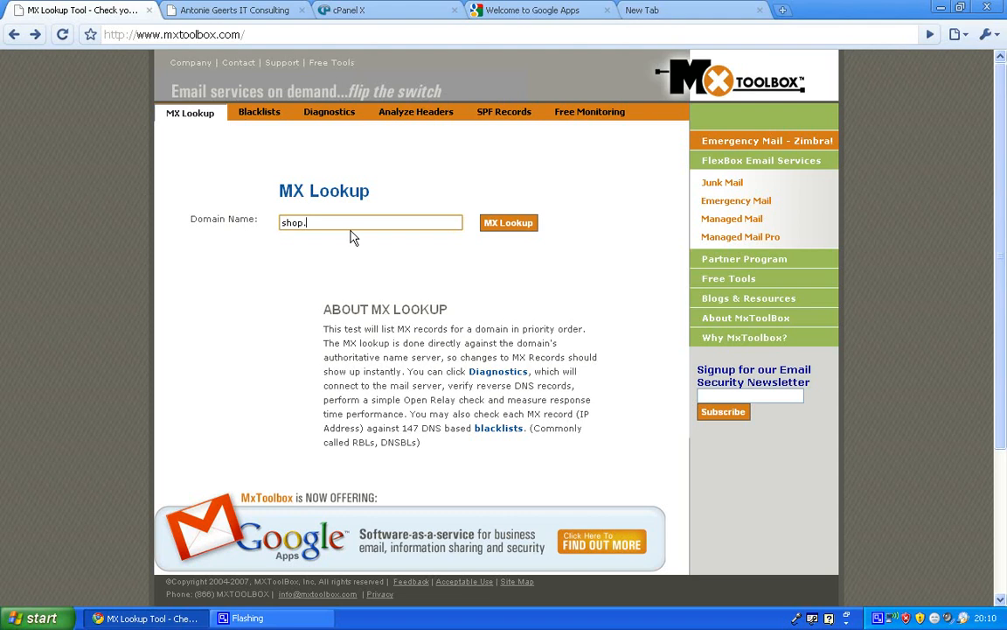
Run an MX lookup for shop.agc-it.com and select the returned host agc-it.com (74.200.193.18, preference 10)
type("a")
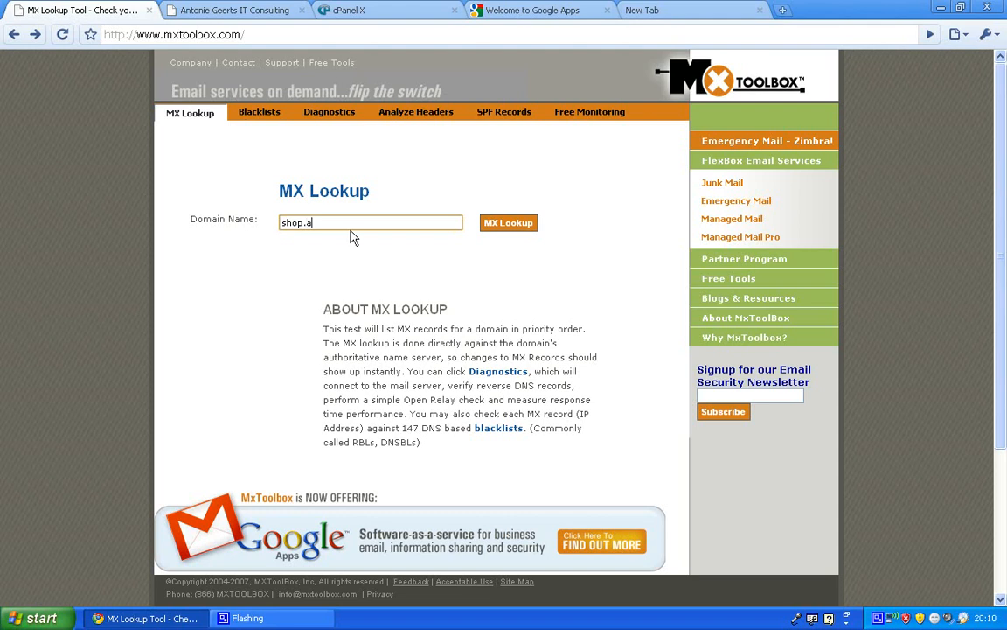
type("gc-it.co")
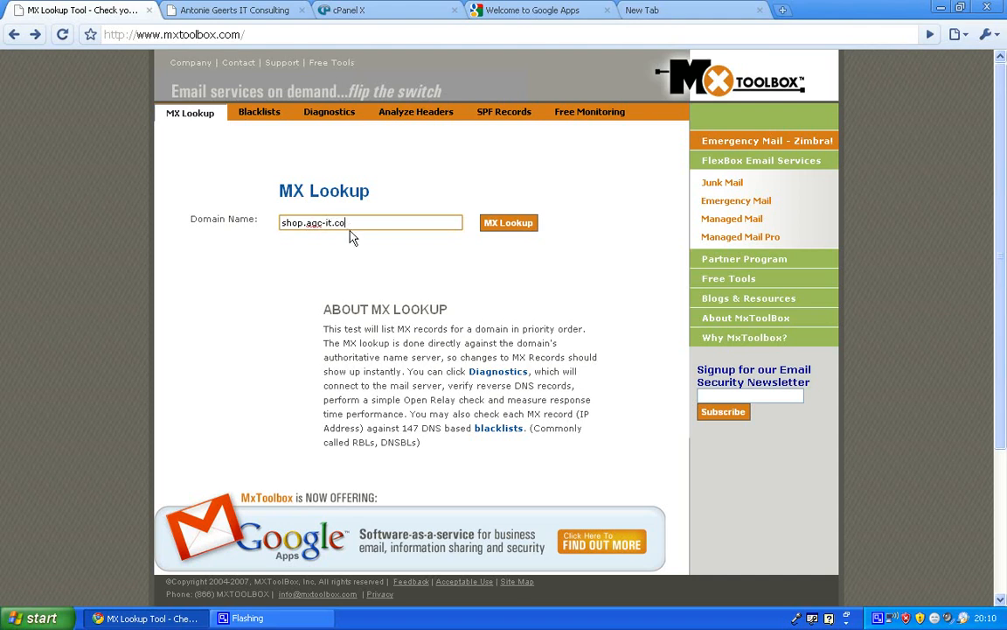
left_click(507, 222)
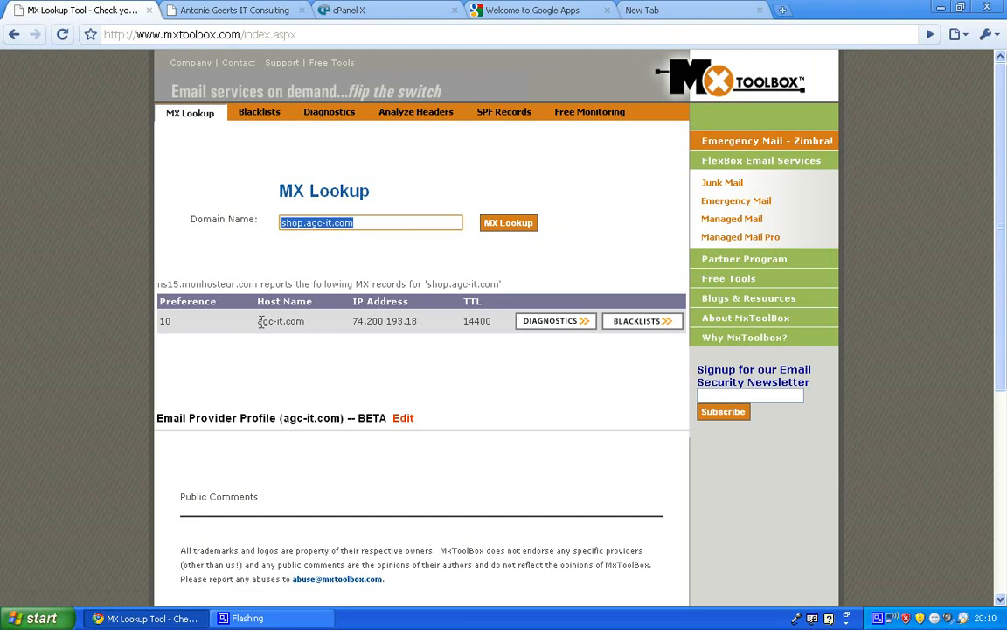
double_click(280, 321)
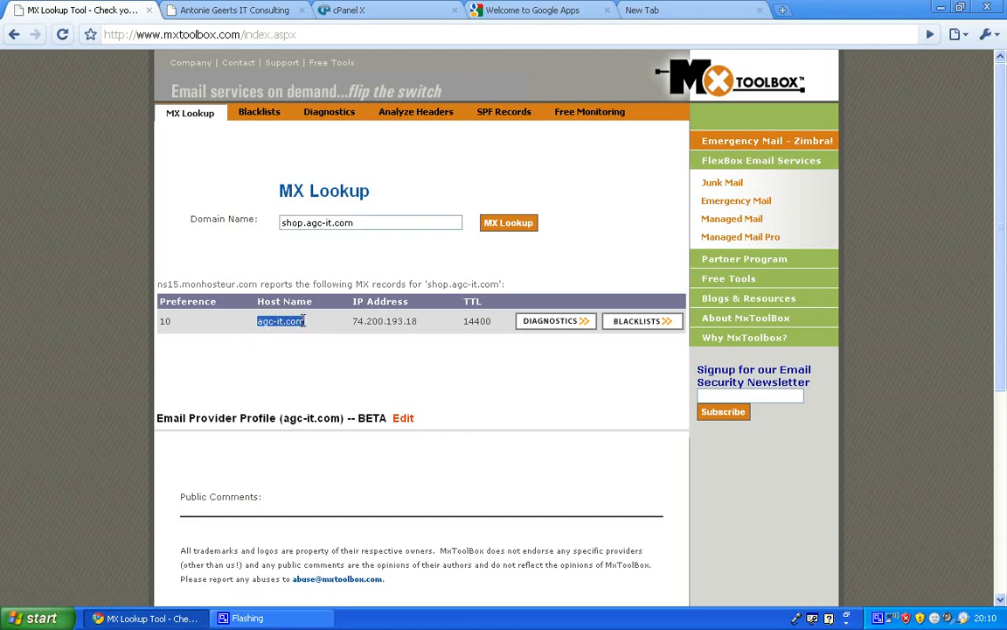
mouse_move(361, 320)
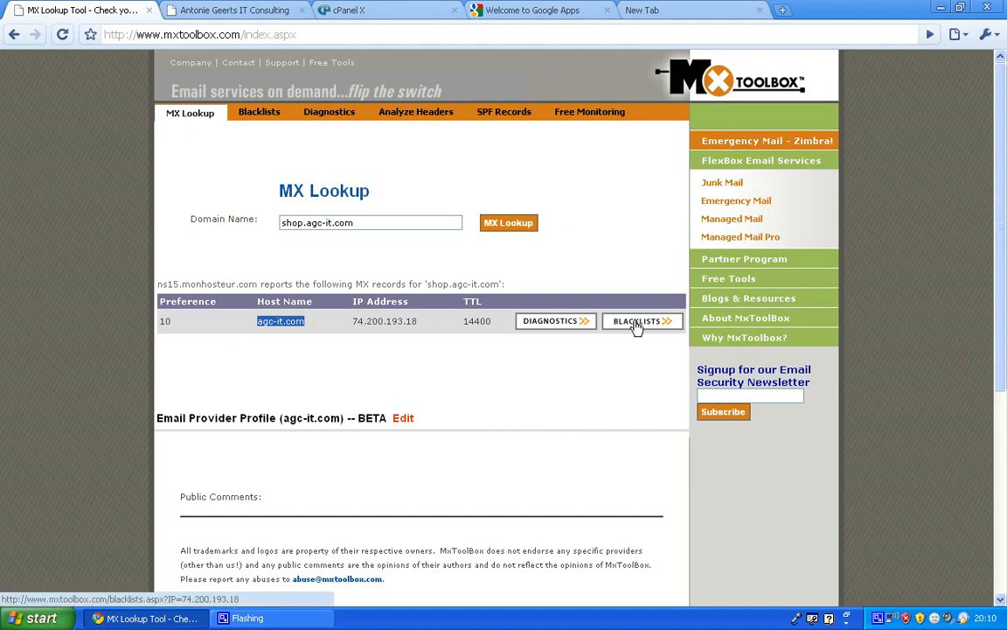
Run a blacklist check on 74.200.193.18 and review its 7 listings among 111 blacklists
left_click(640, 321)
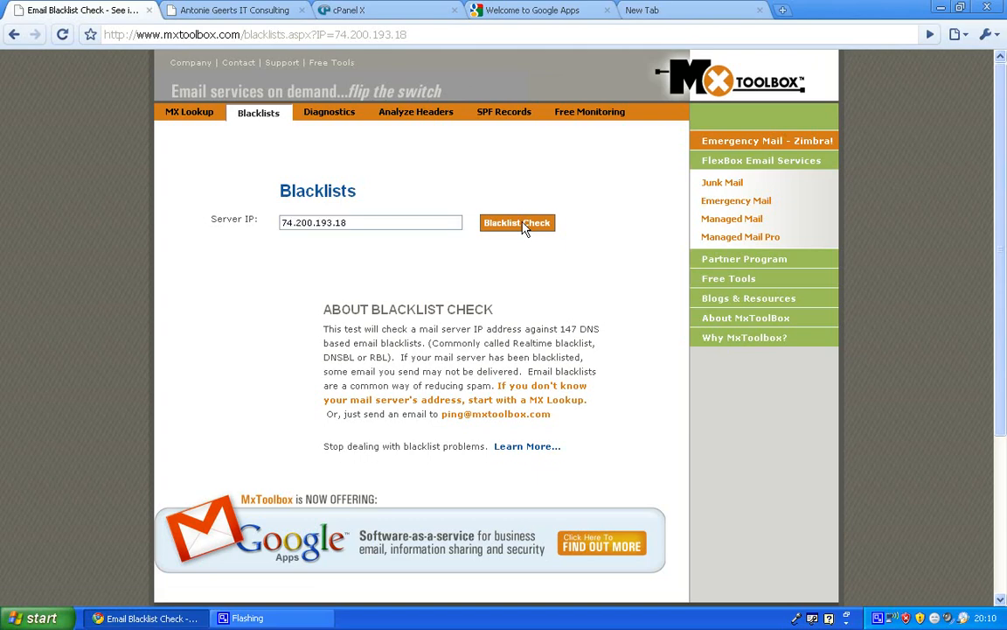
left_click(517, 223)
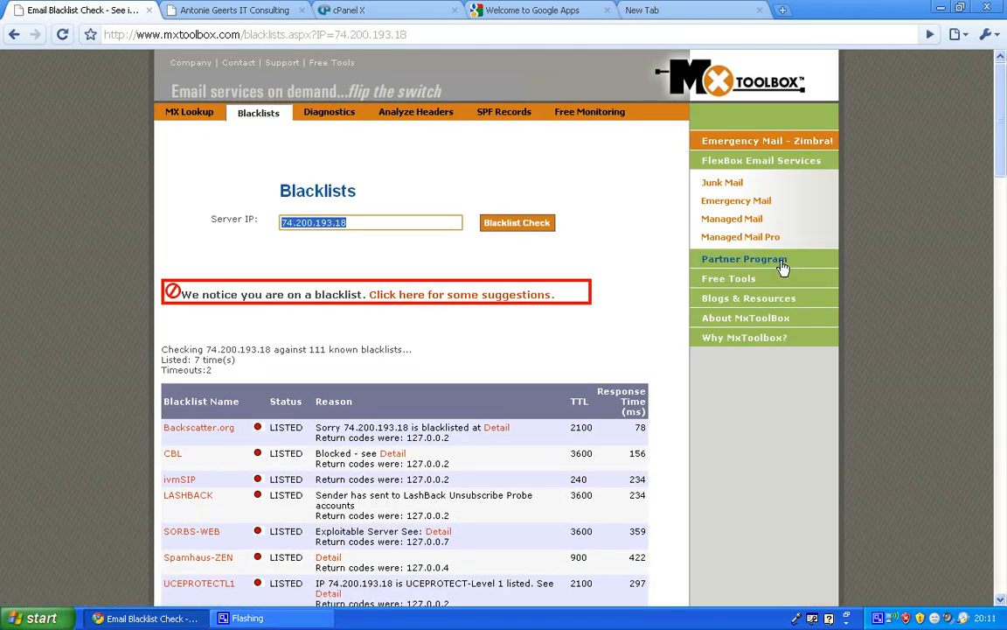
scroll("down", 3)
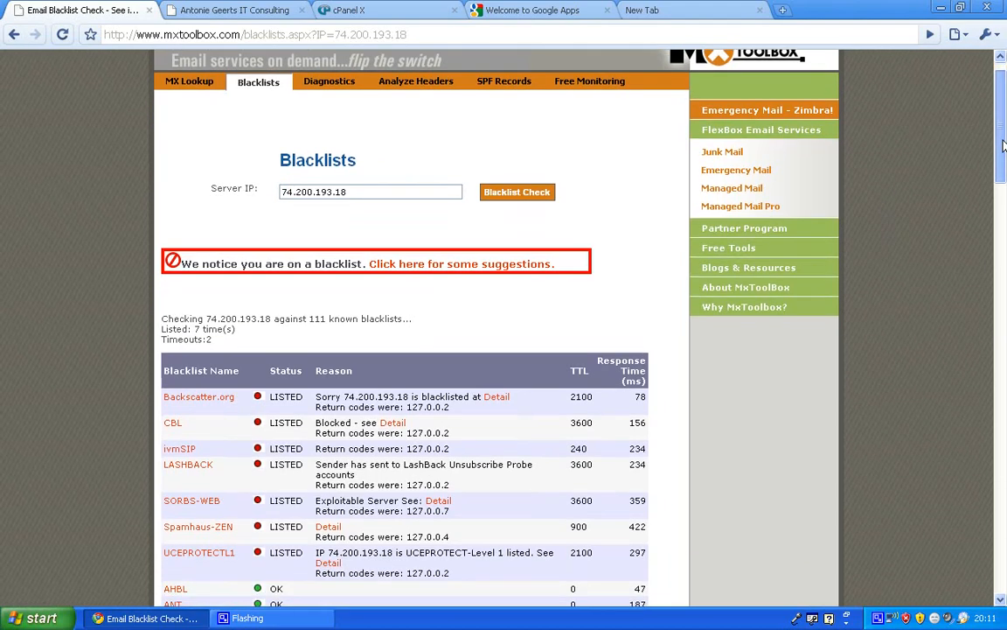
scroll("down", 3)
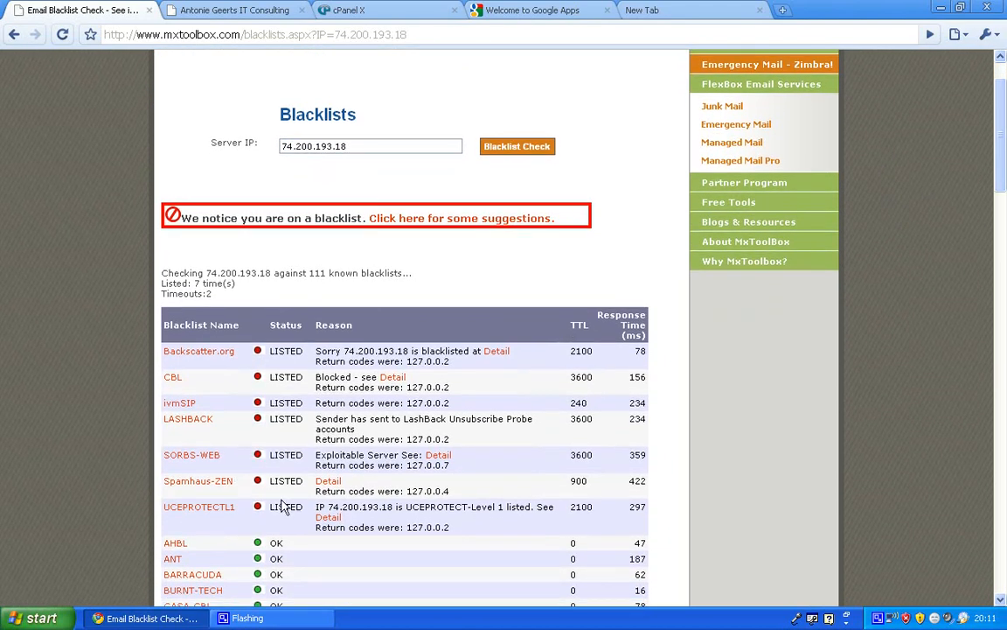
mouse_move(323, 507)
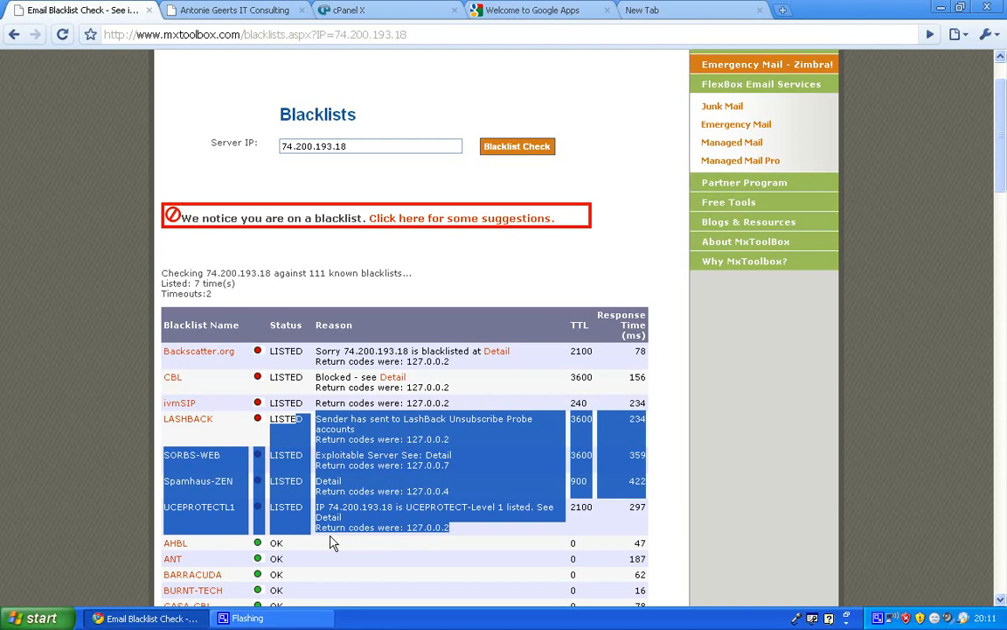
mouse_move(381, 269)
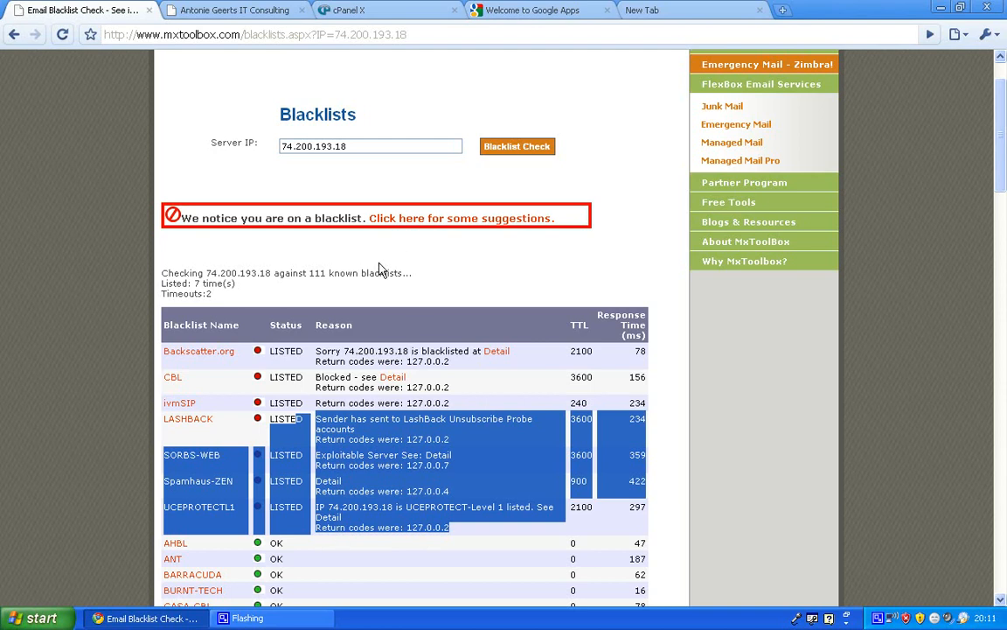
mouse_move(269, 270)
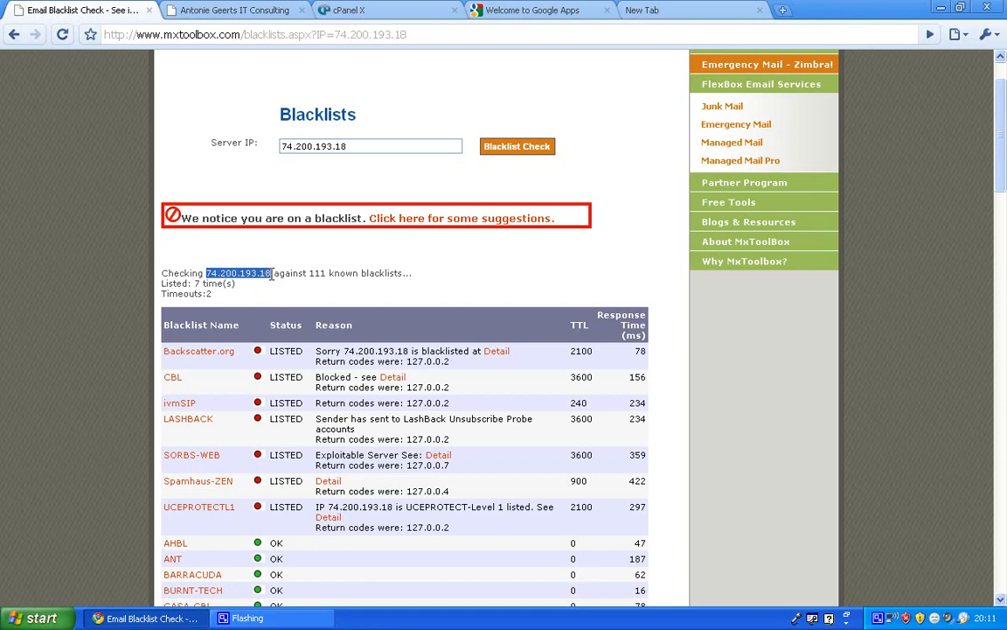
left_click(271, 273)
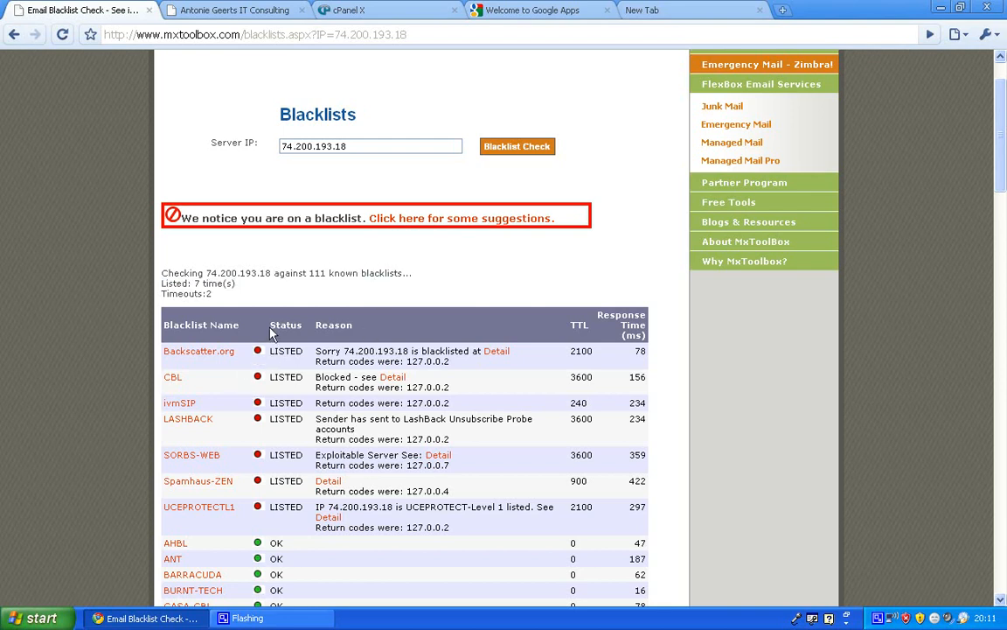
mouse_move(266, 266)
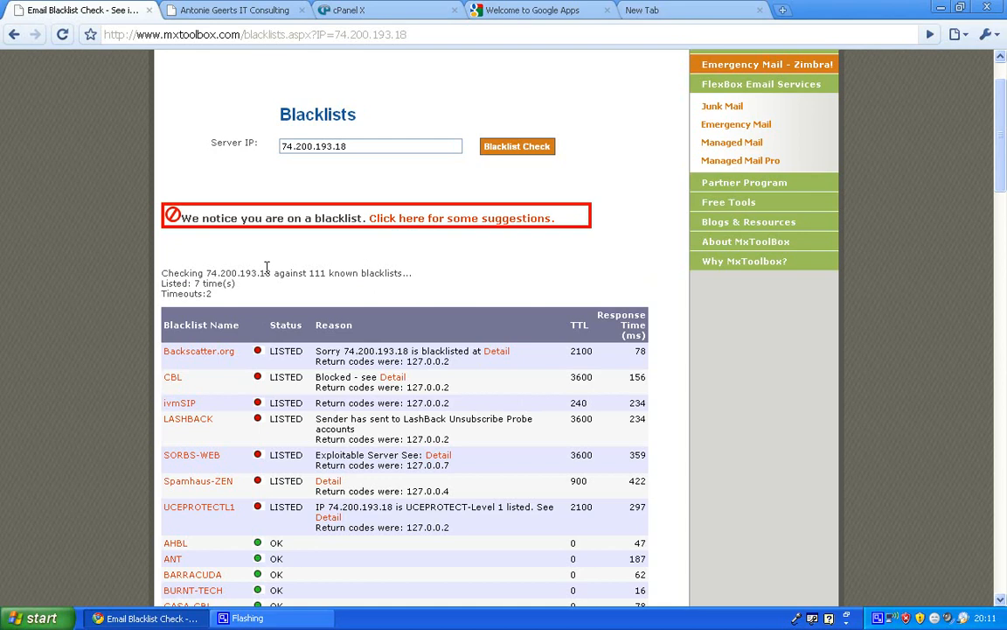
mouse_move(293, 172)
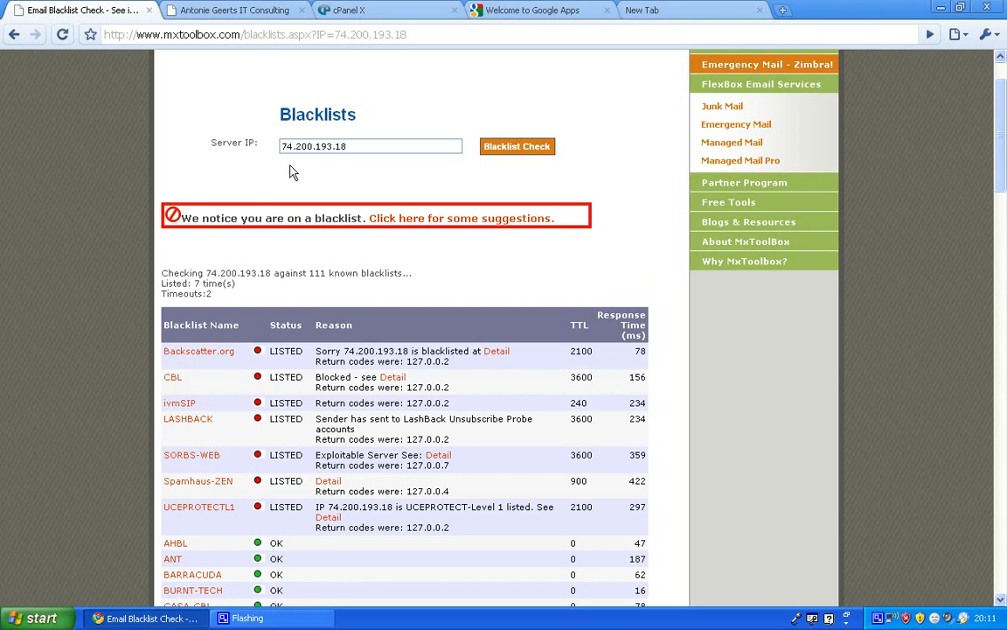
mouse_move(319, 67)
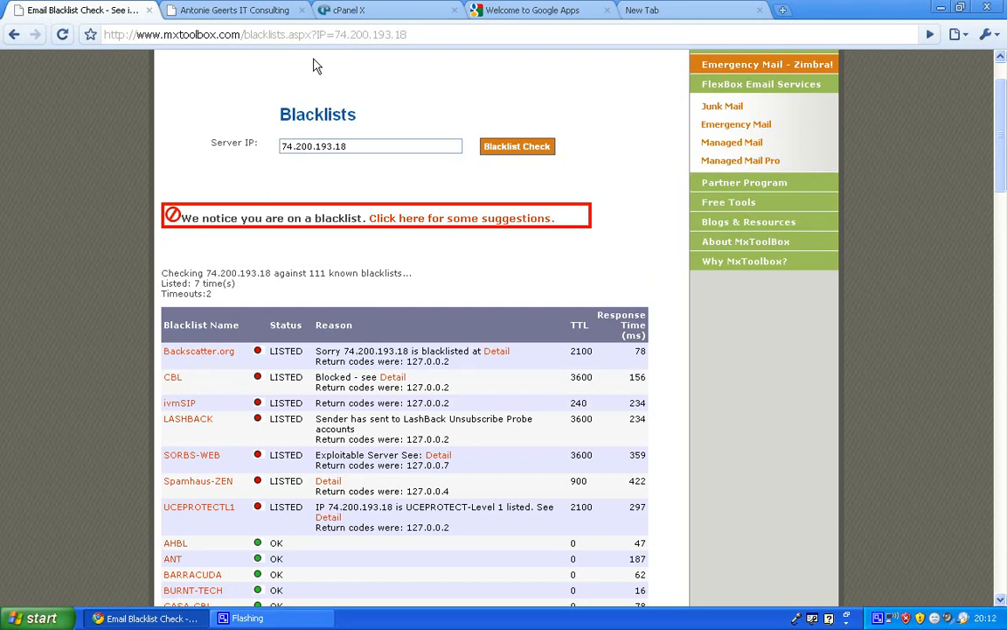
mouse_move(290, 273)
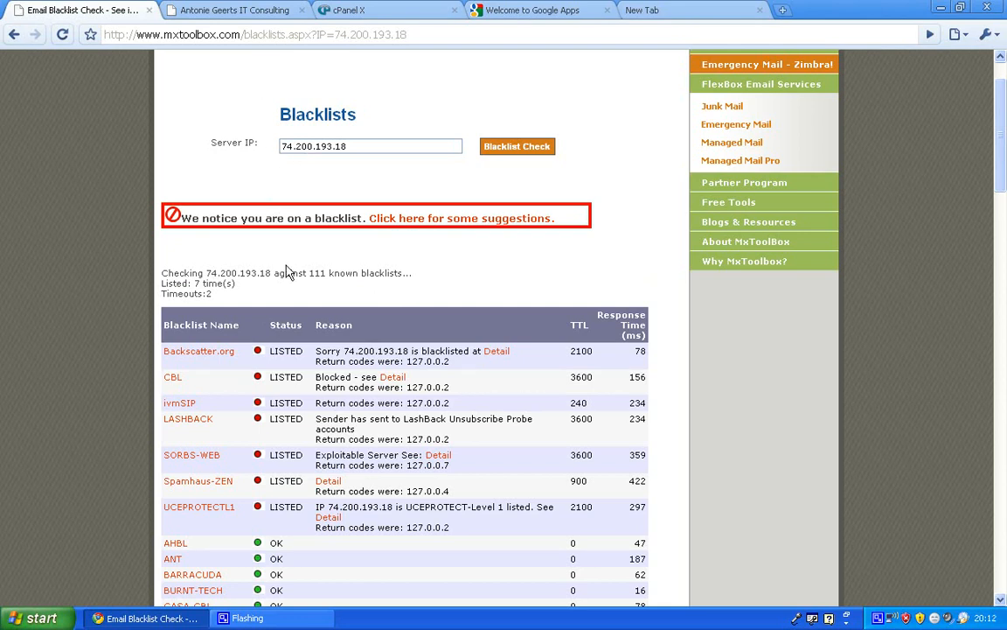
mouse_move(301, 179)
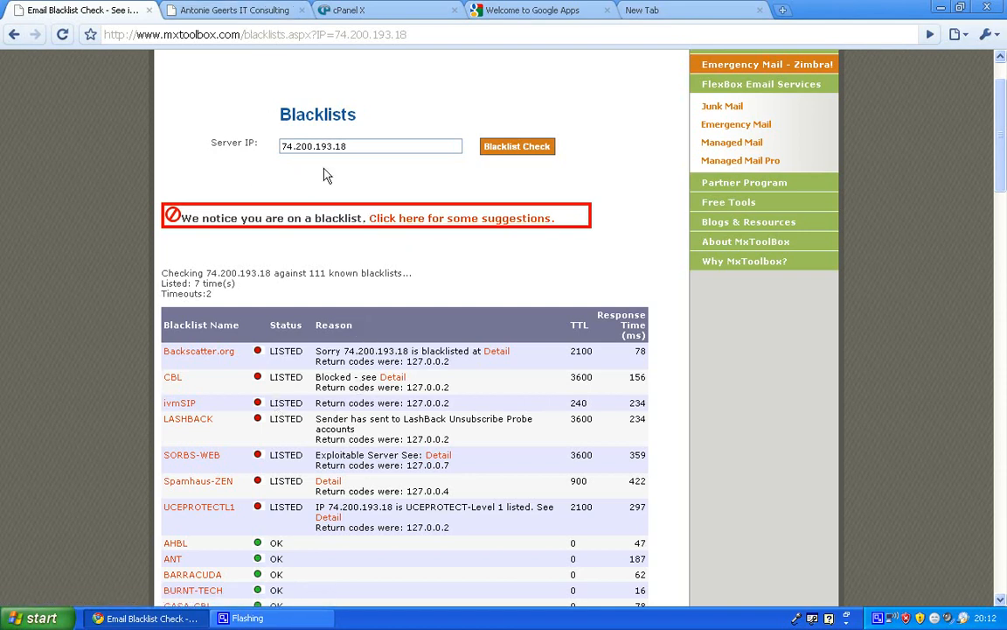
mouse_move(384, 486)
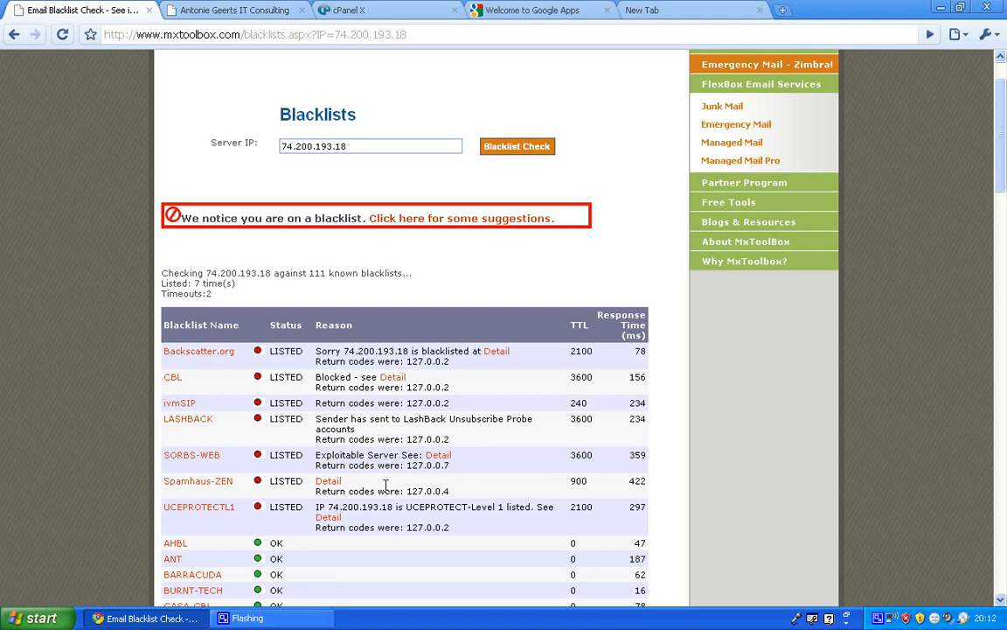
mouse_move(376, 283)
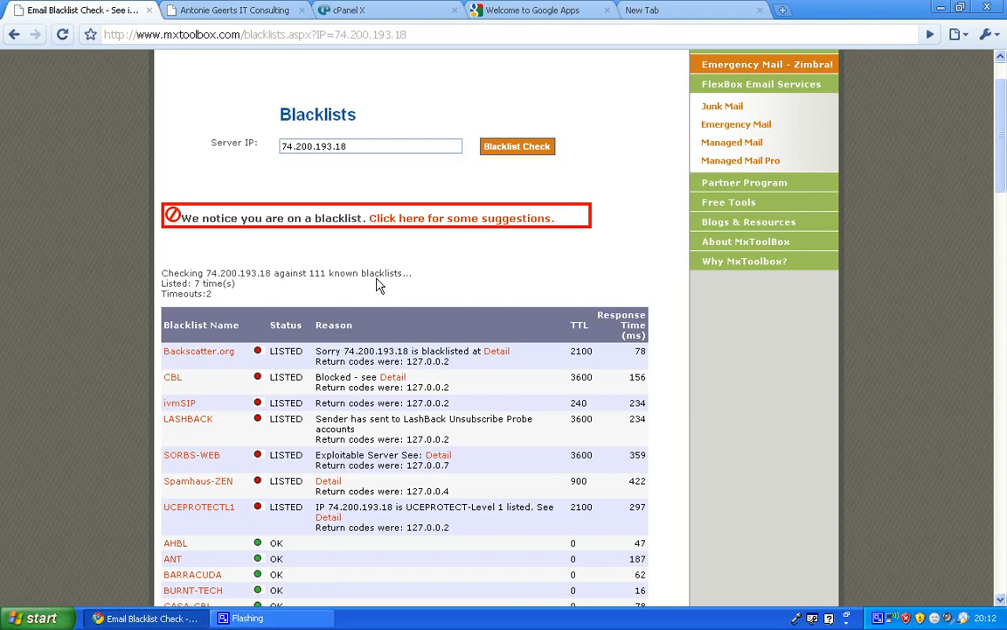
mouse_move(278, 53)
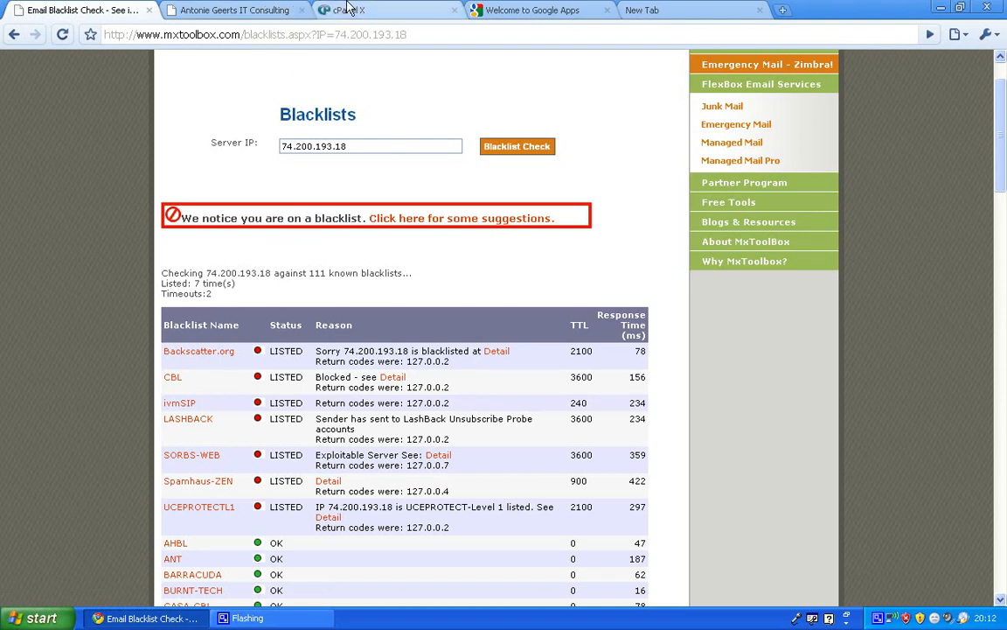
In Google Apps, reach the Standard Edition overview and start its sign-up
left_click(533, 11)
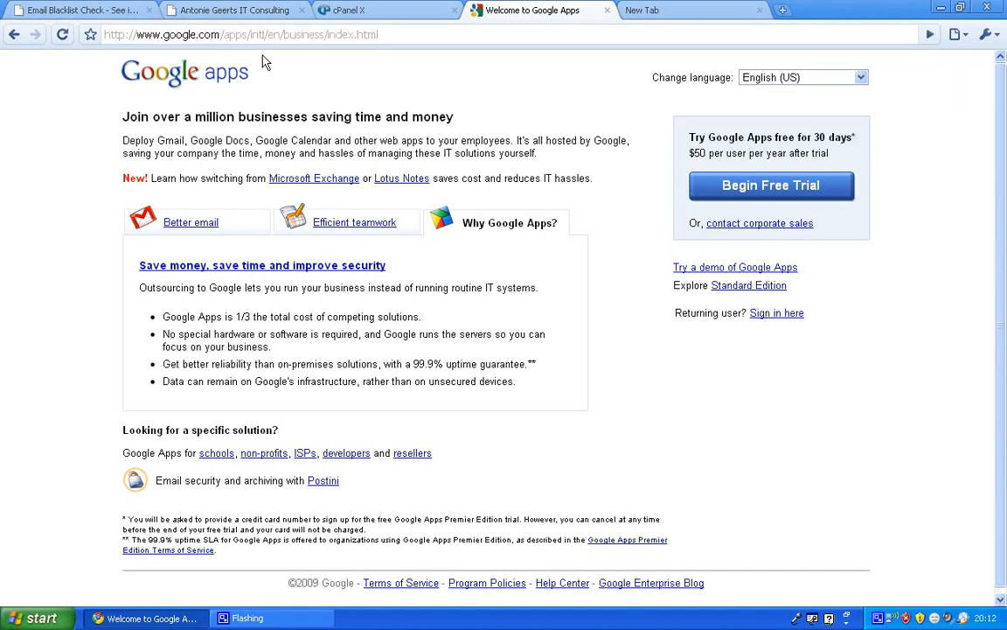
mouse_move(680, 199)
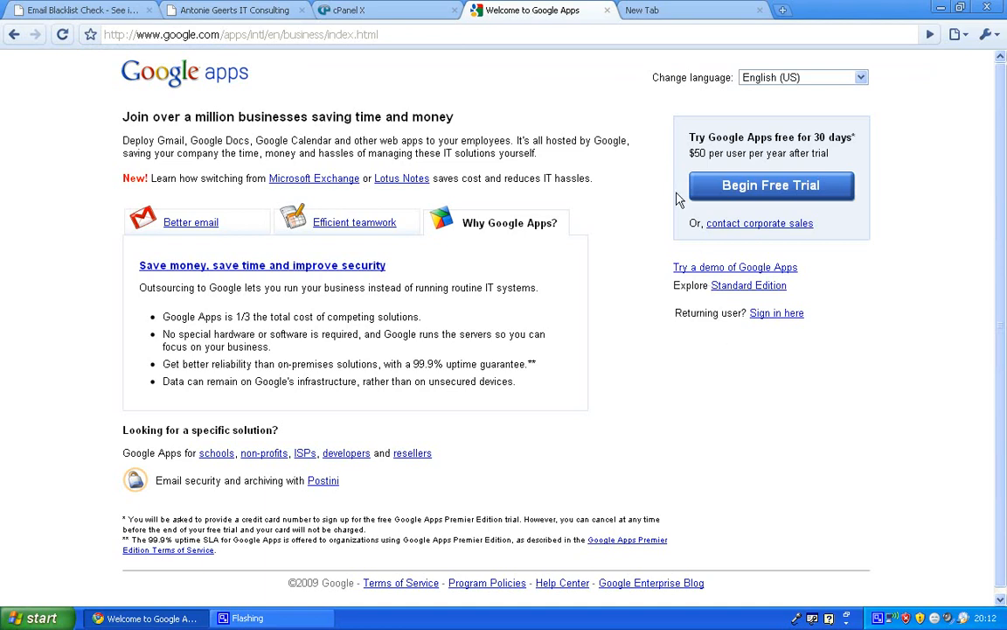
mouse_move(490, 171)
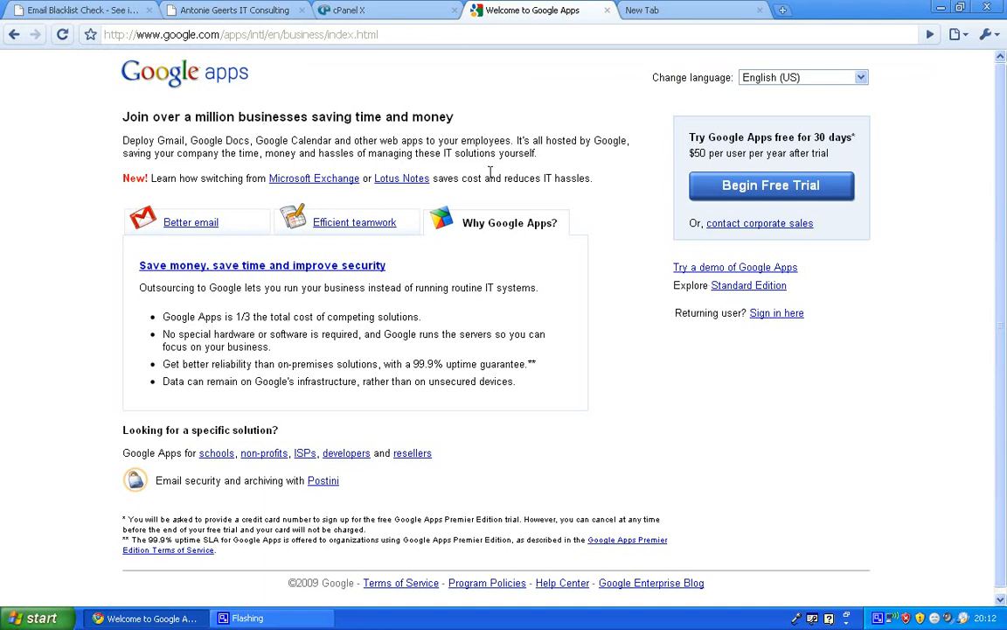
double_click(734, 154)
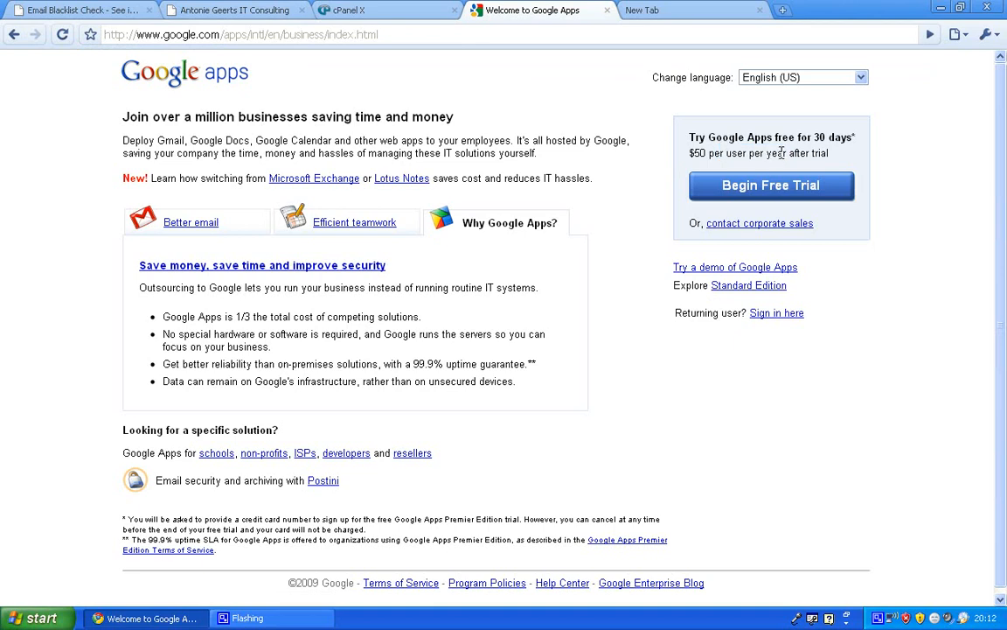
mouse_move(749, 285)
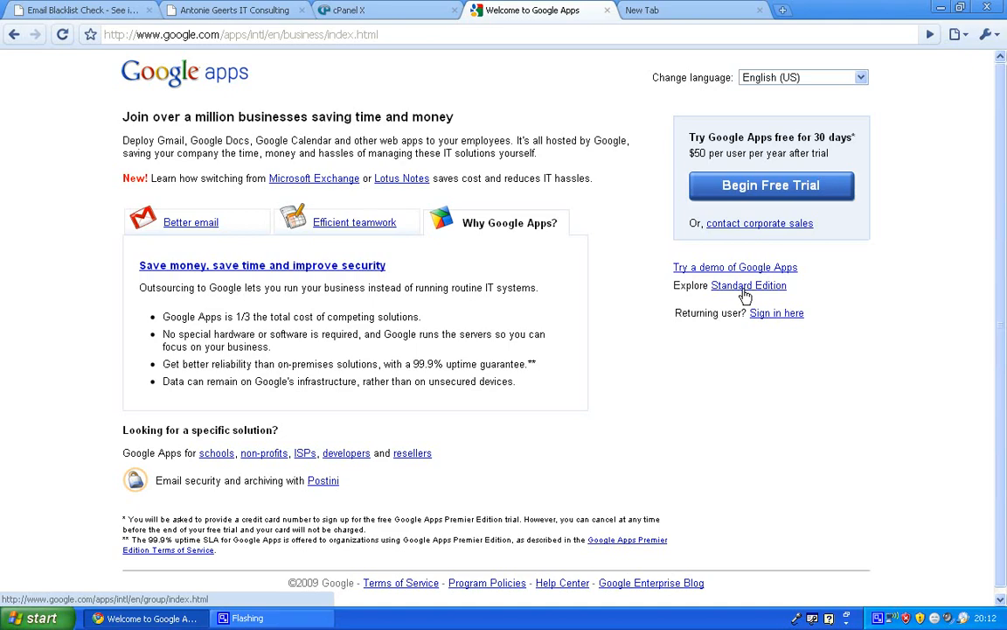
left_click(749, 285)
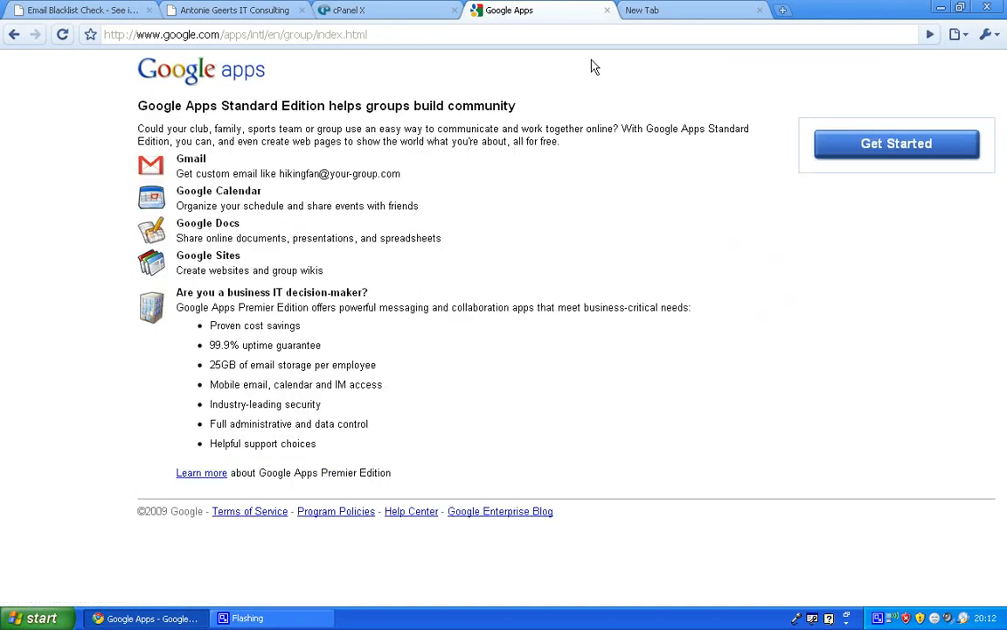
left_click(895, 143)
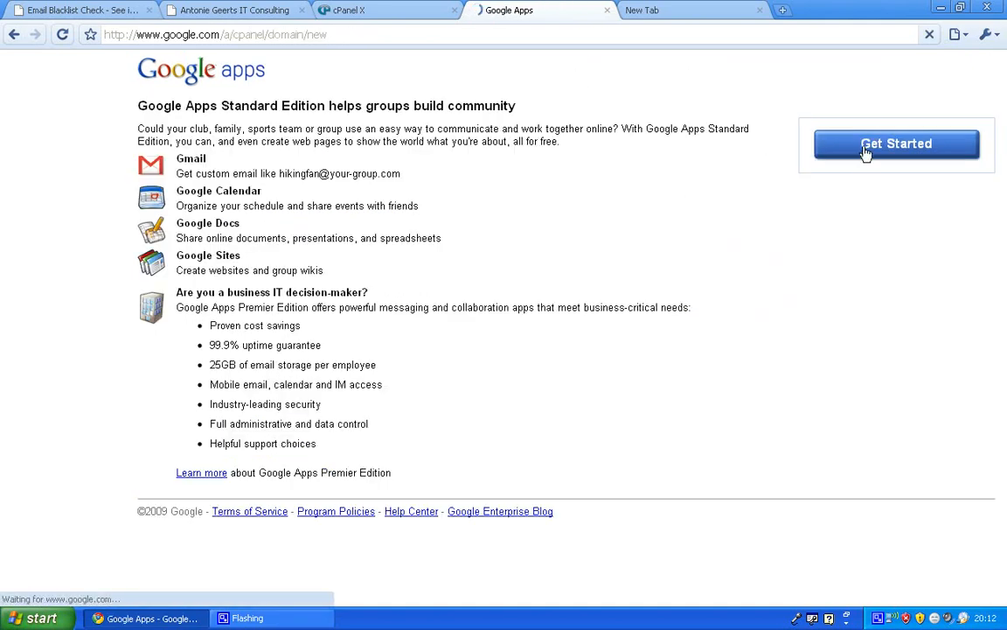
Enter shop.agc-it.com as an owned domain and reach step 2 of the sign-up form, reviewing its fields
left_click(895, 143)
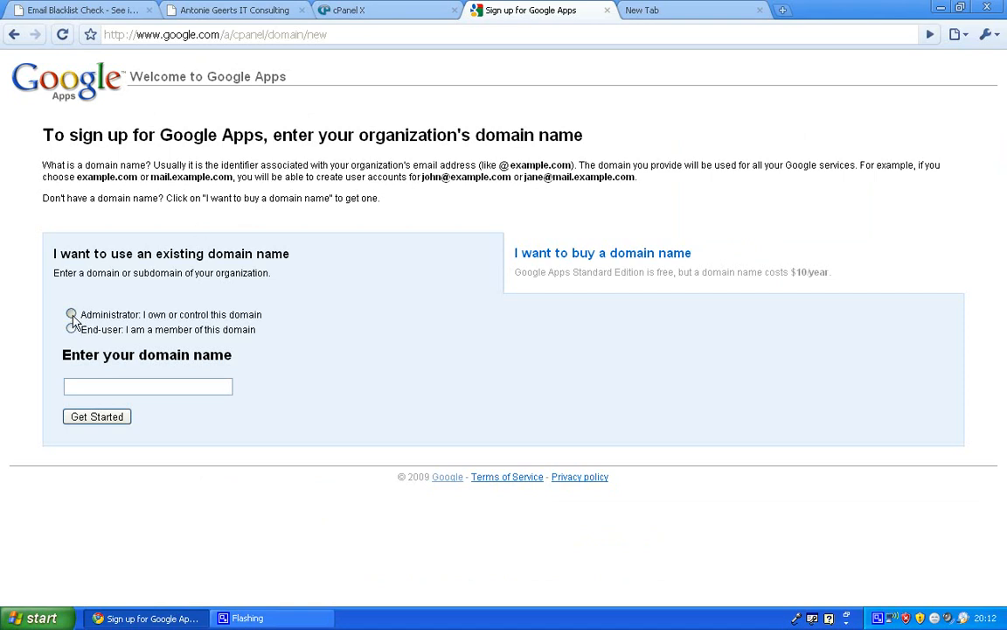
left_click(70, 315)
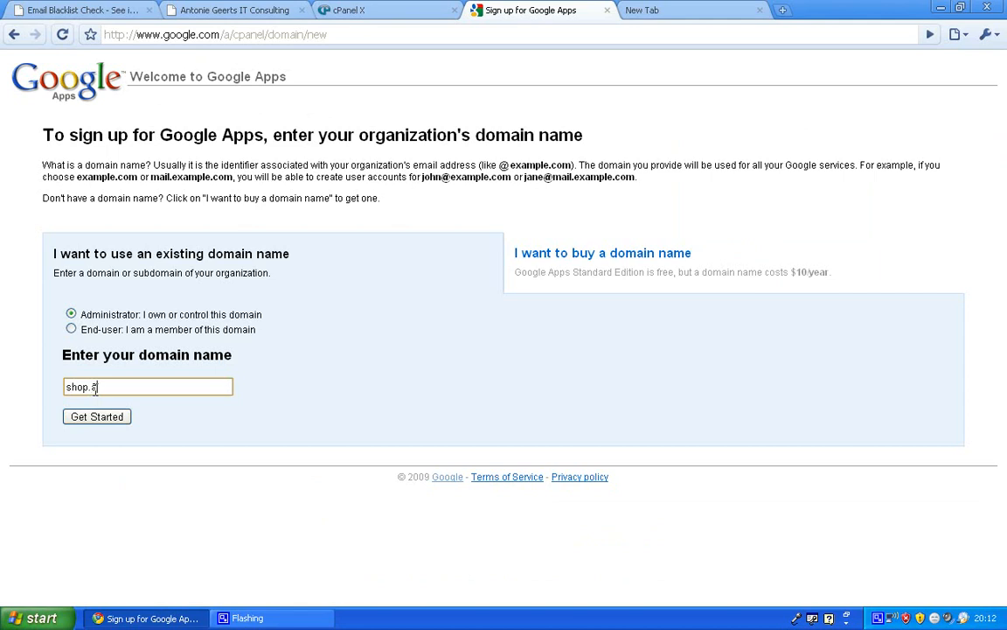
type("gc-it.c")
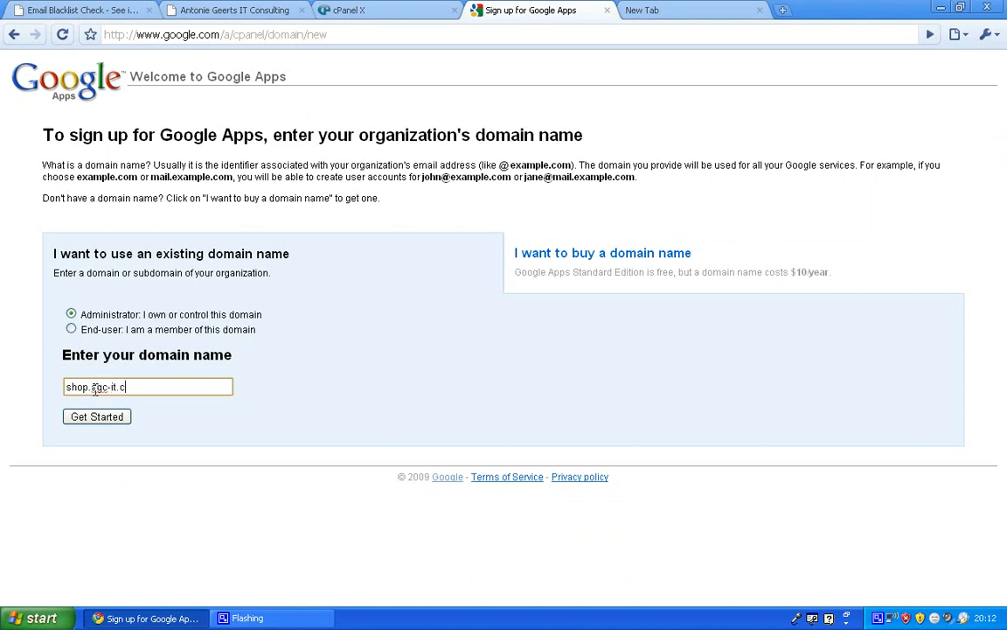
left_click(97, 416)
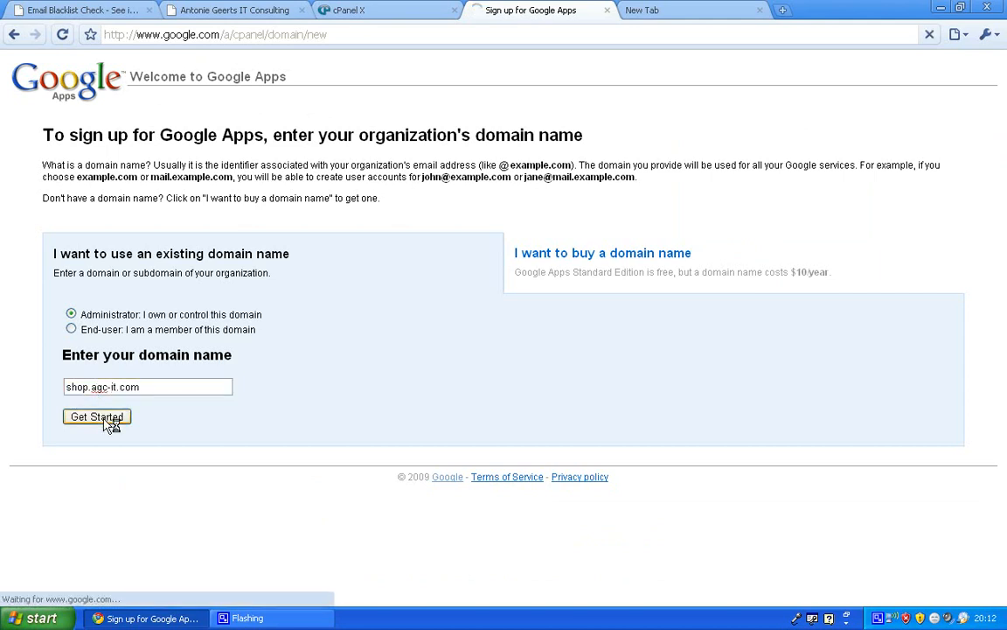
left_click(96, 416)
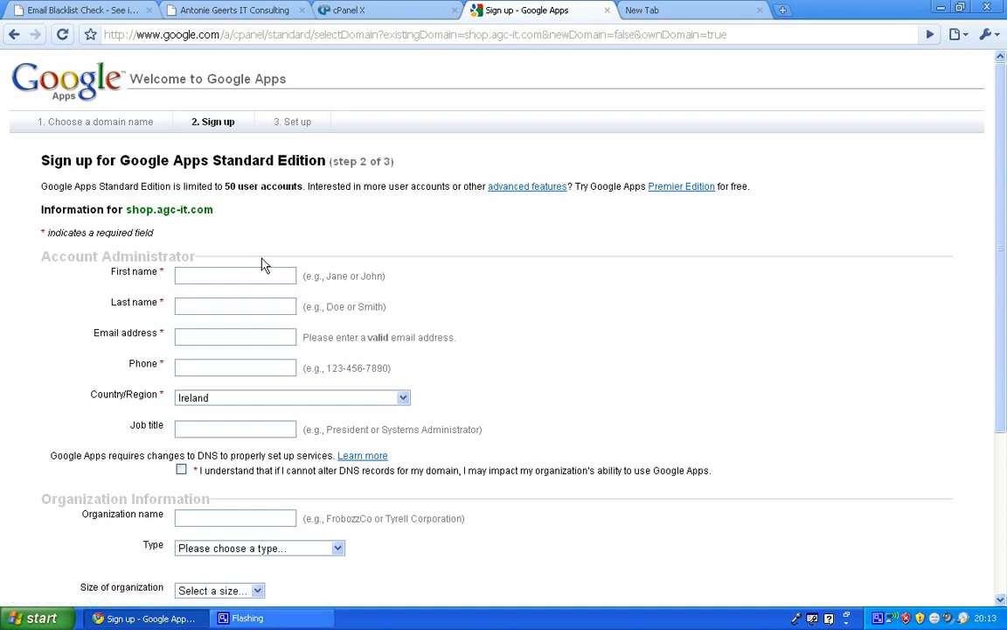
scroll("down", 3)
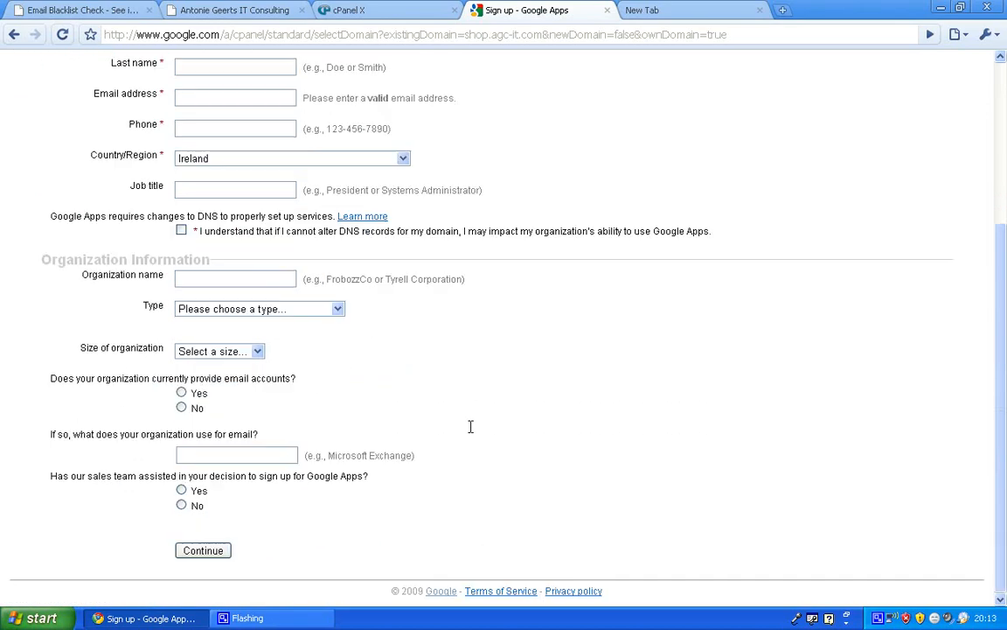
scroll("up", 3)
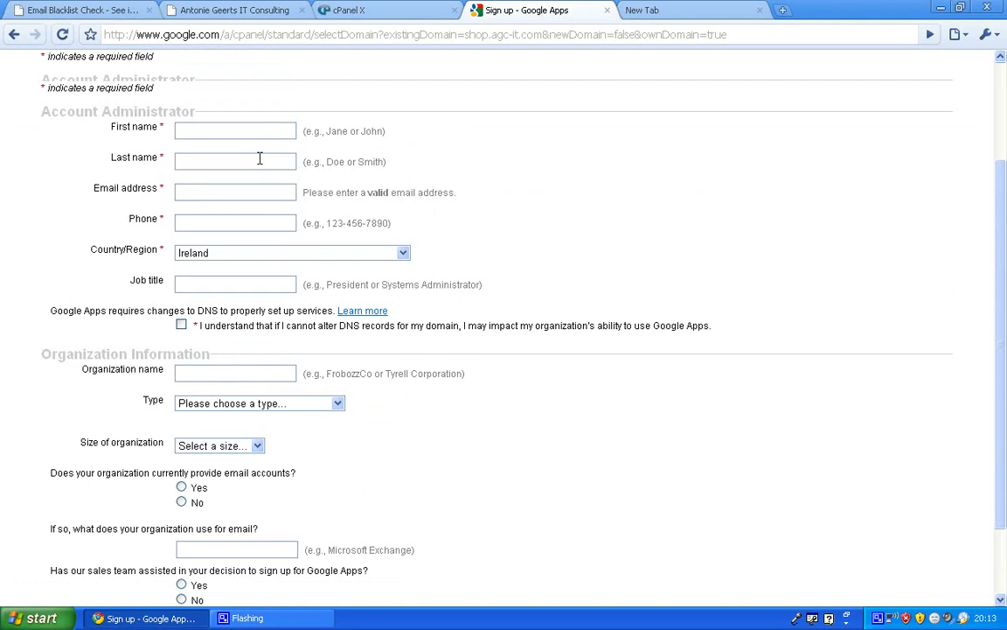
scroll("up", 3)
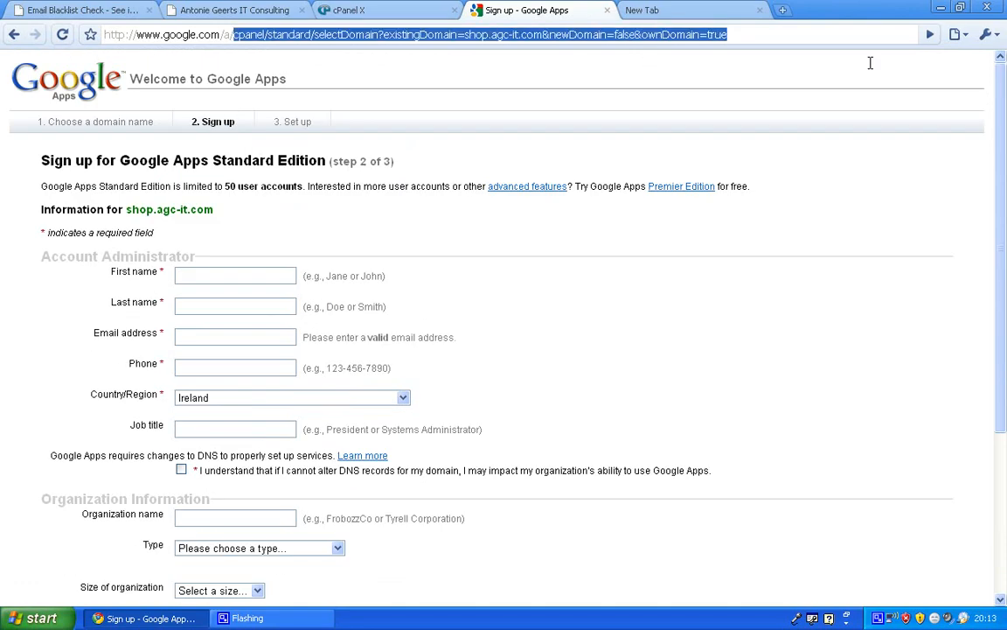
From the business home page, enter agc-it as a returning domain, choose Manage this domain and submit
left_click(14, 35)
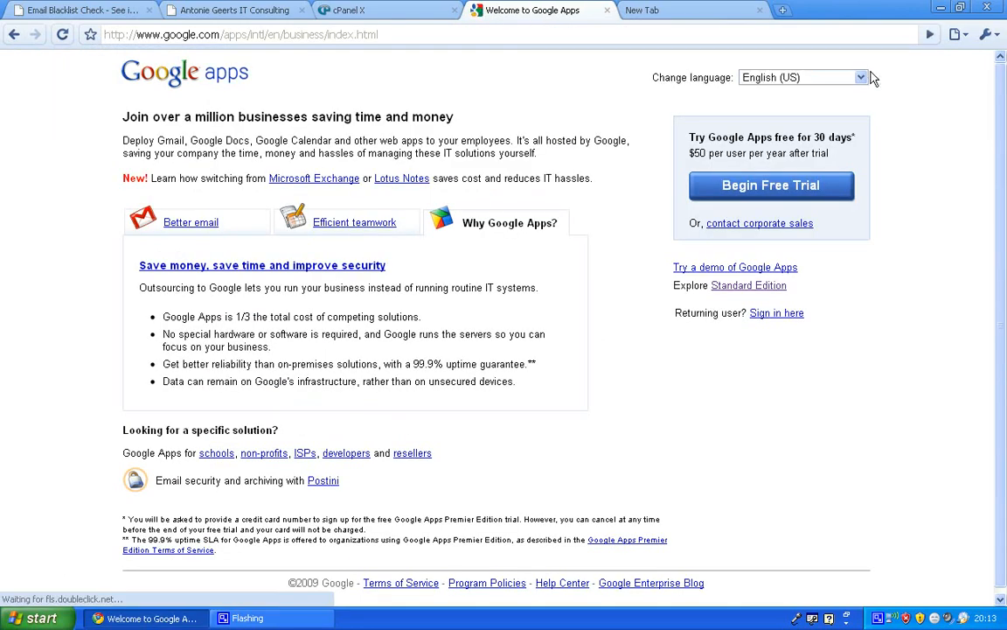
left_click(776, 311)
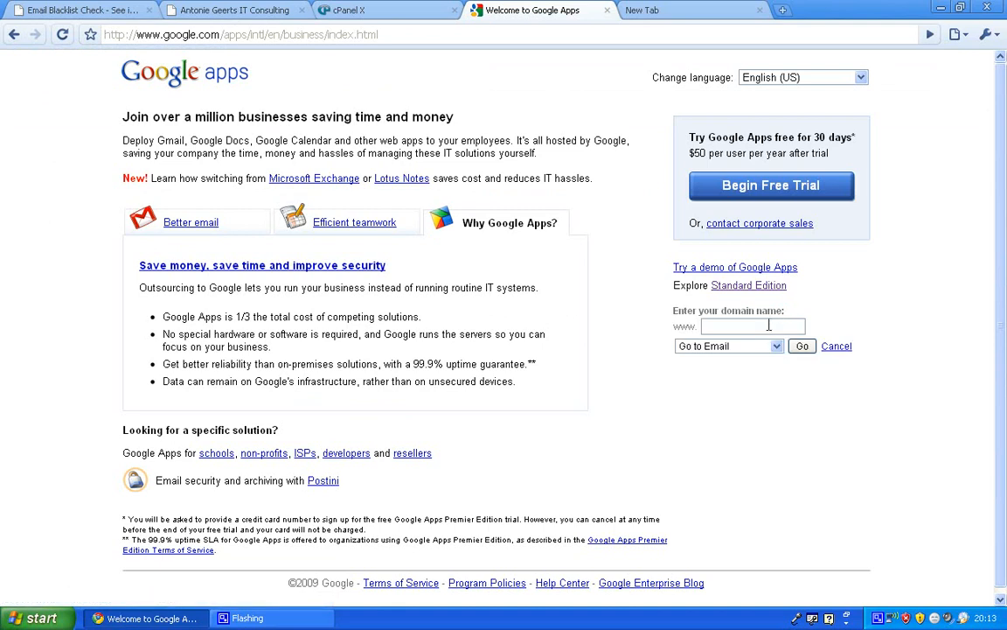
type("agc-it.com")
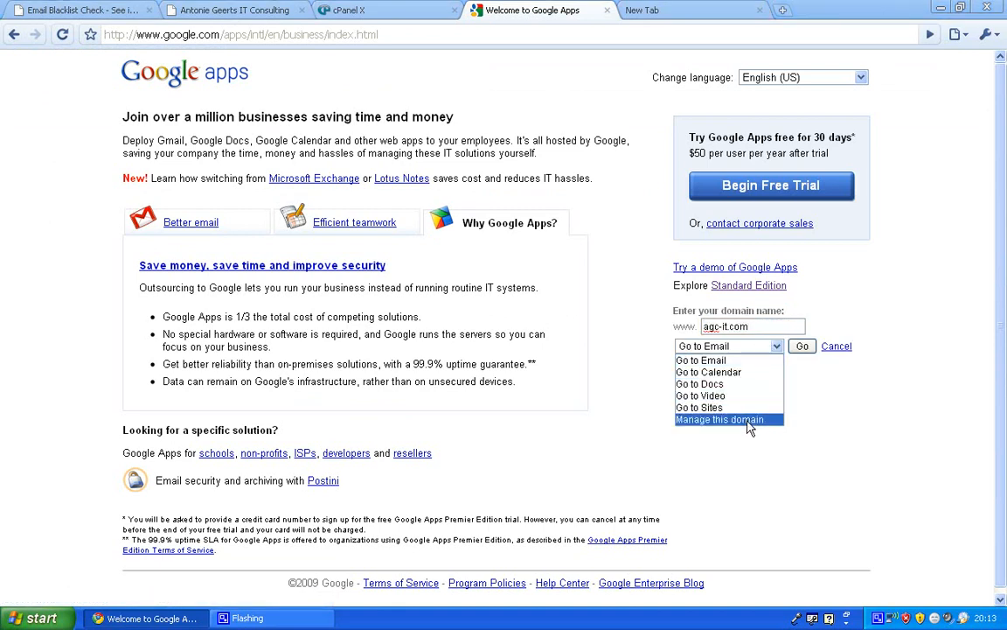
left_click(718, 420)
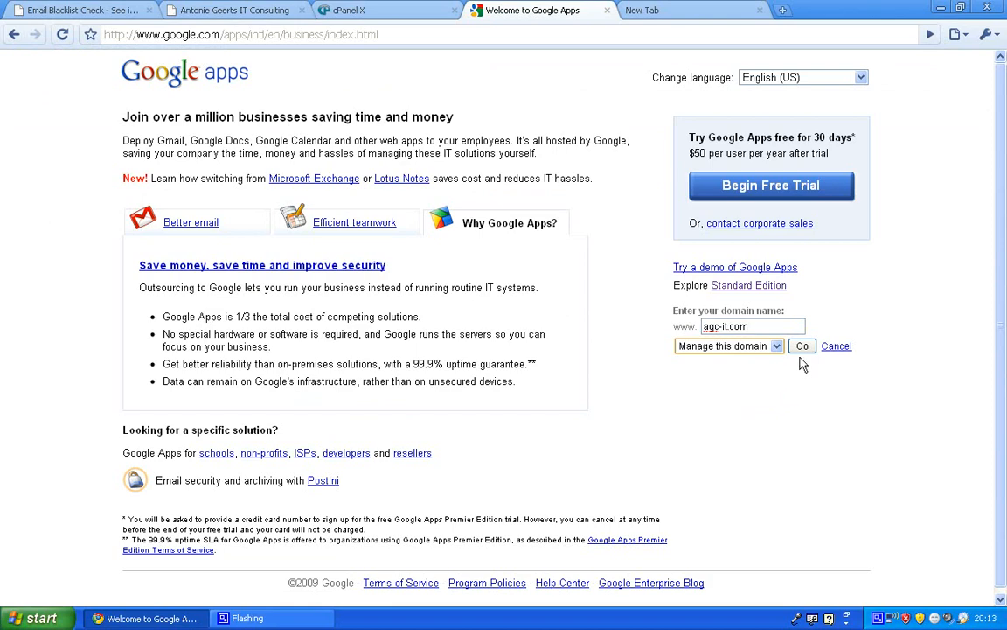
left_click(801, 346)
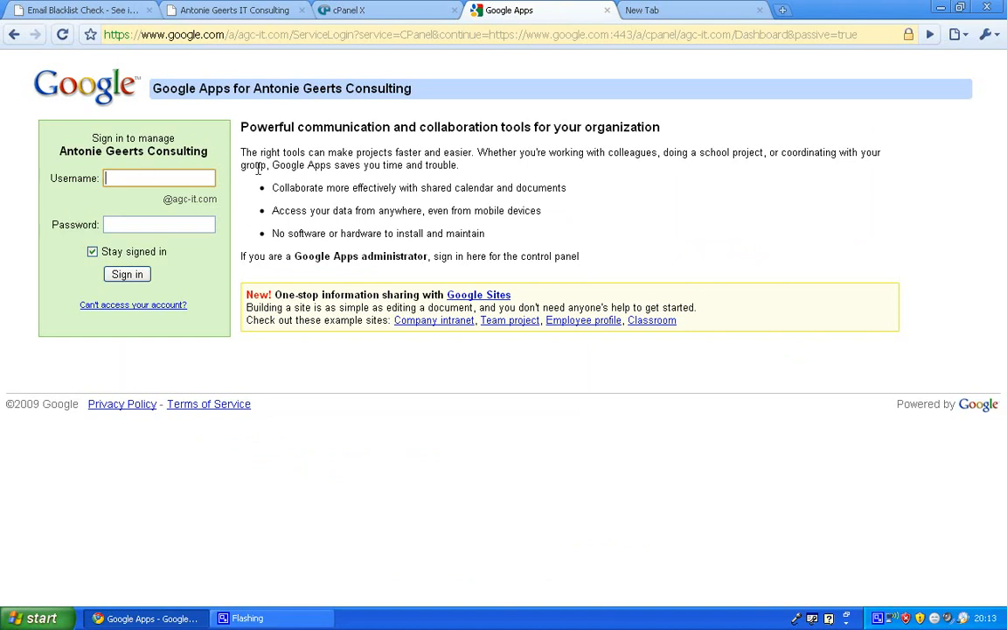
mouse_move(161, 84)
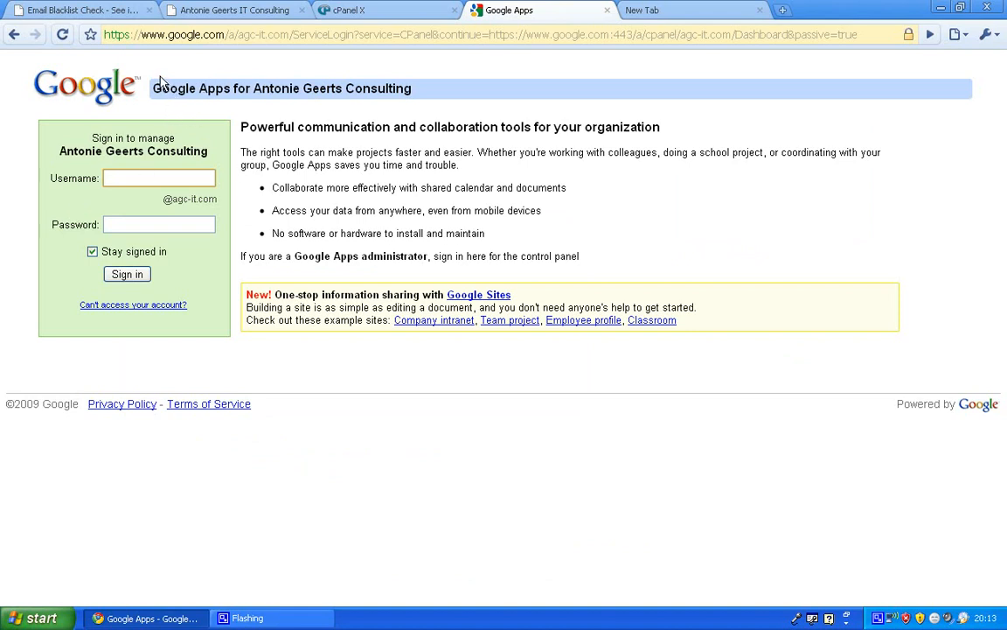
mouse_move(431, 102)
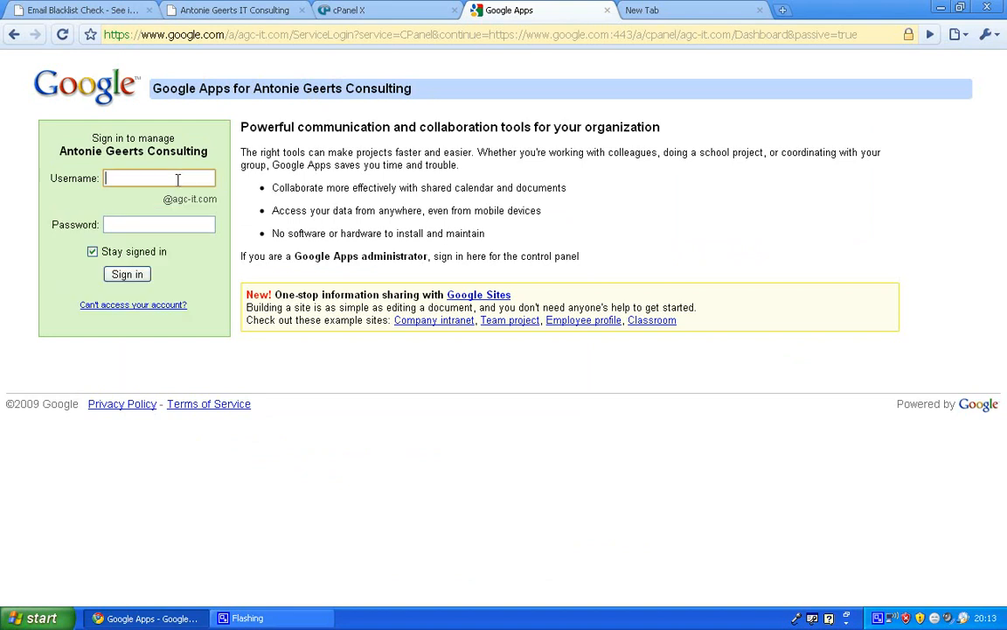
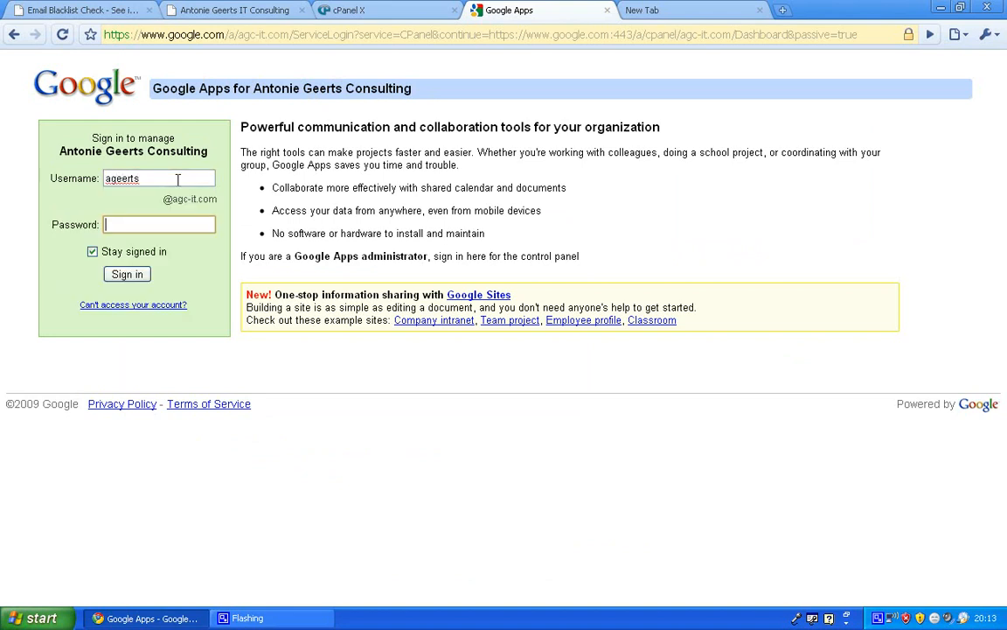
type("password")
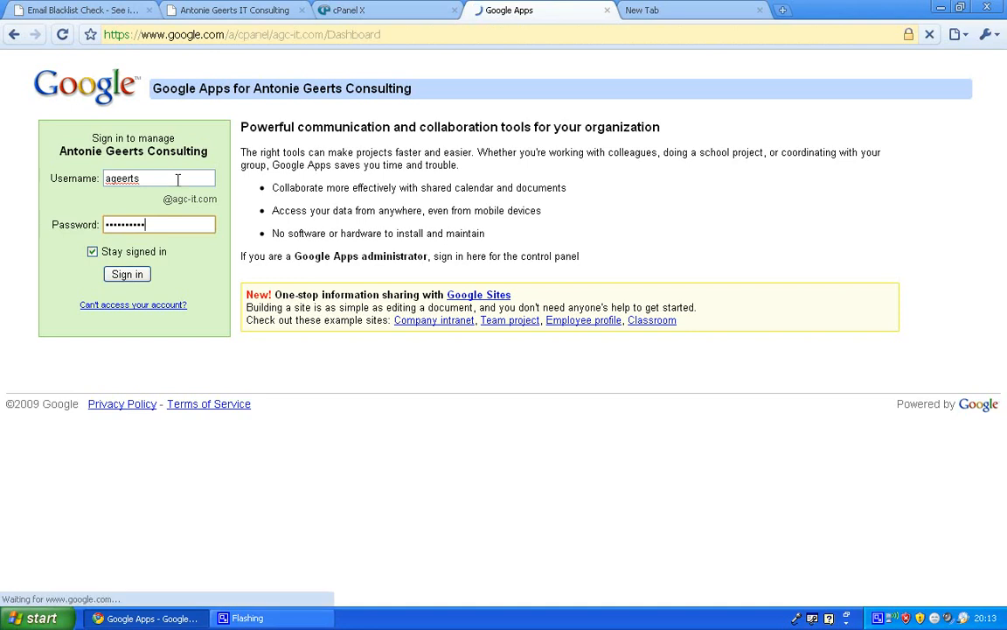
left_click(126, 273)
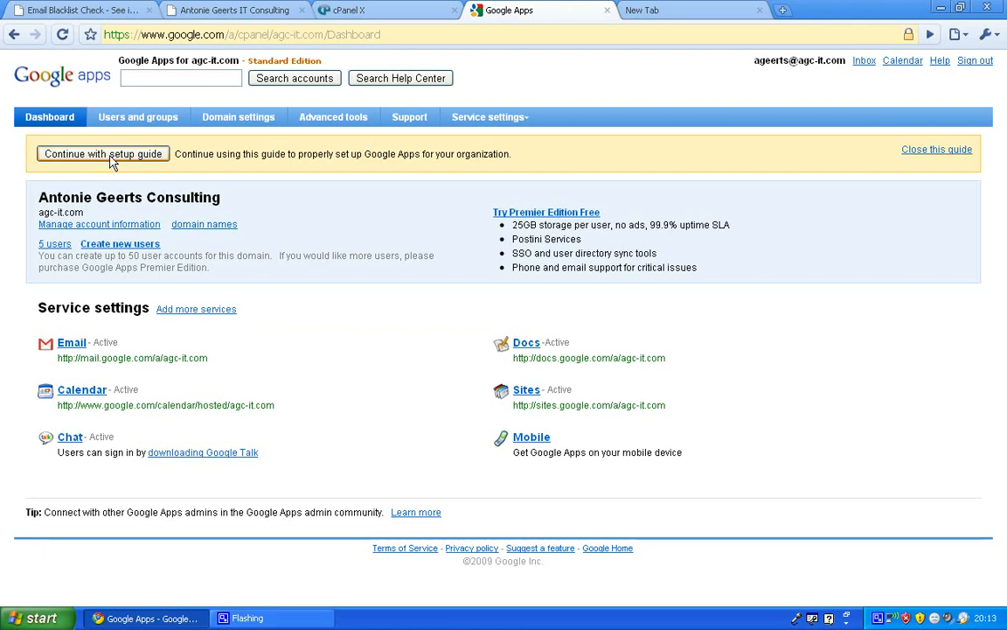
mouse_move(194, 98)
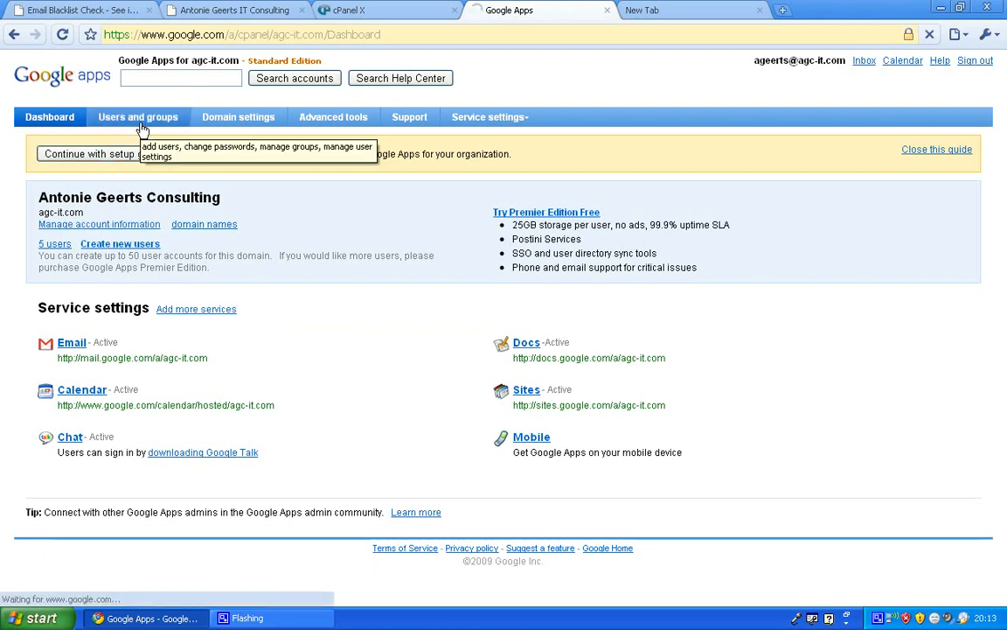
left_click(136, 115)
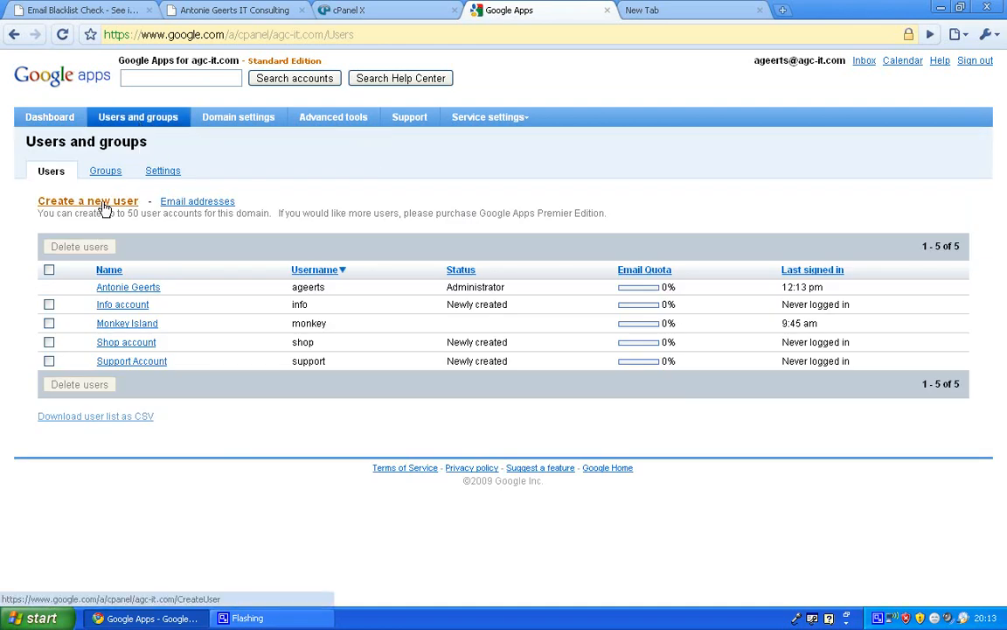
left_click(88, 199)
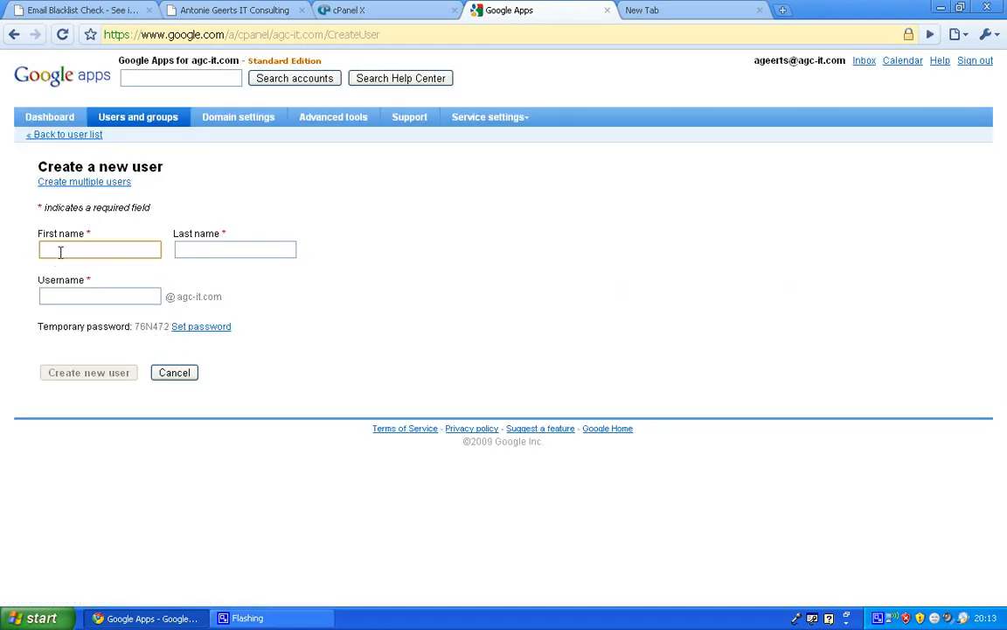
type("G")
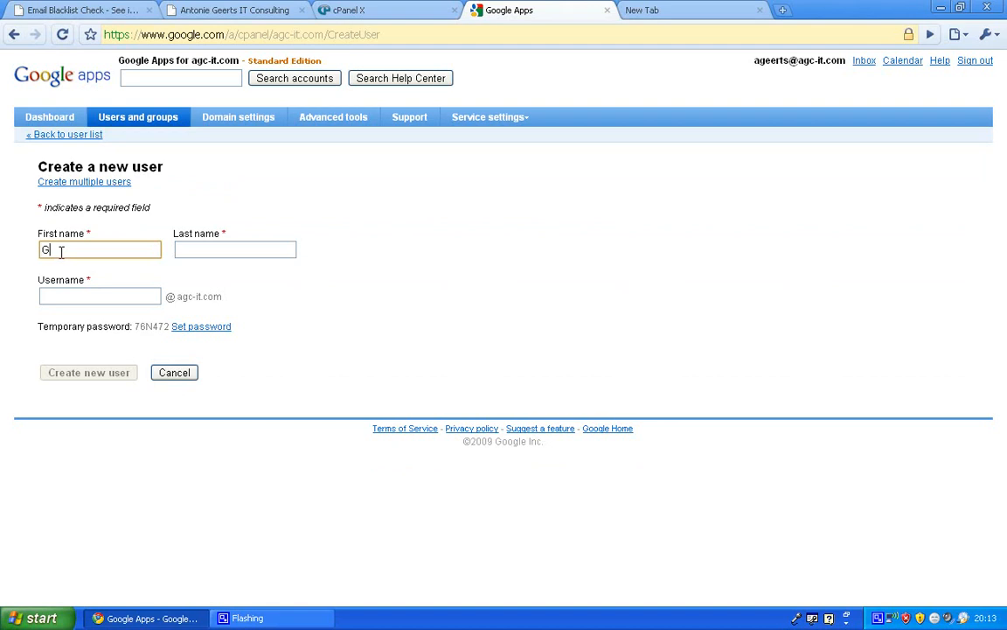
type("uybrush")
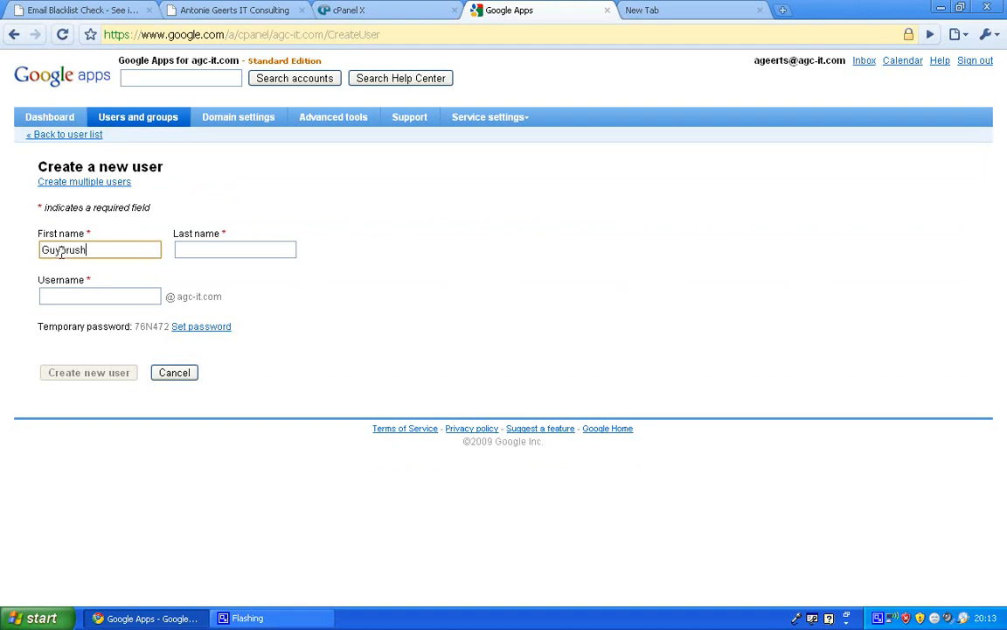
type("Thre")
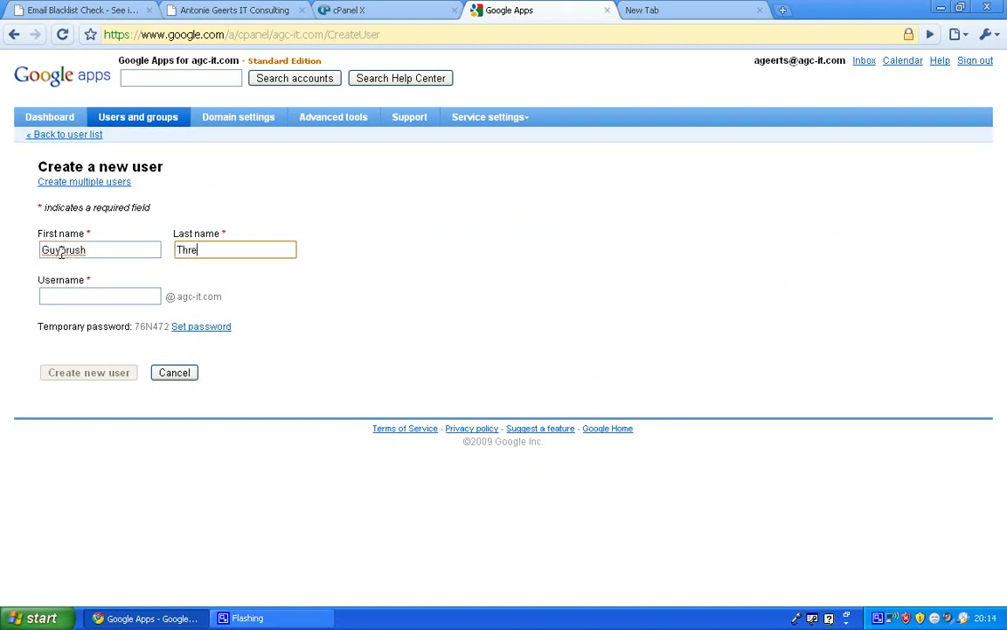
type("epwood")
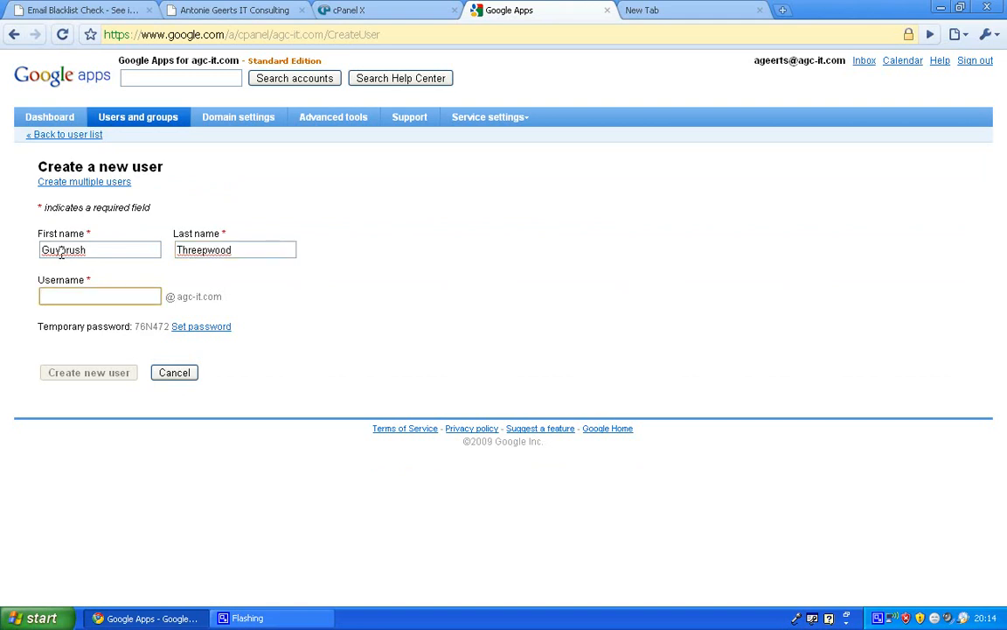
type("guybrus")
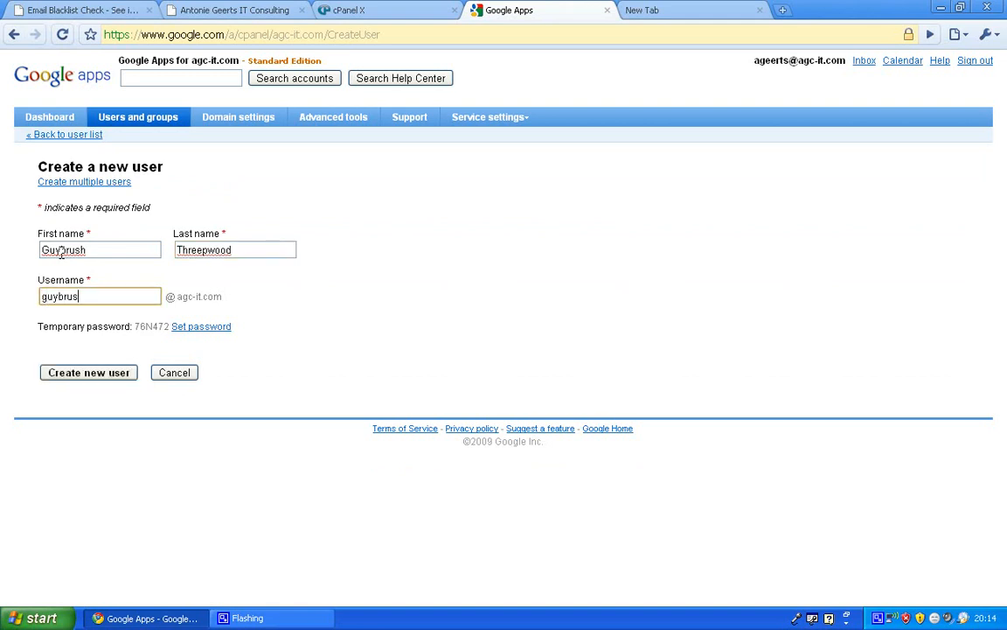
type("h")
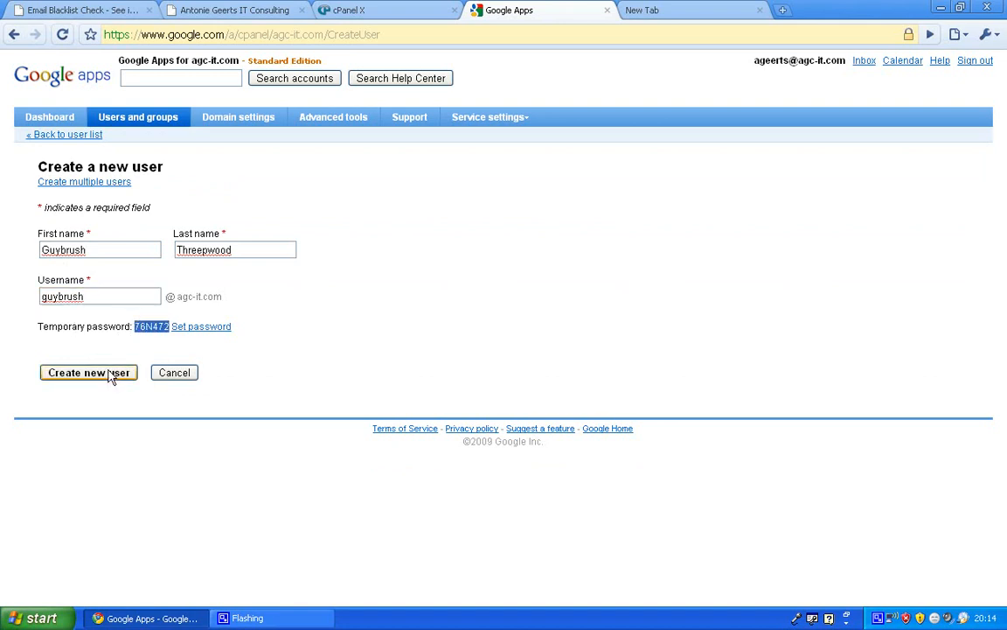
left_click(88, 371)
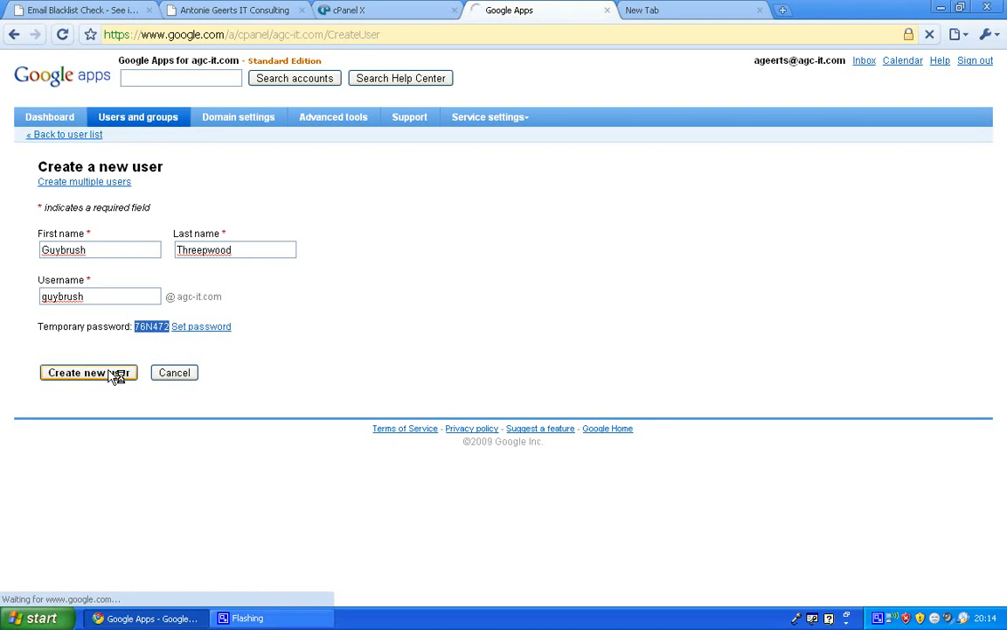
left_click(87, 371)
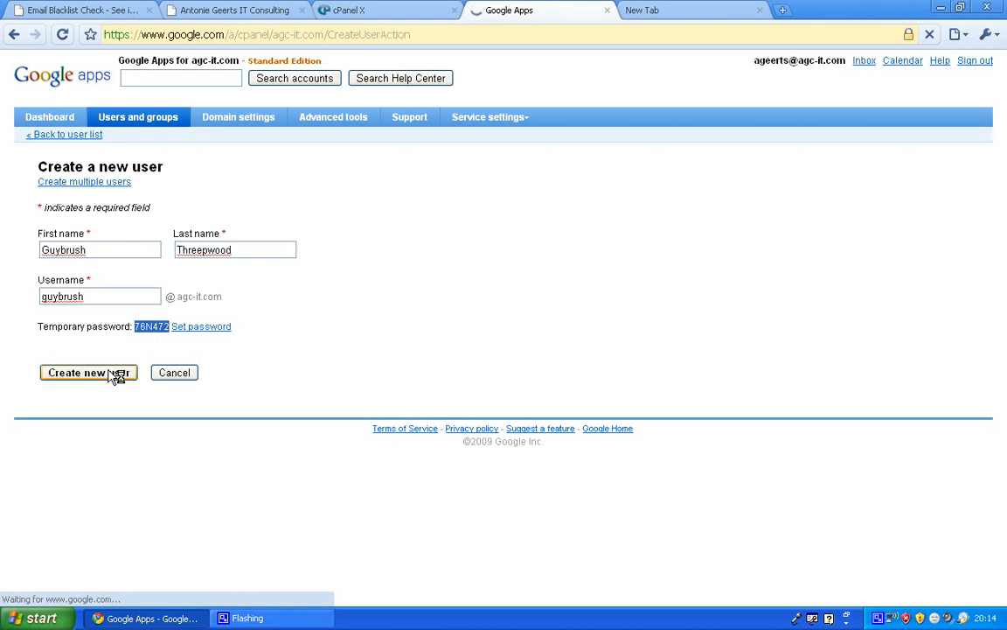
Save the new account's sign-in details from the confirmation page into an untitled Notepad document
left_click(87, 373)
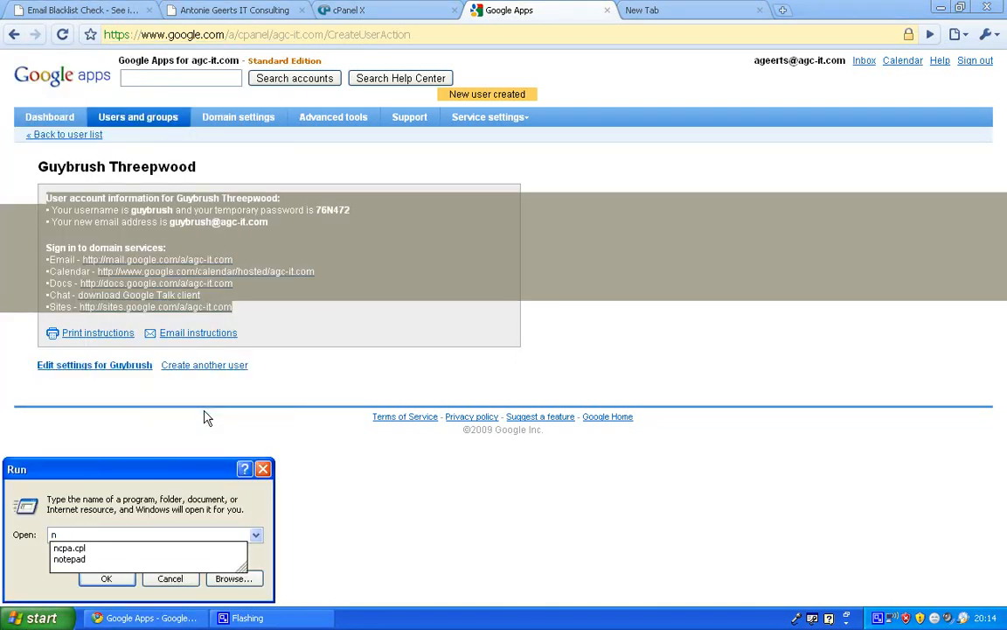
left_click(105, 577)
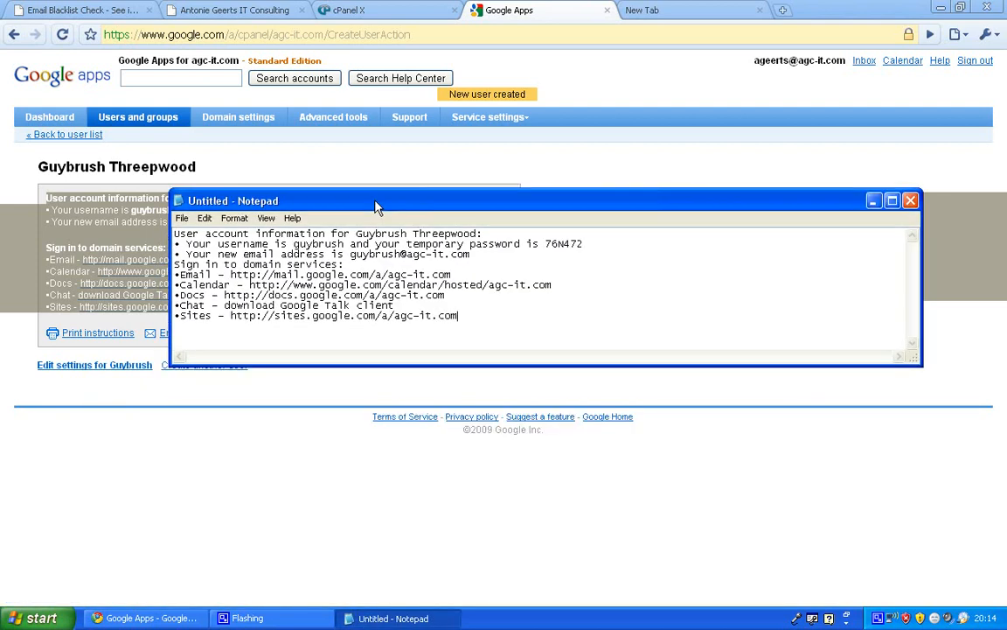
scroll("down", 3)
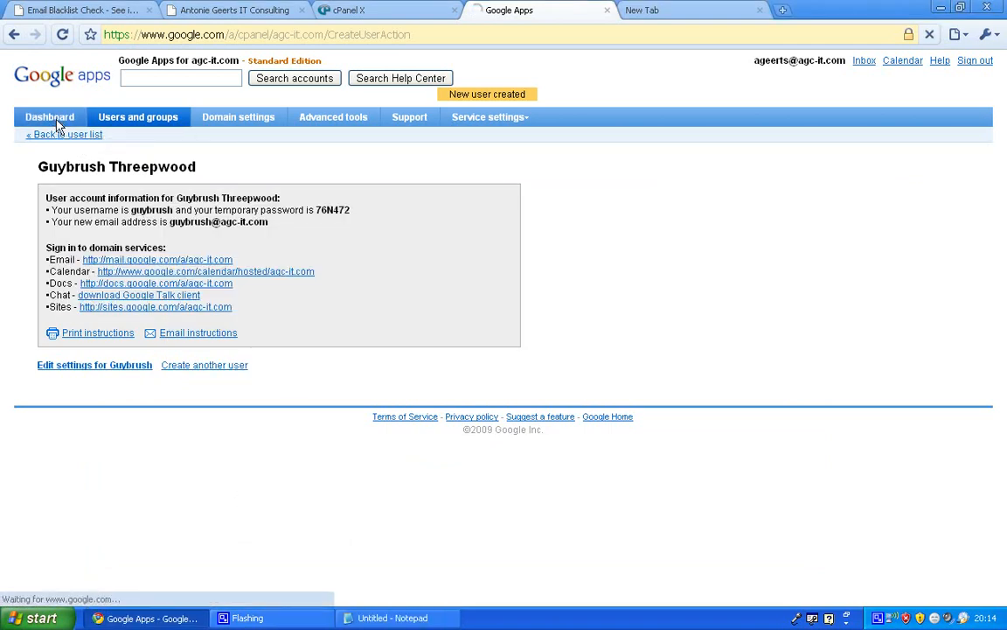
From the dashboard, show the Email service settings for agc-it.com with web address, catch-all and activation options
left_click(49, 115)
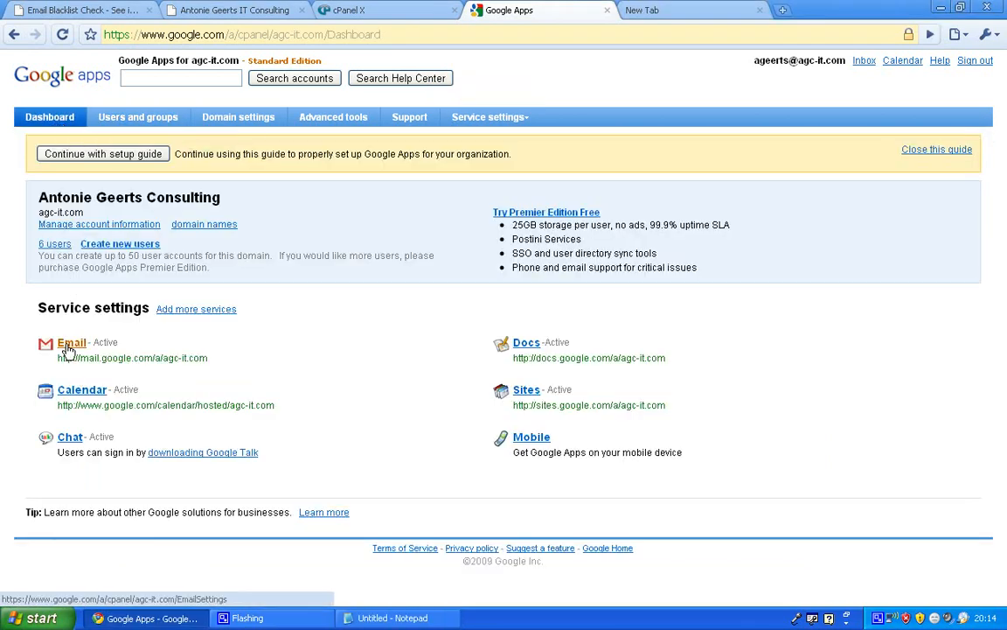
mouse_move(171, 383)
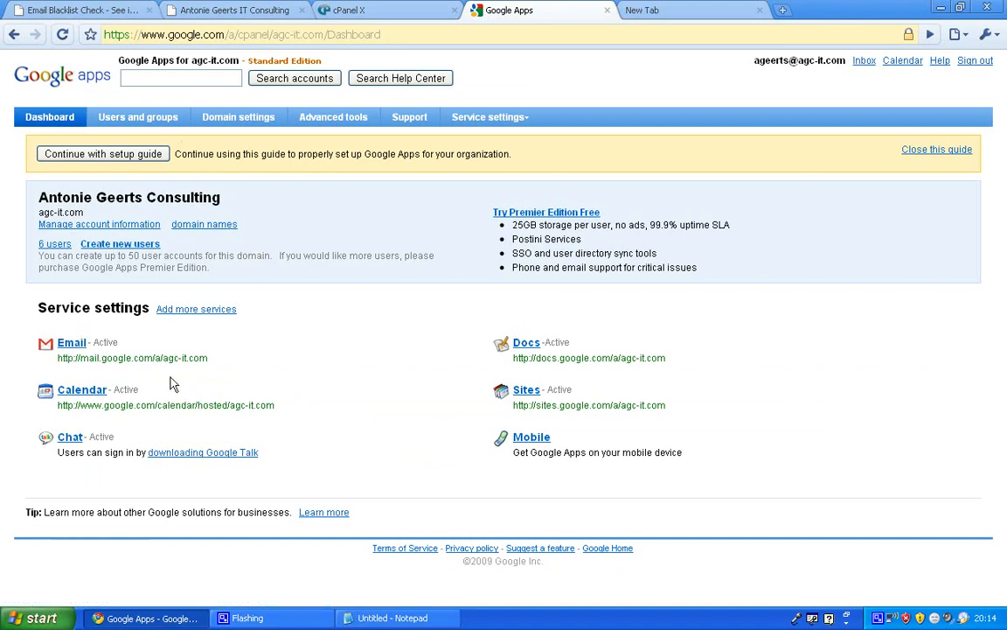
double_click(105, 341)
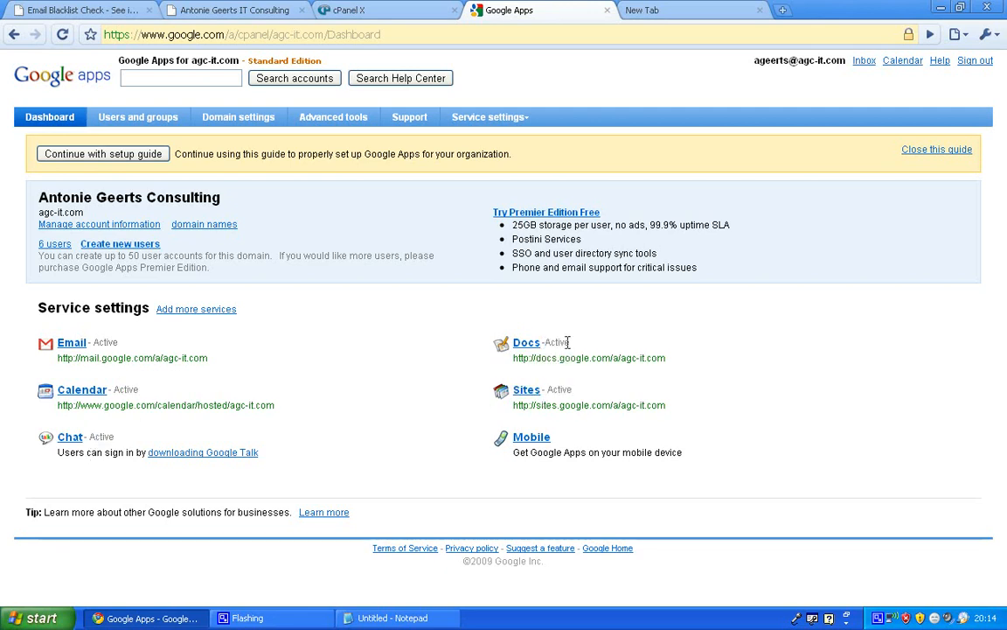
mouse_move(72, 341)
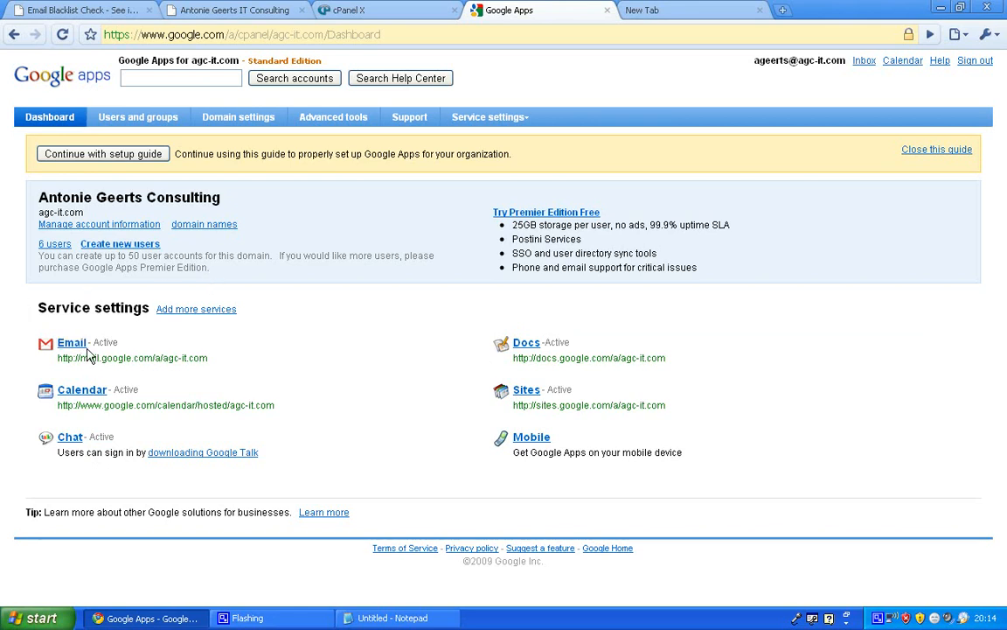
left_click(71, 341)
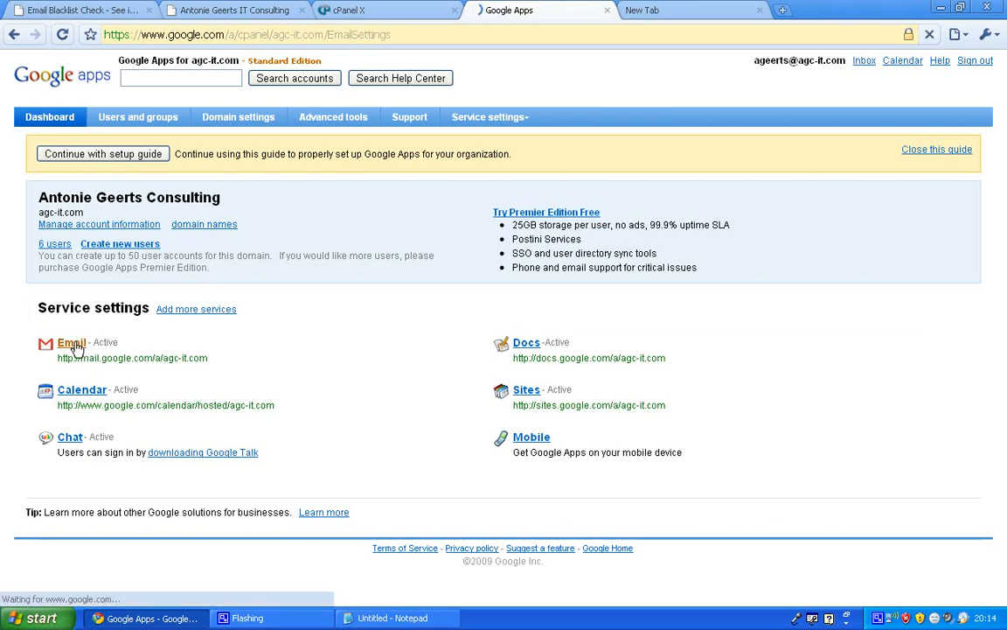
left_click(70, 341)
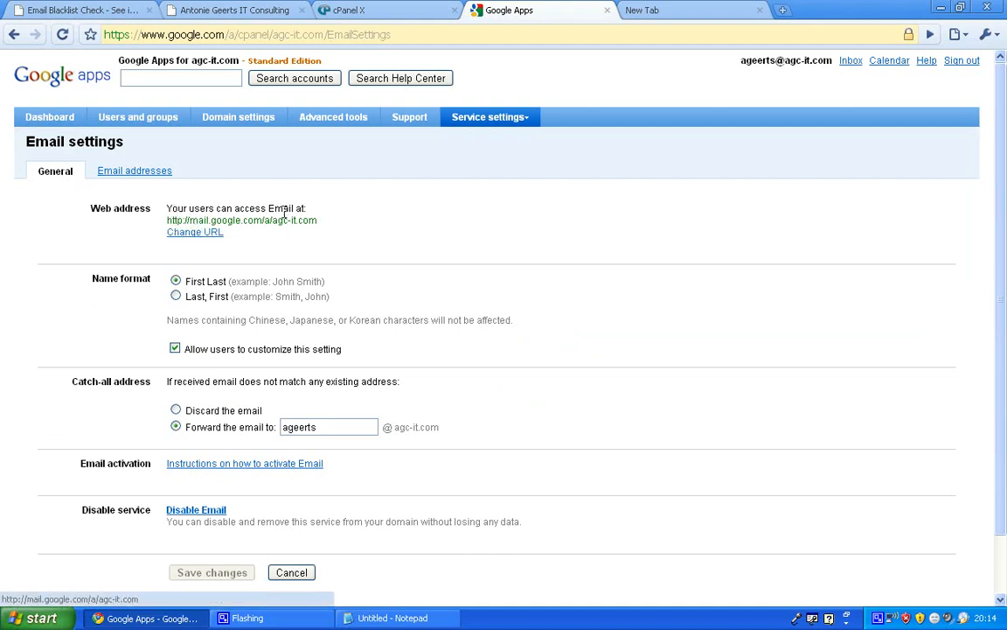
mouse_move(332, 225)
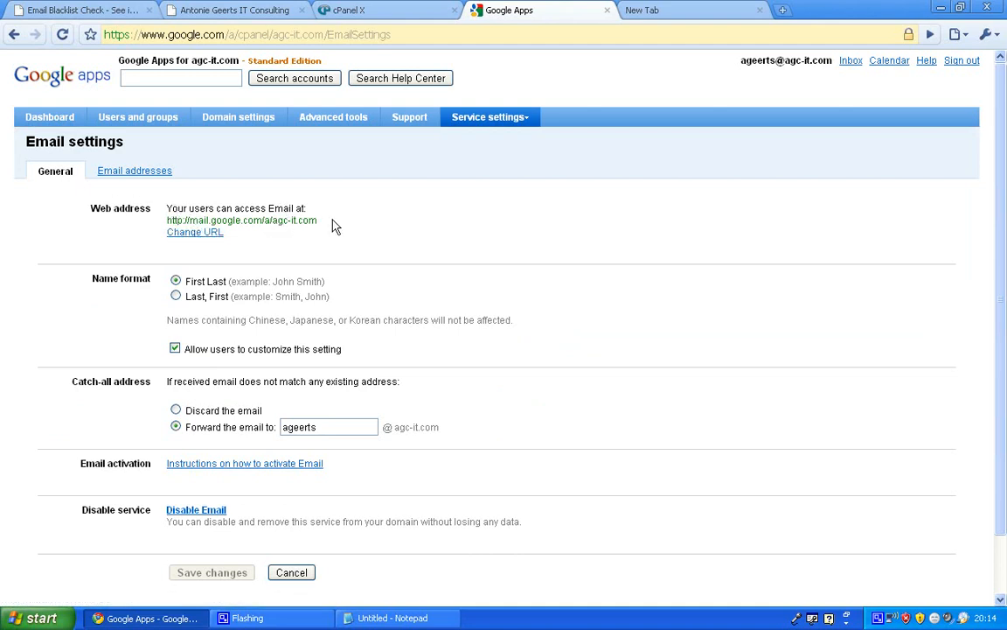
scroll("down", 3)
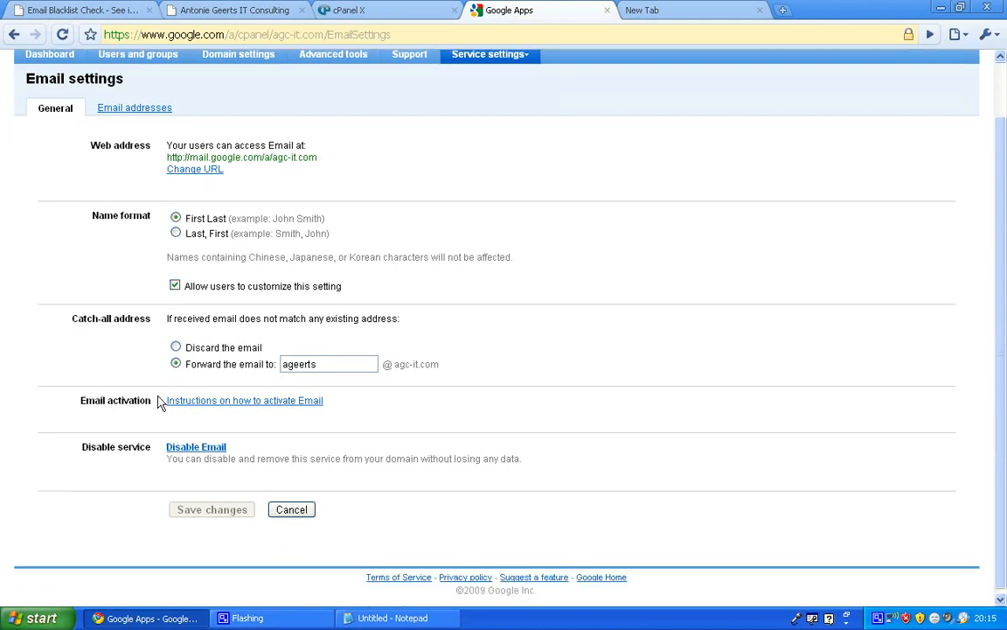
mouse_move(200, 406)
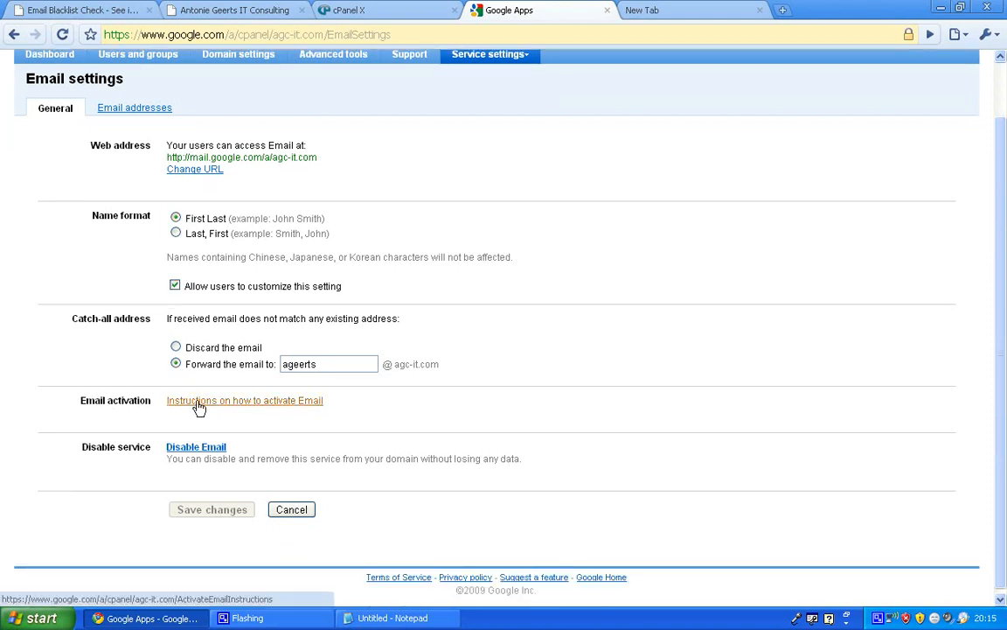
mouse_move(201, 405)
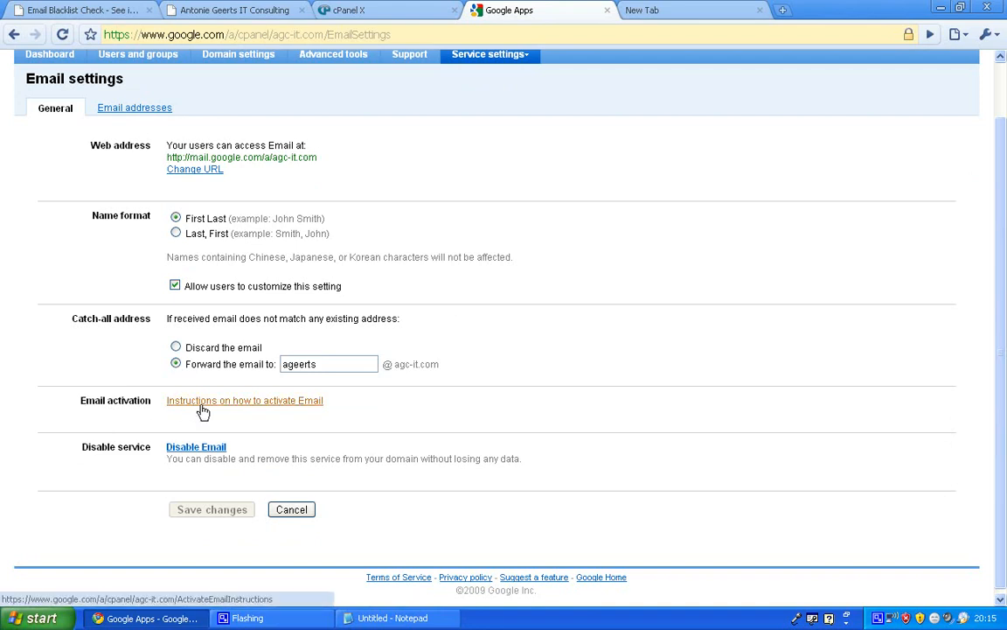
Reach the email activation instructions and the Change MX records page with the Google server table
left_click(245, 399)
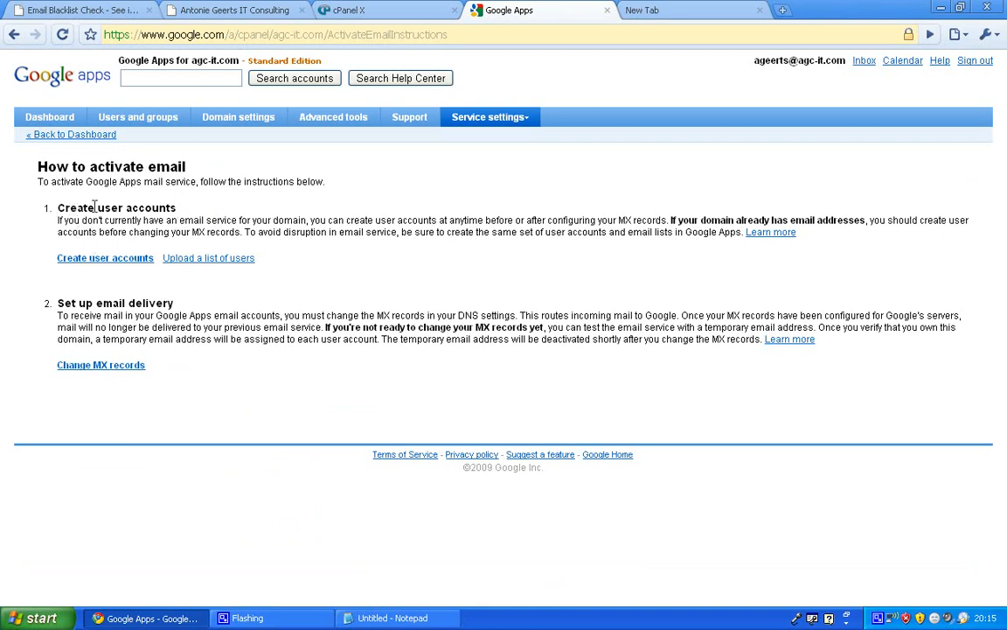
mouse_move(98, 308)
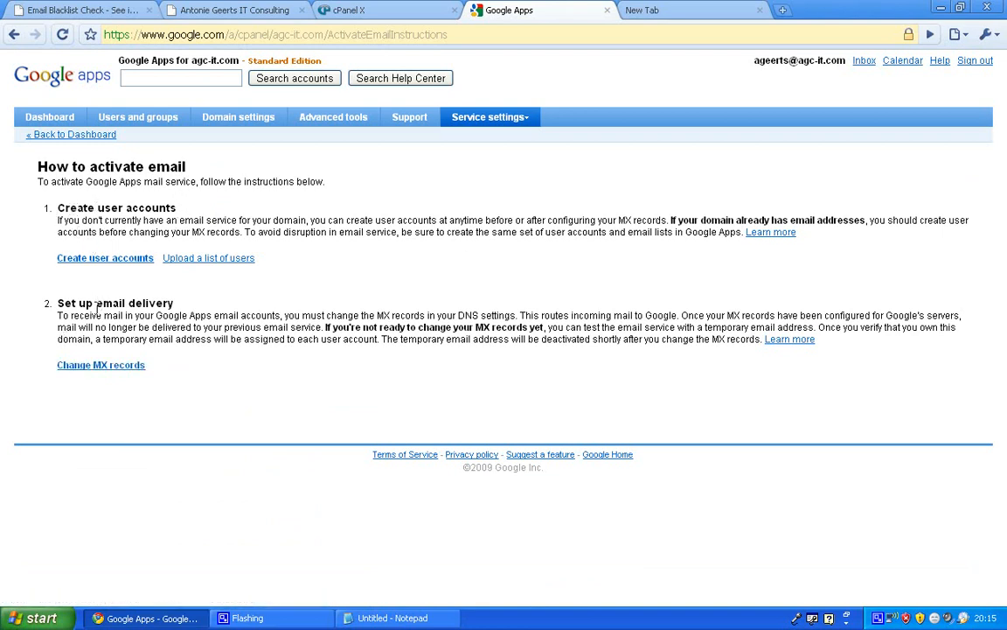
left_click(101, 365)
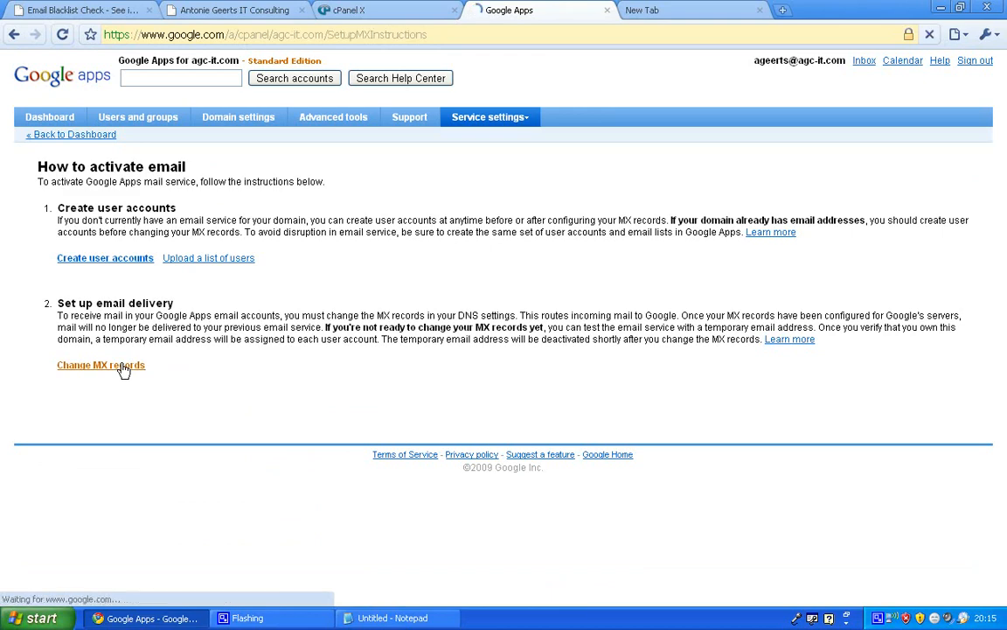
left_click(102, 366)
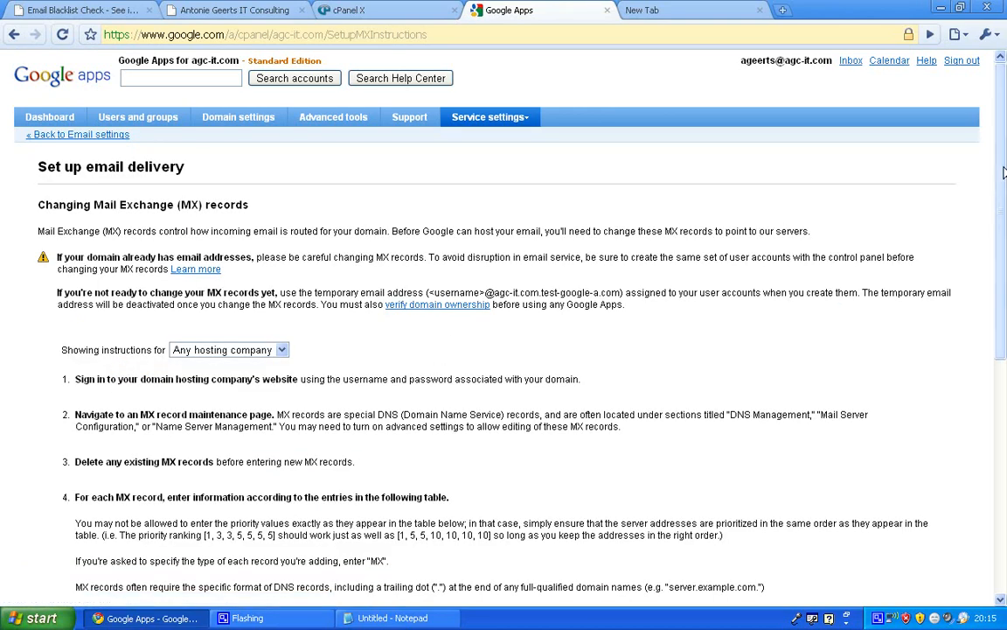
scroll("down", 3)
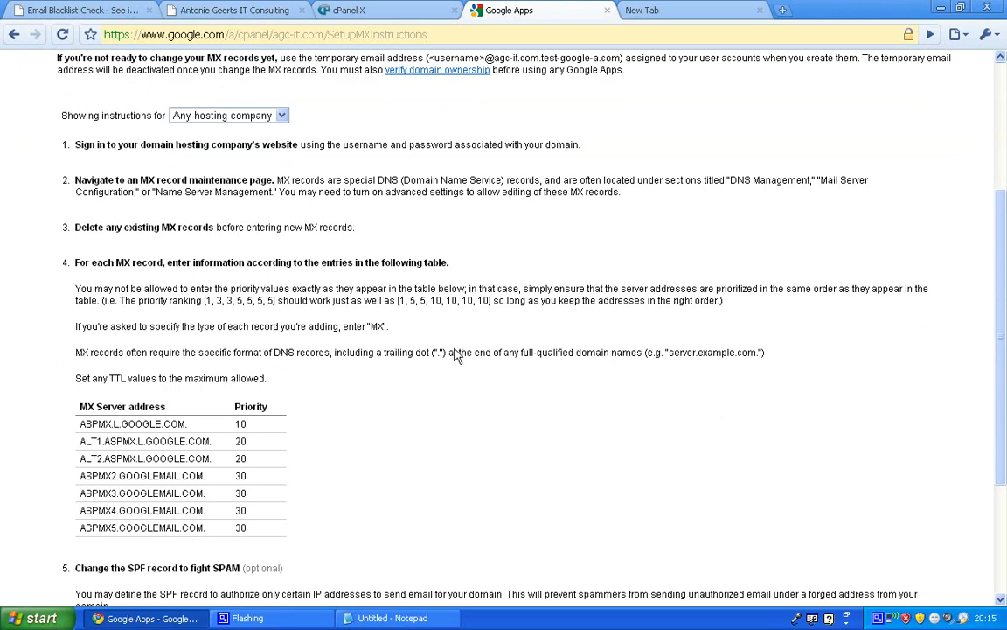
mouse_move(269, 131)
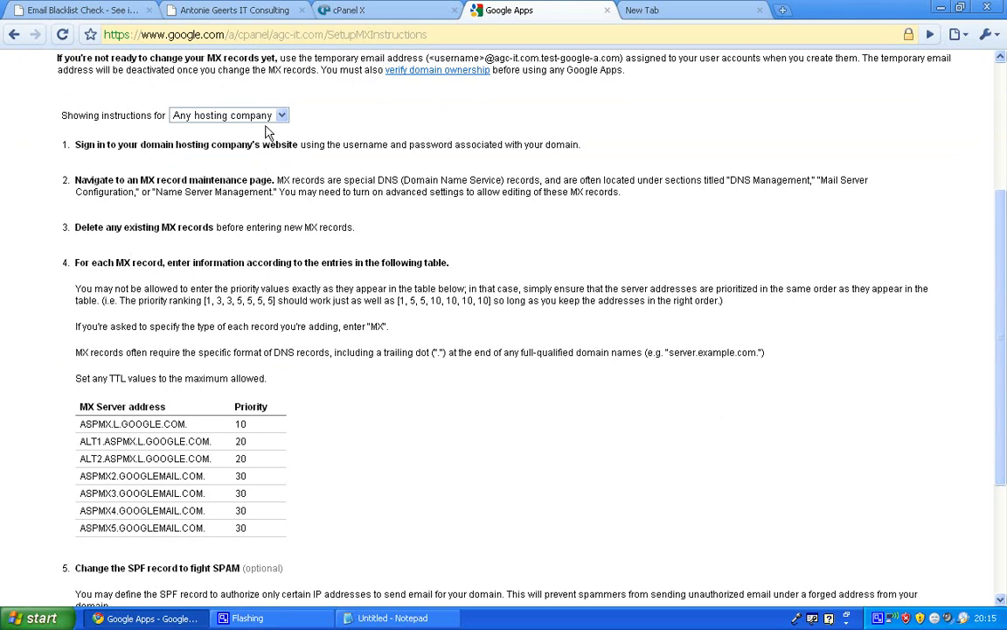
left_click(280, 115)
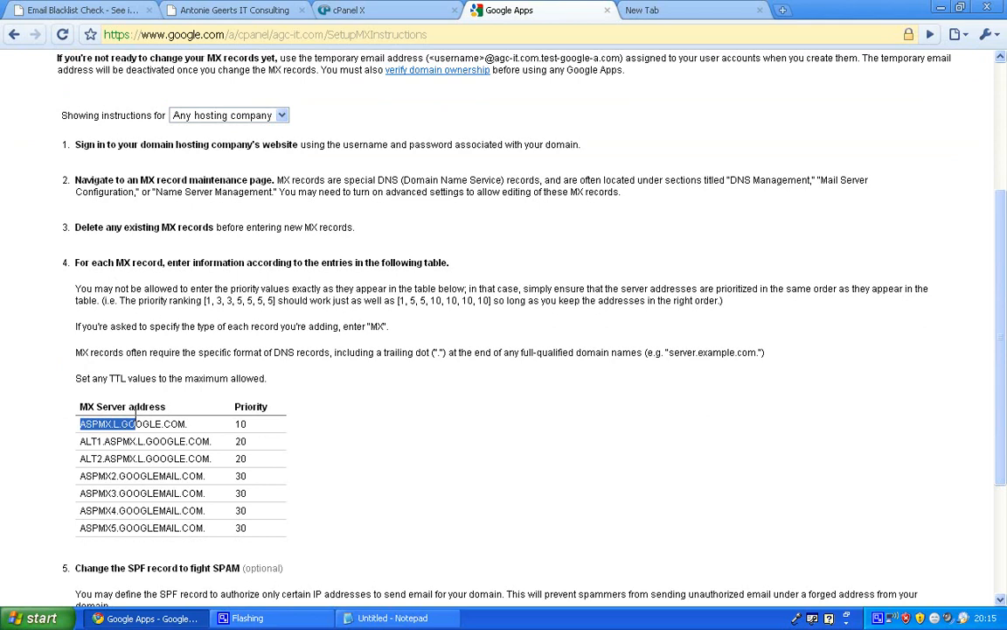
Select ASPMX.L.GOOGLE.COM and the other listed MX servers, then move to the cPanel control panel
double_click(133, 423)
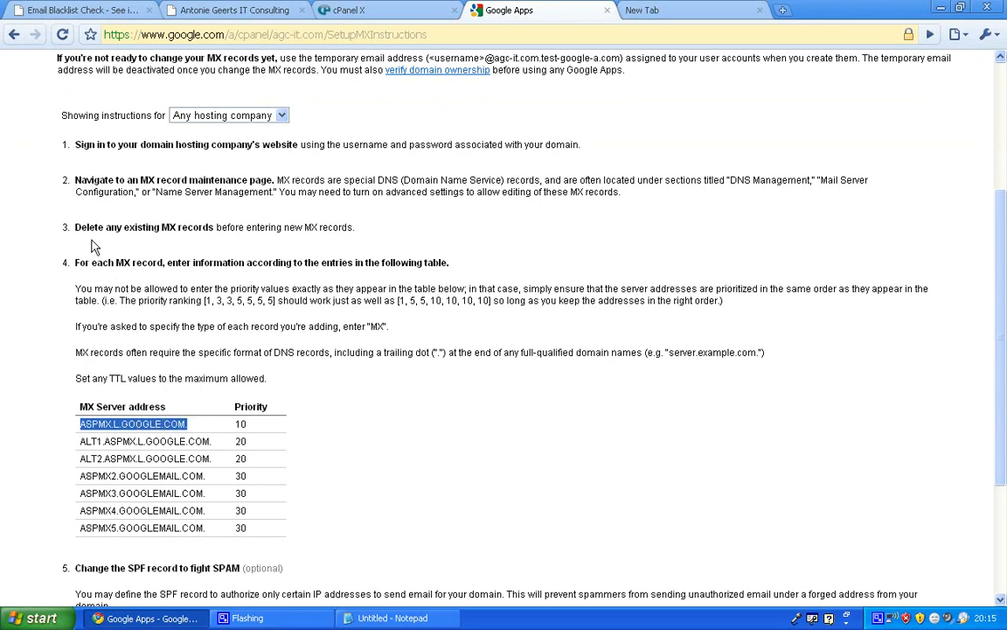
mouse_move(166, 270)
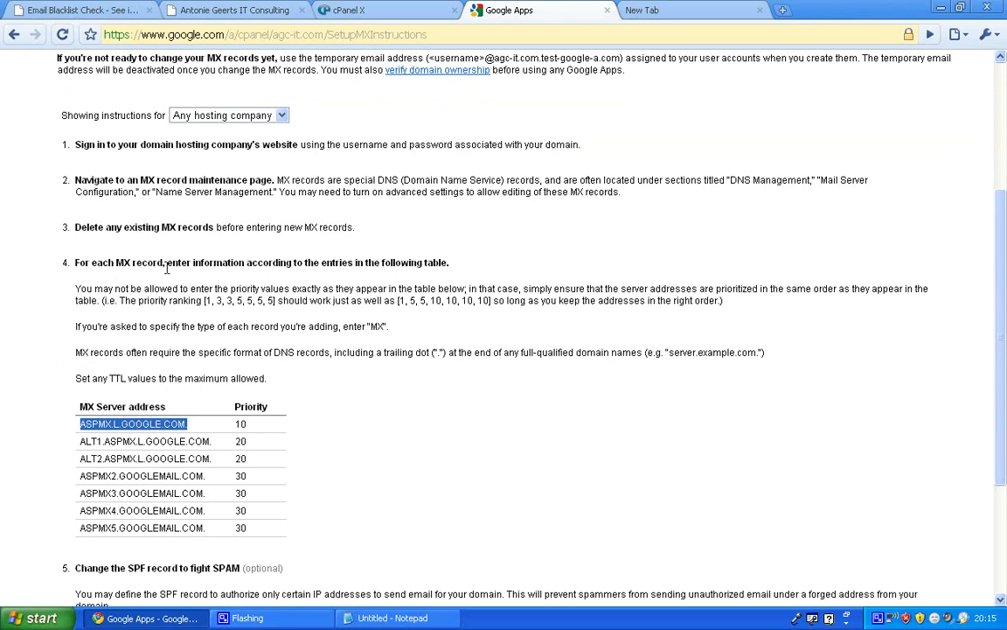
mouse_move(358, 265)
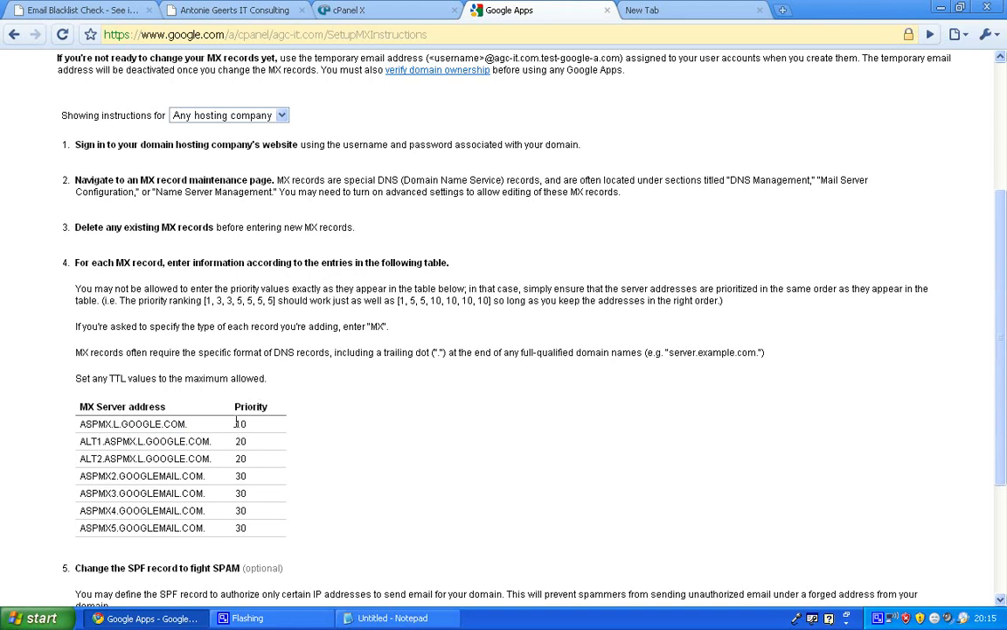
double_click(240, 425)
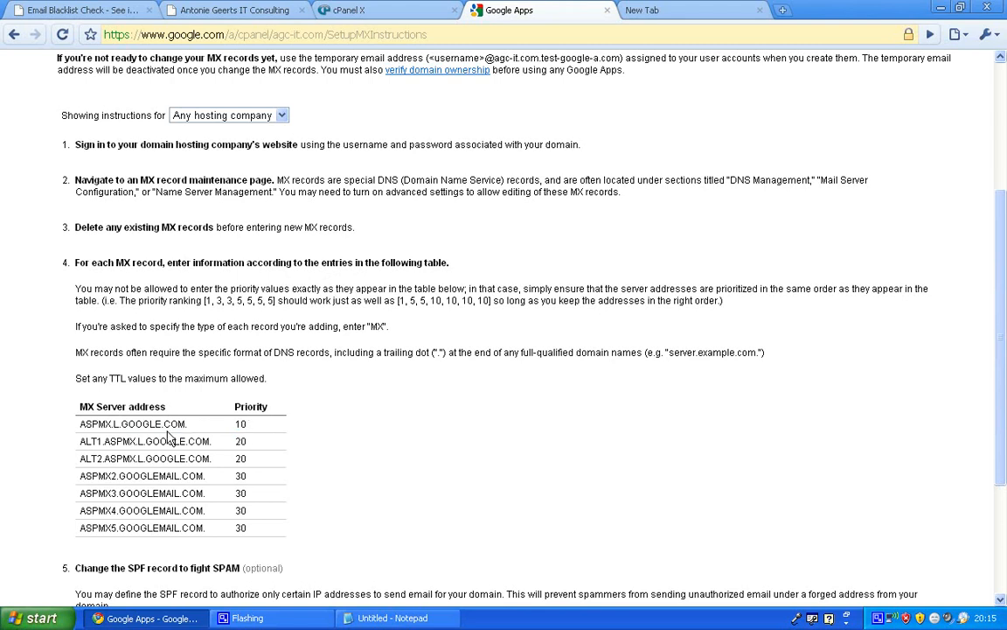
double_click(242, 441)
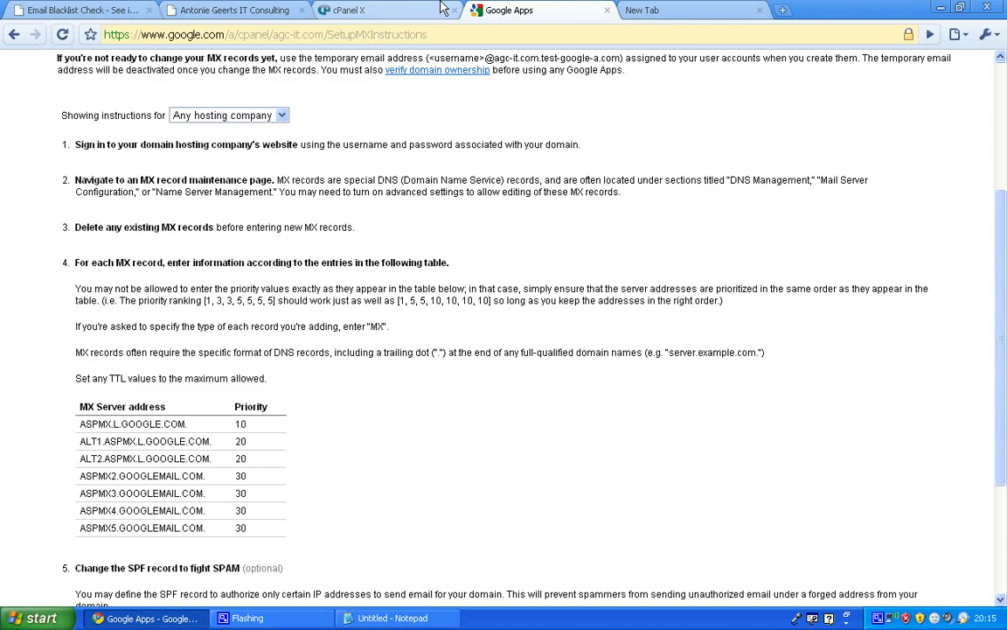
left_click(358, 10)
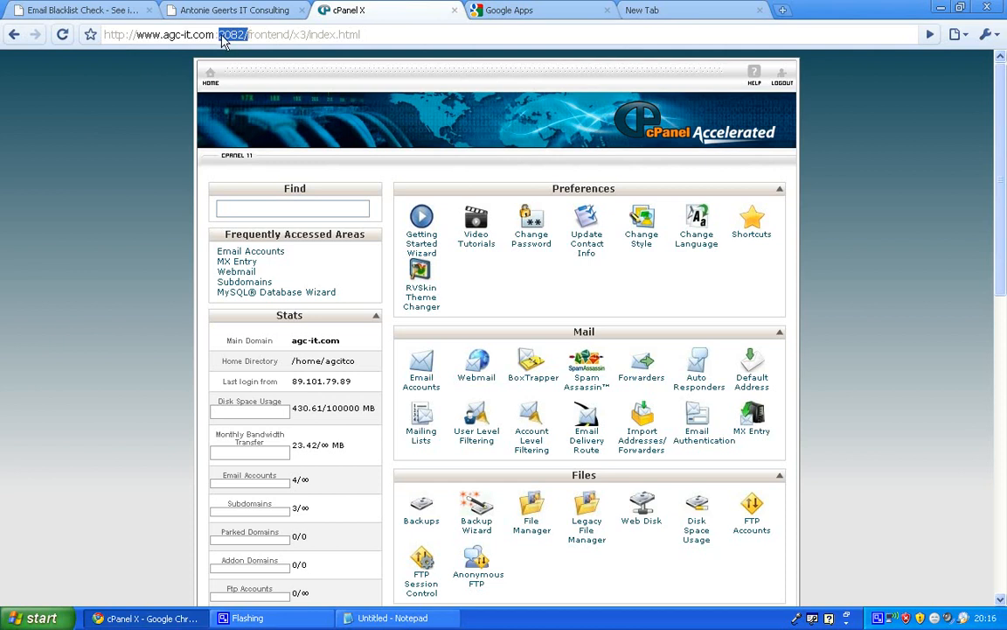
mouse_move(294, 67)
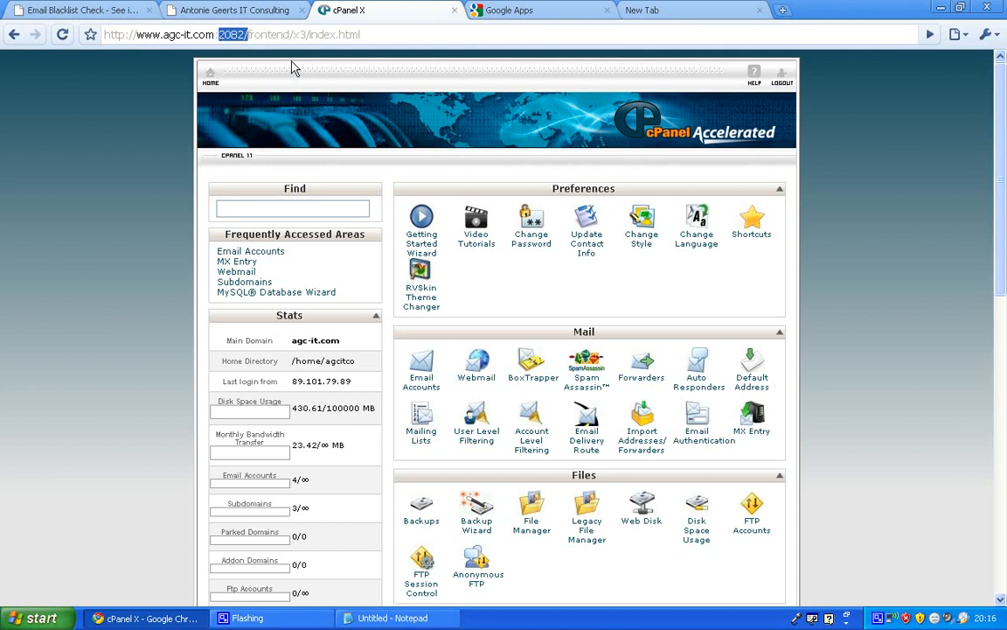
mouse_move(465, 313)
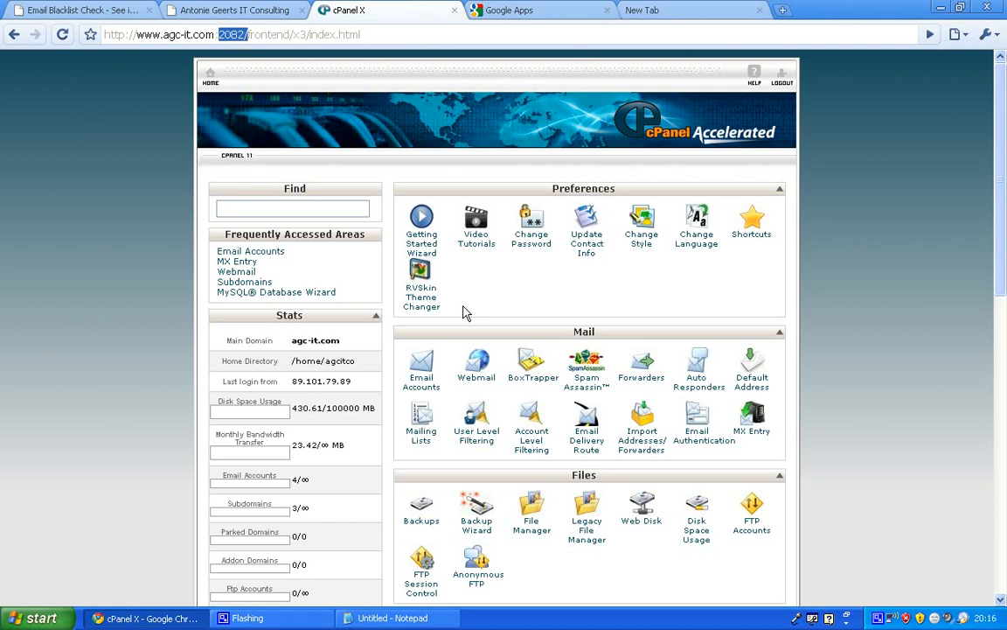
mouse_move(551, 348)
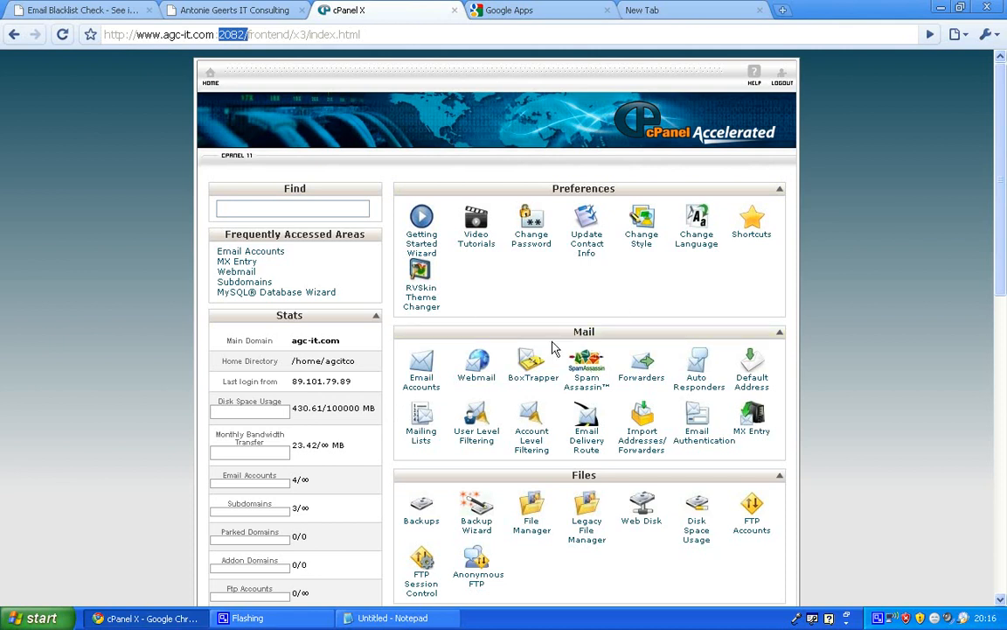
mouse_move(446, 425)
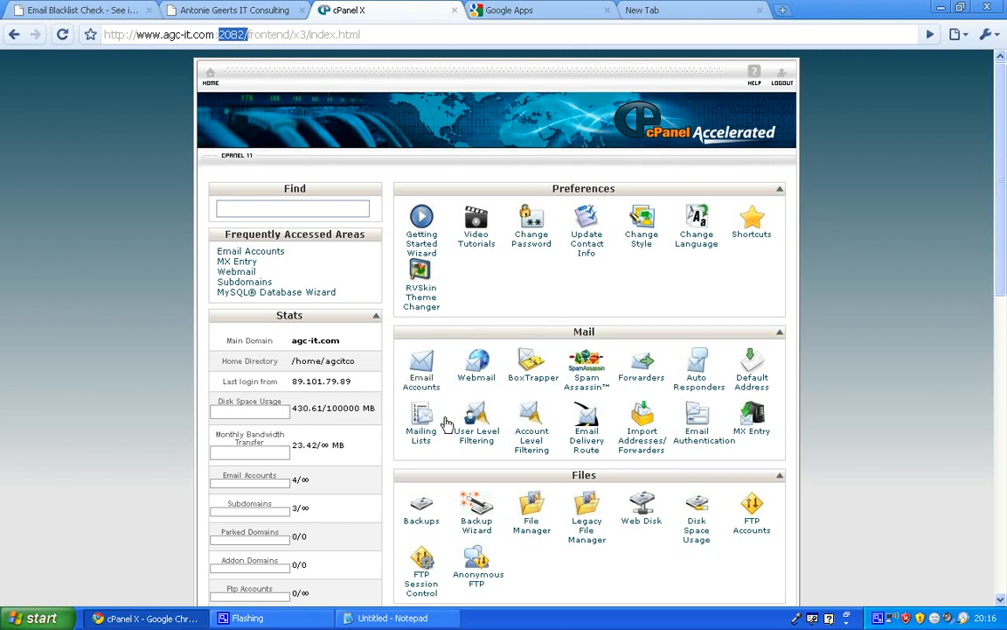
mouse_move(752, 430)
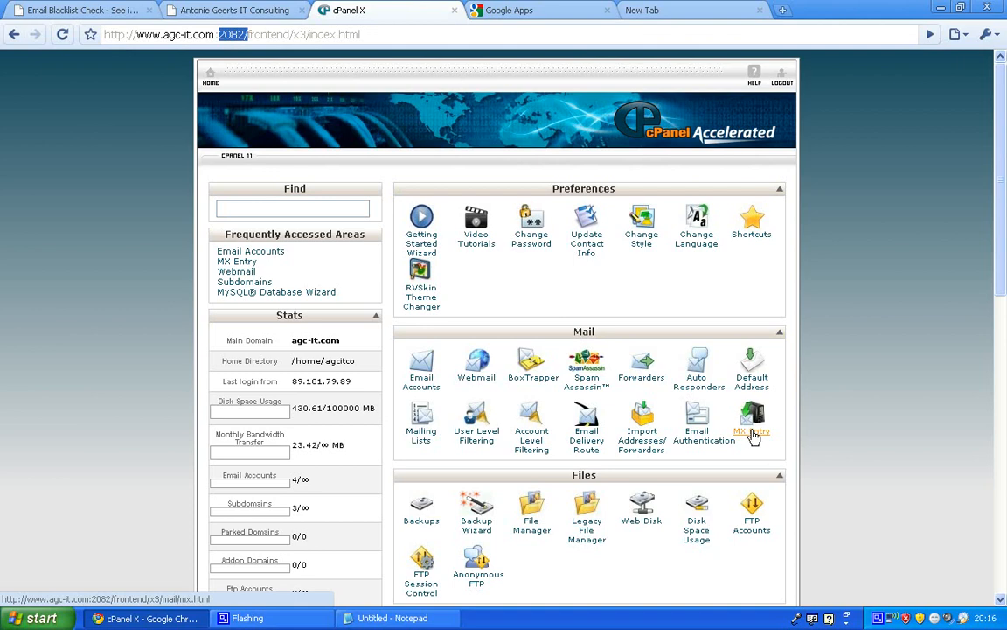
Open MX Entry Maintenance in cPanel's Mail section for agc-it.com
left_click(752, 419)
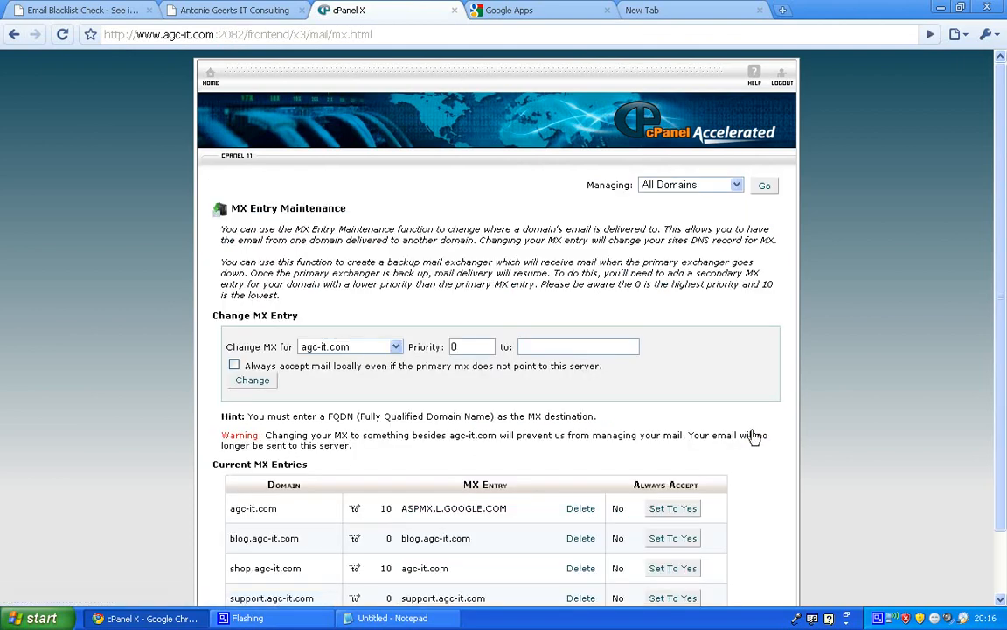
Fill shop.agc-it.com's MX change with priority 10 and ASPMX.L.GOOGLE.COM copied from Google's instructions
scroll("down", 3)
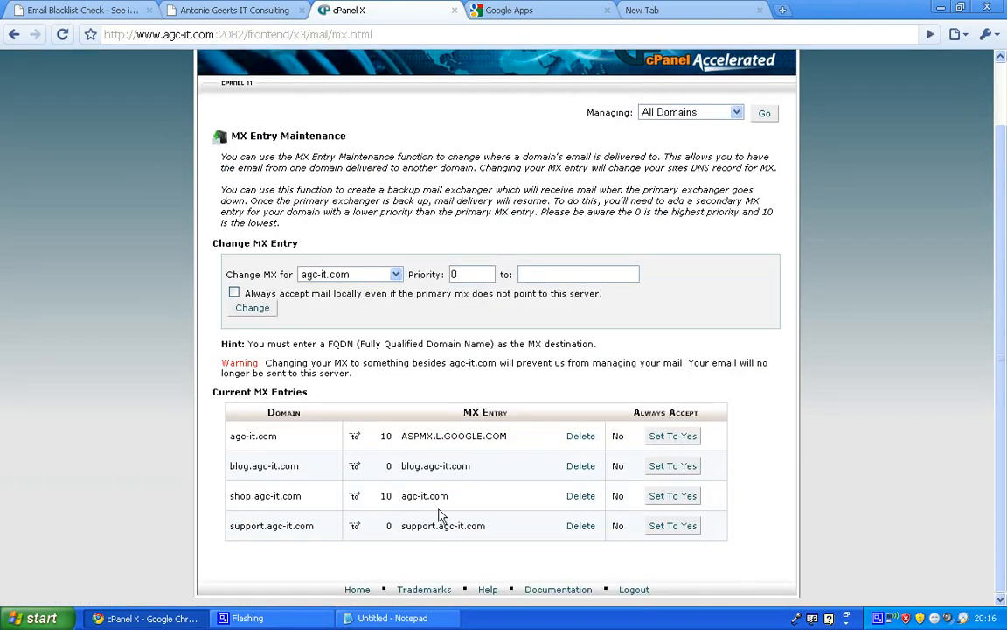
double_click(266, 497)
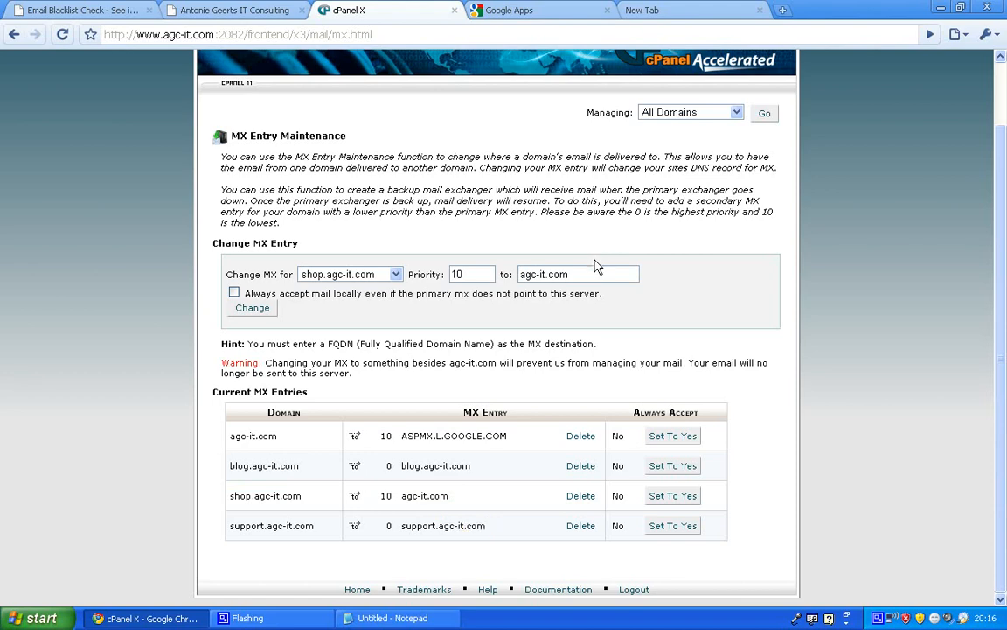
mouse_move(477, 495)
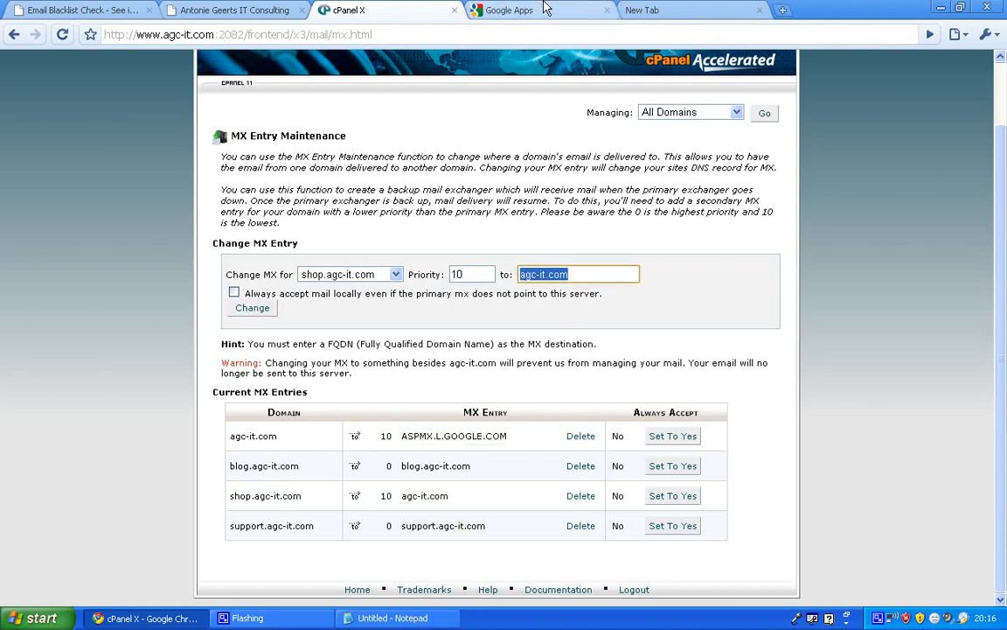
left_click(507, 11)
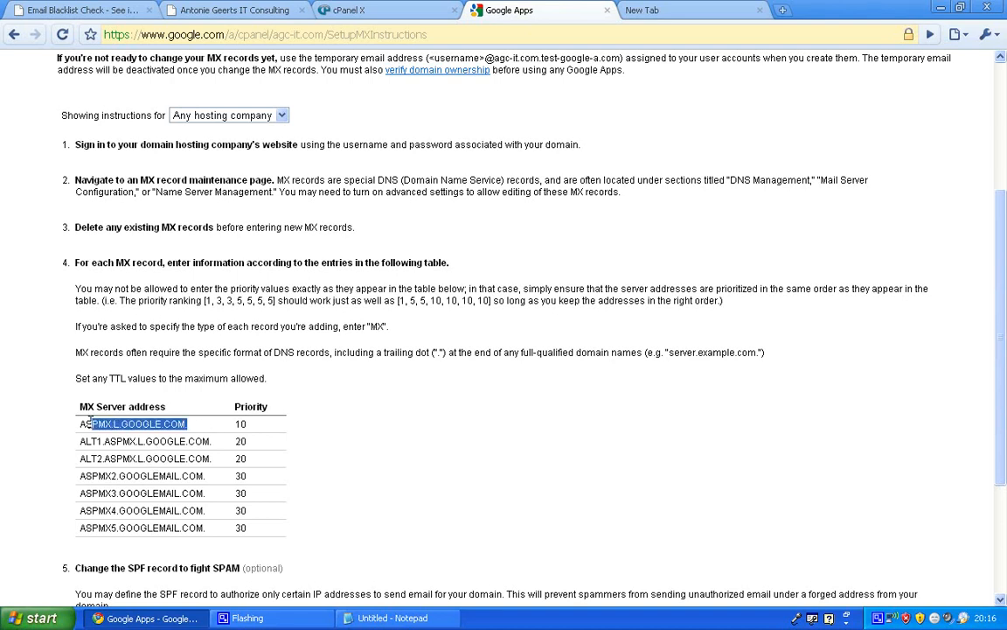
double_click(131, 424)
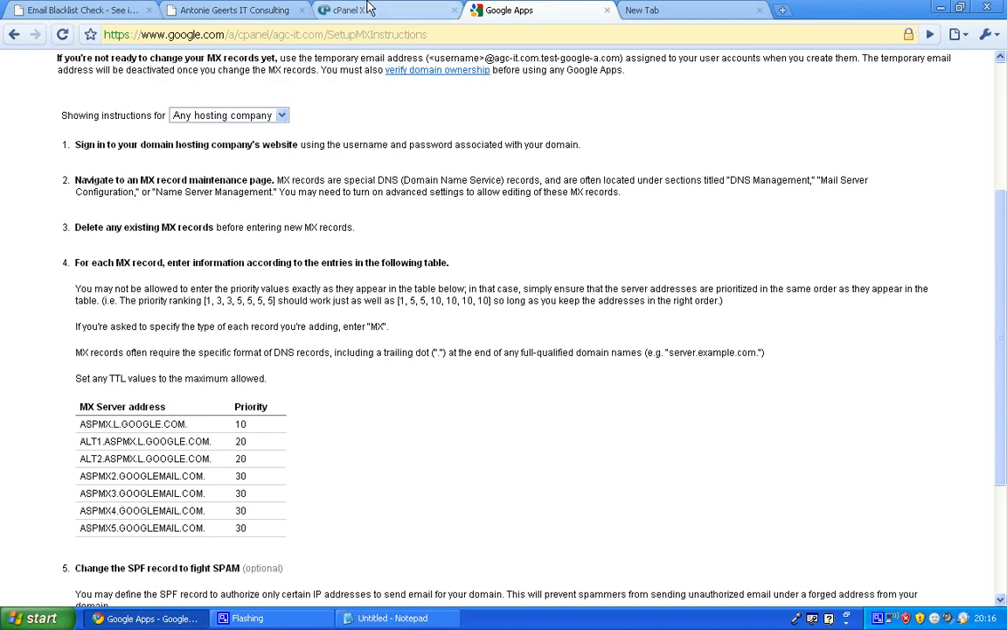
left_click(384, 10)
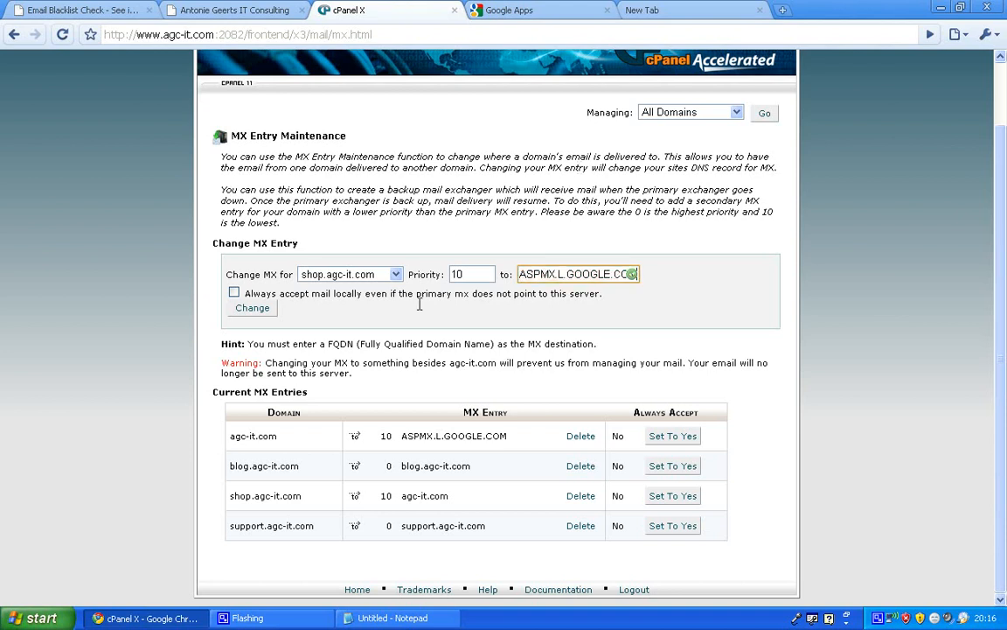
mouse_move(370, 290)
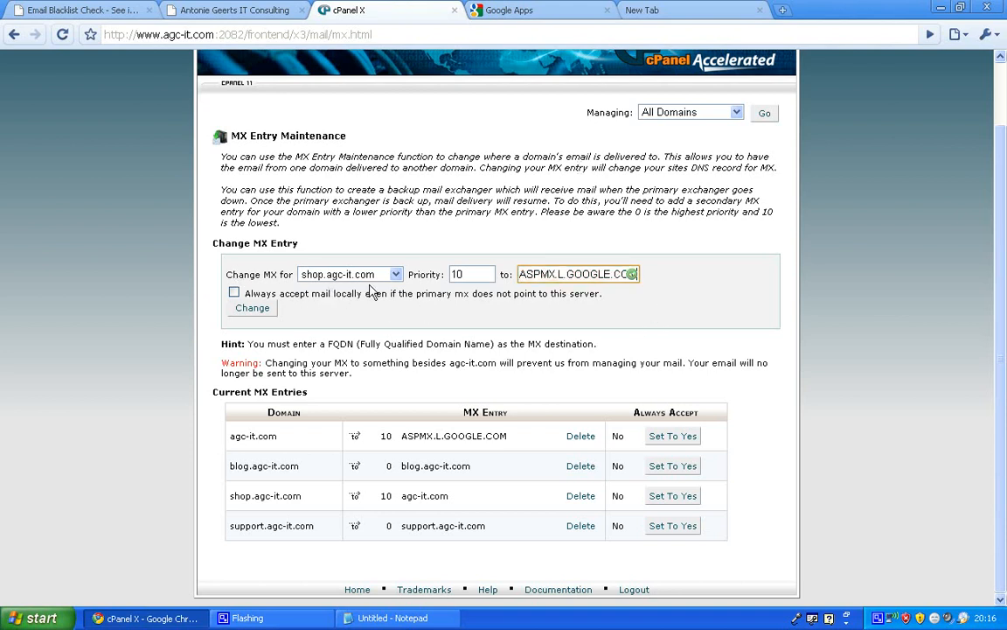
mouse_move(253, 326)
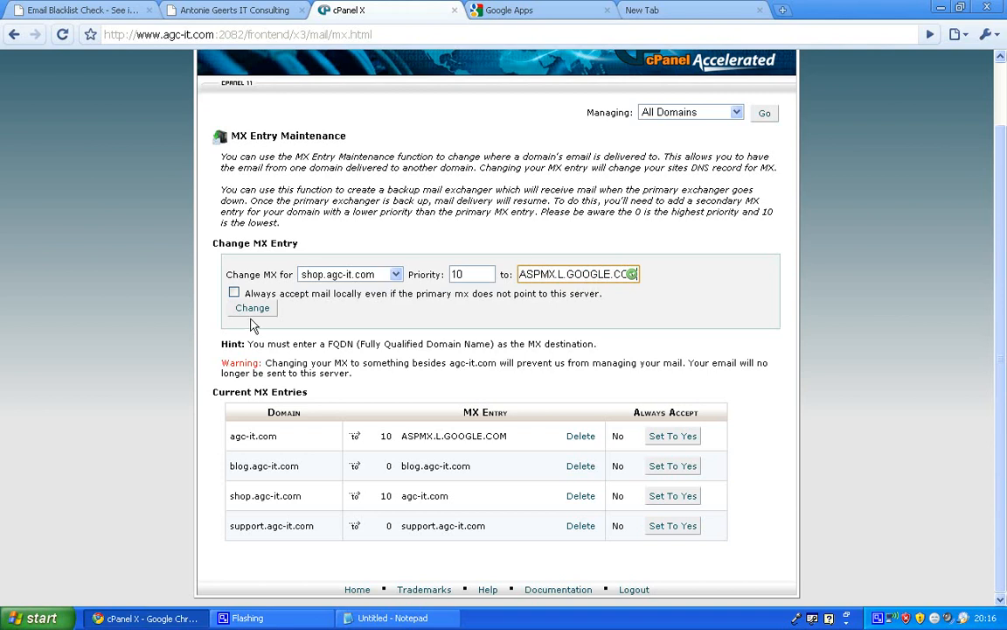
Save shop.agc-it.com's MX entry as ASPMX.L.GOOGLE.COM priority 10 and return to the entry list
left_click(252, 307)
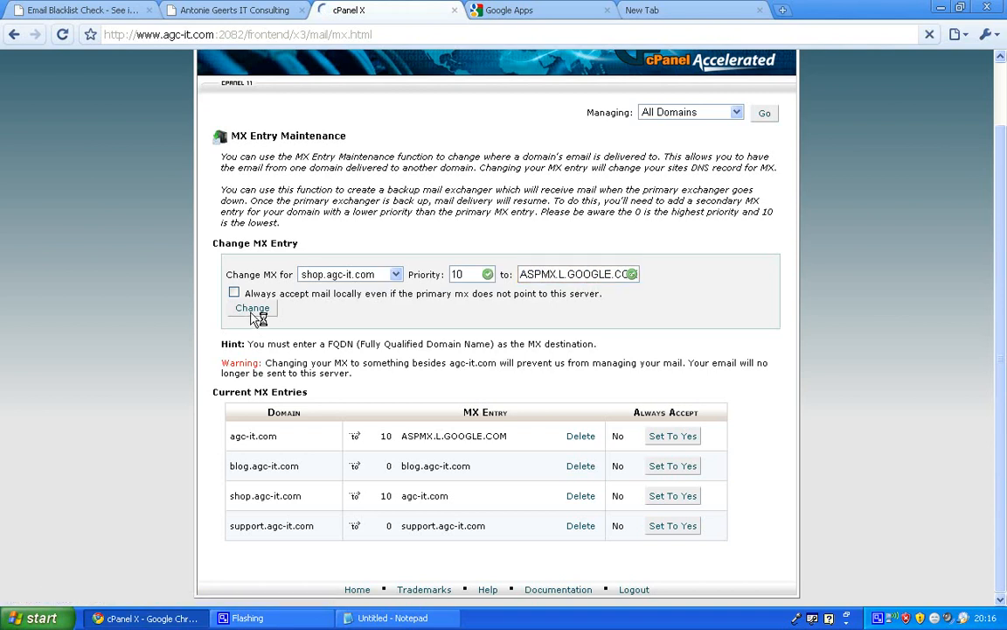
left_click(252, 308)
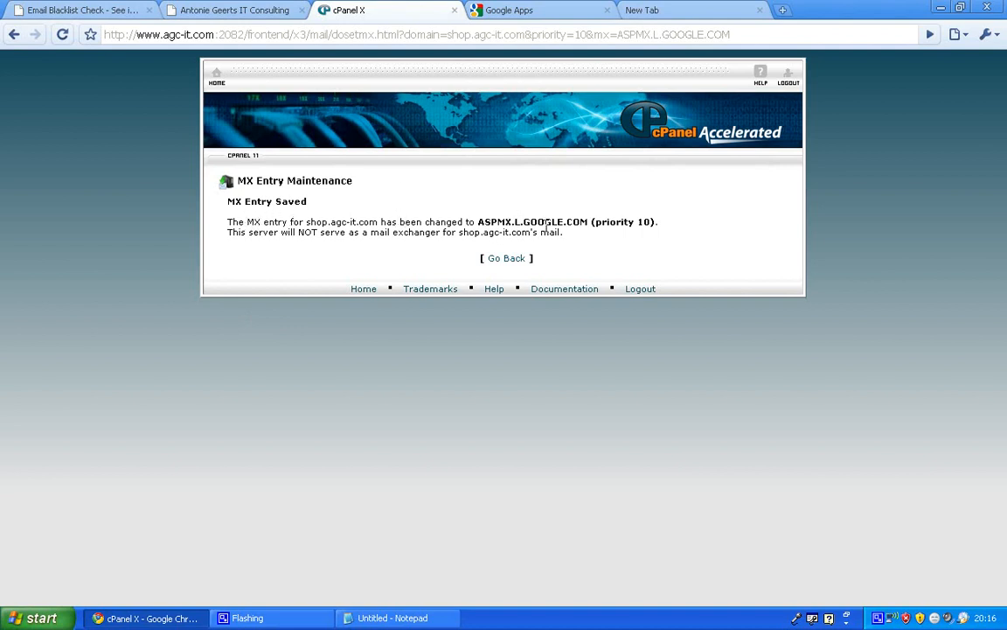
left_click(507, 258)
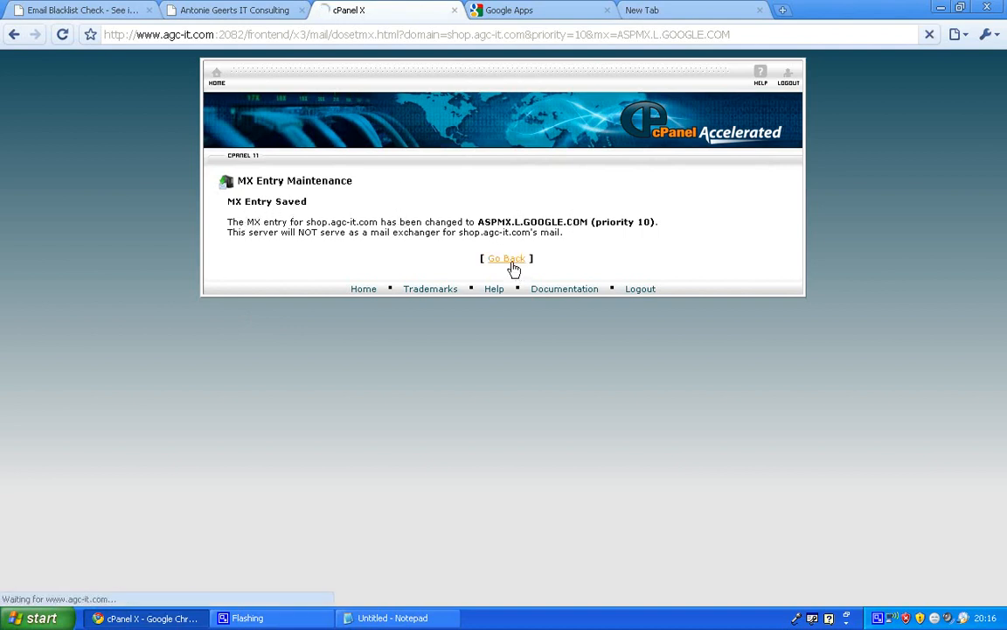
left_click(507, 259)
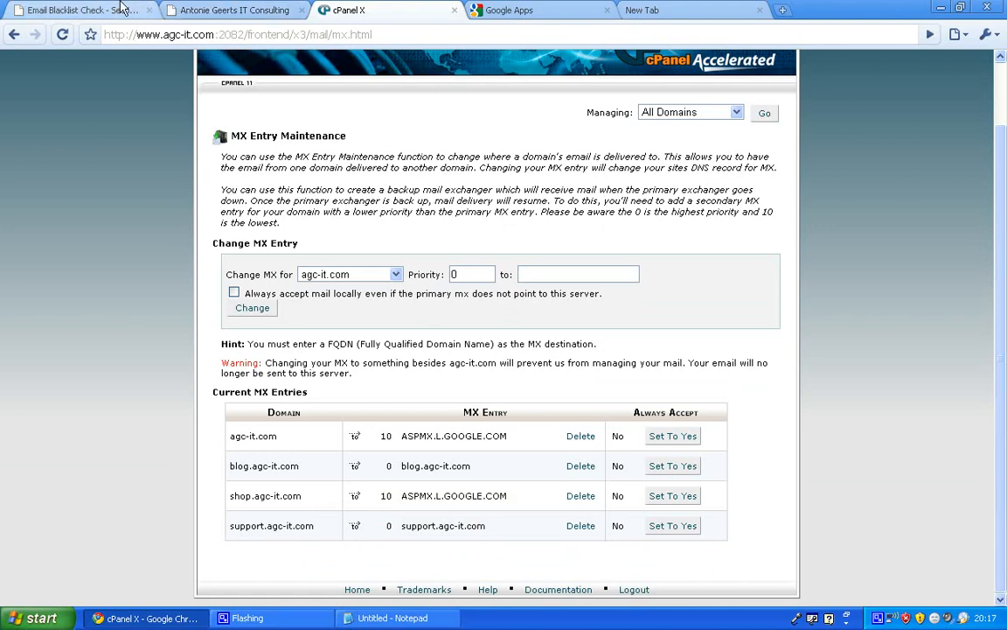
Rerun the MxToolbox MX lookup for shop.agc-it.com and send the returned Google host to a blacklist check
left_click(79, 11)
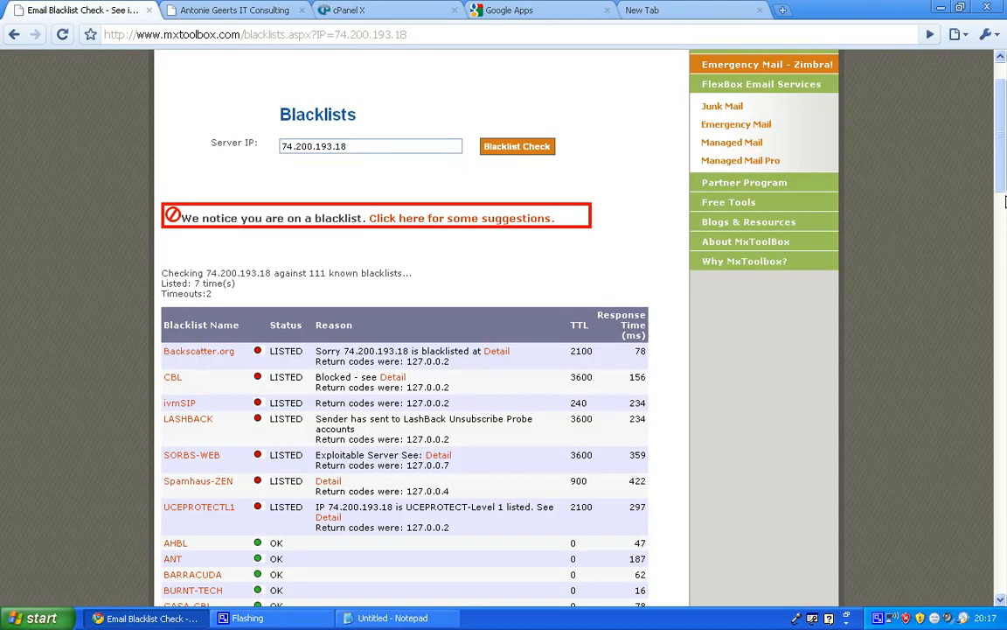
scroll("up", 3)
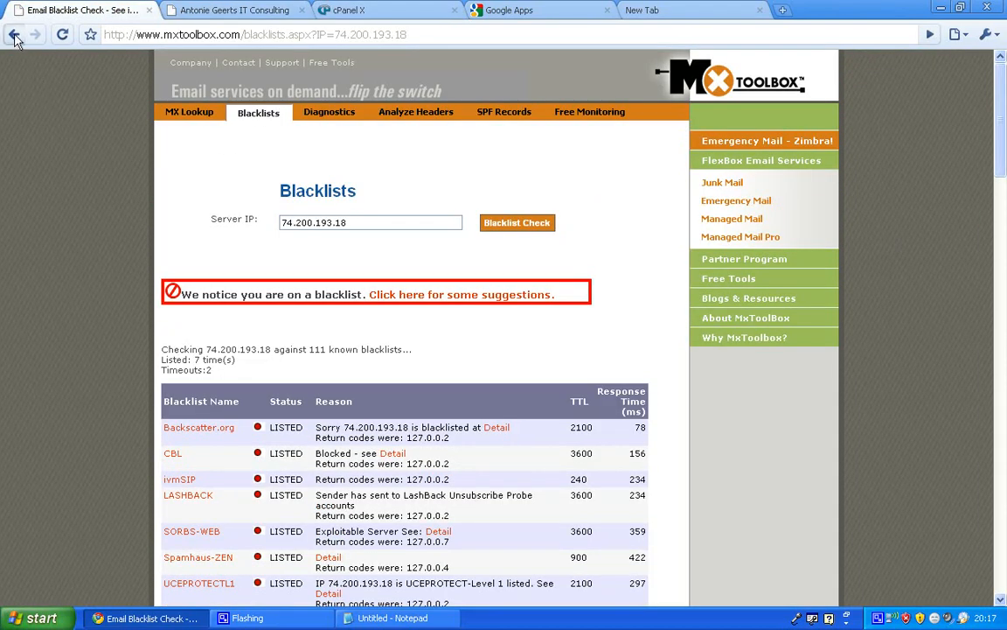
left_click(14, 35)
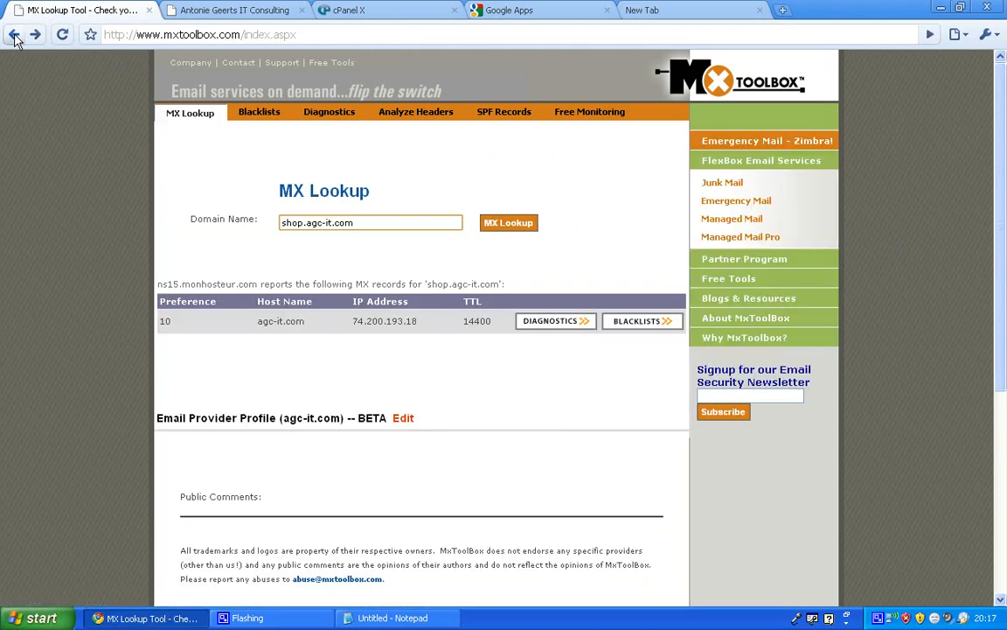
mouse_move(470, 222)
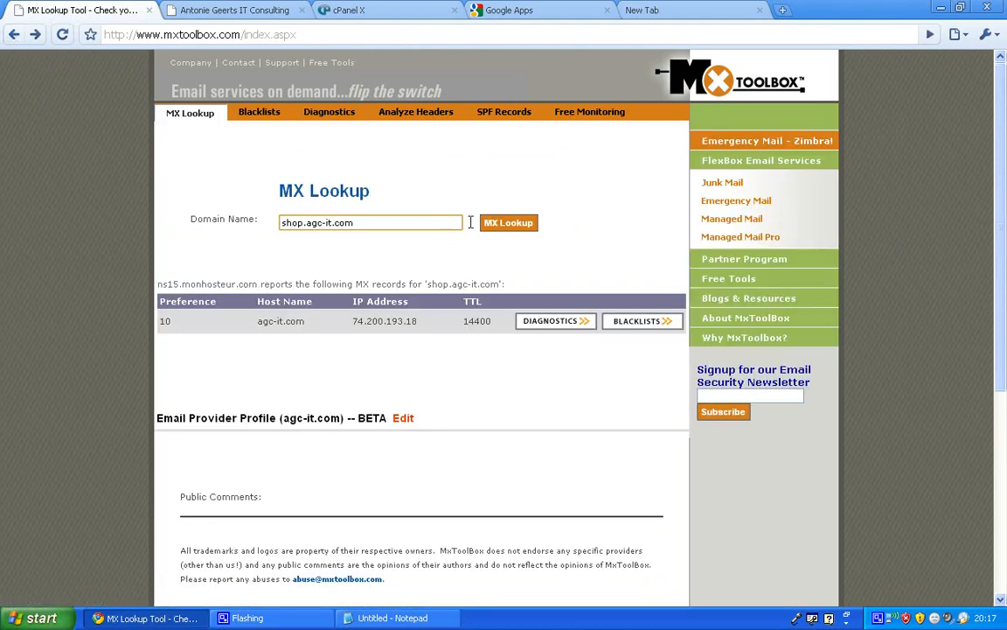
left_click(507, 222)
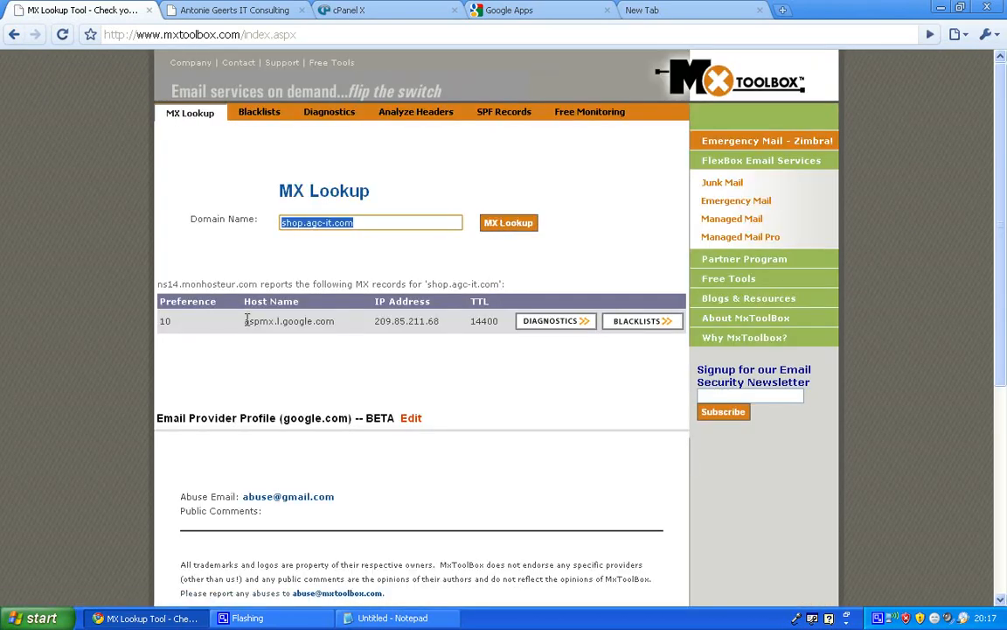
double_click(289, 321)
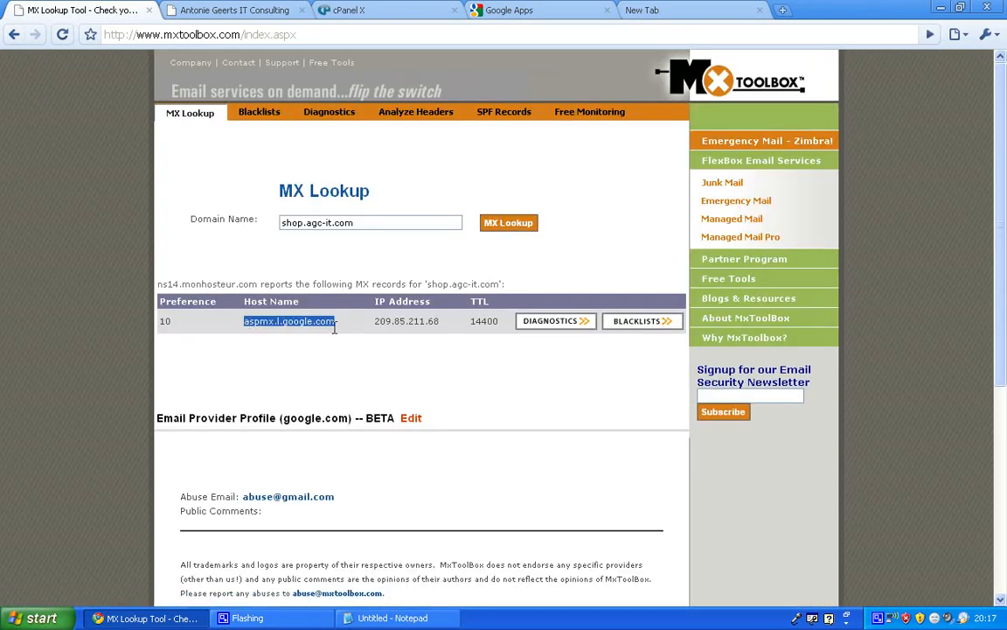
left_click(637, 322)
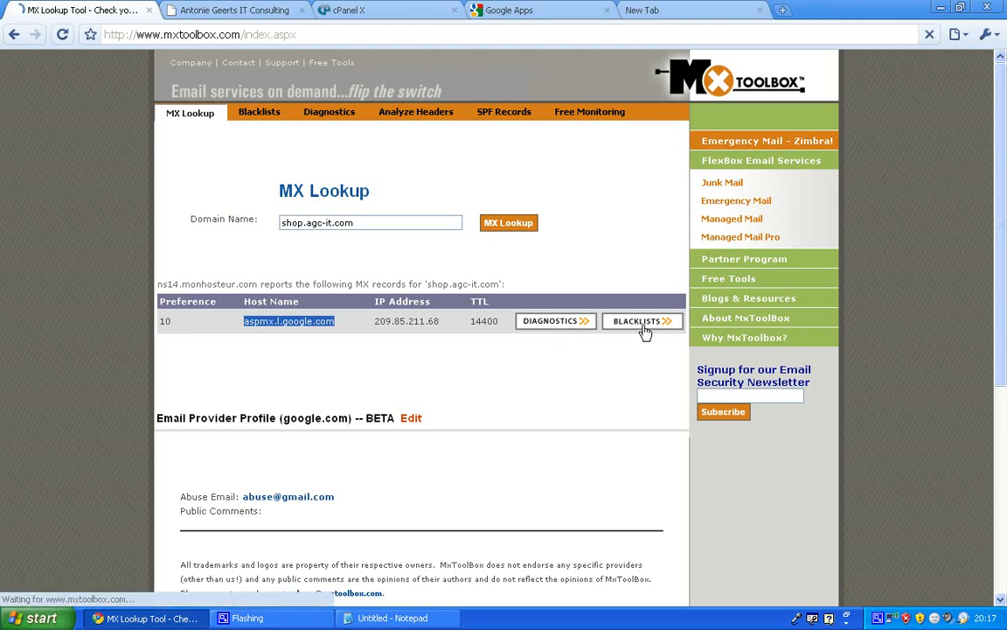
Run the blacklist check on 209.85.211.68, review the all-OK results and select the server IP
left_click(640, 320)
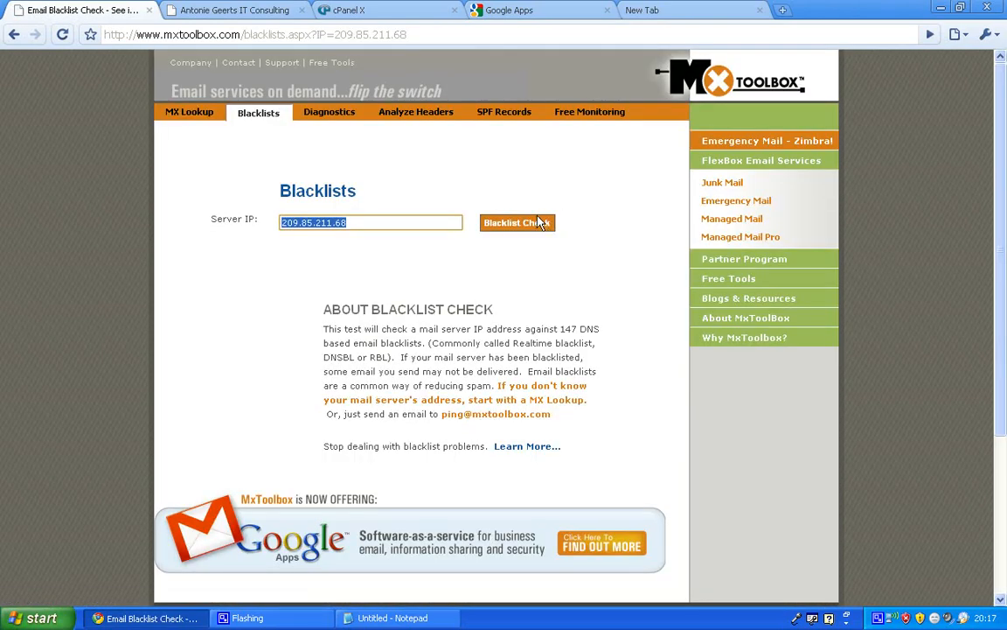
left_click(518, 222)
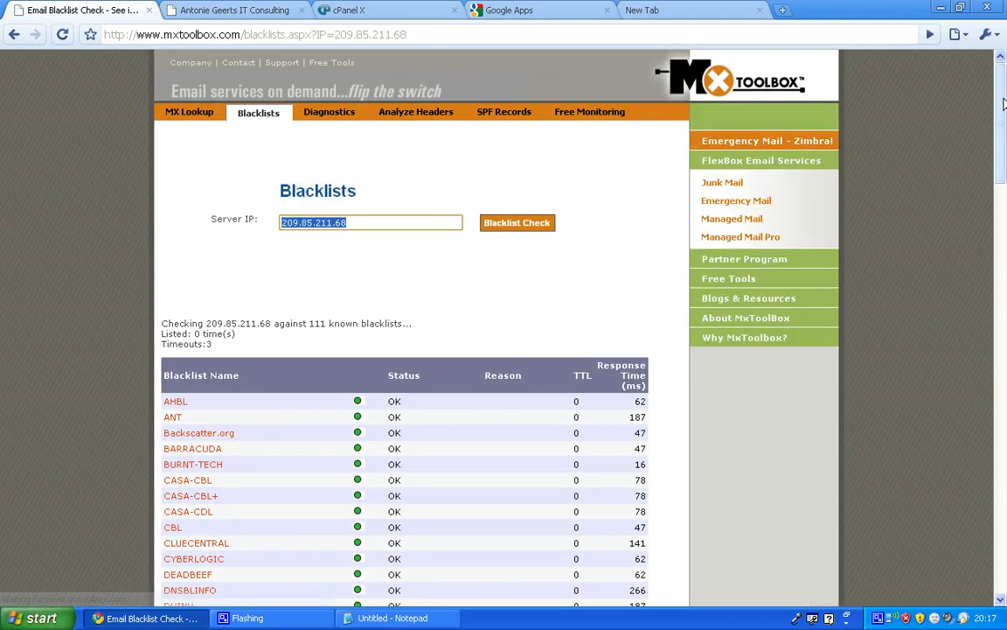
scroll("down", 3)
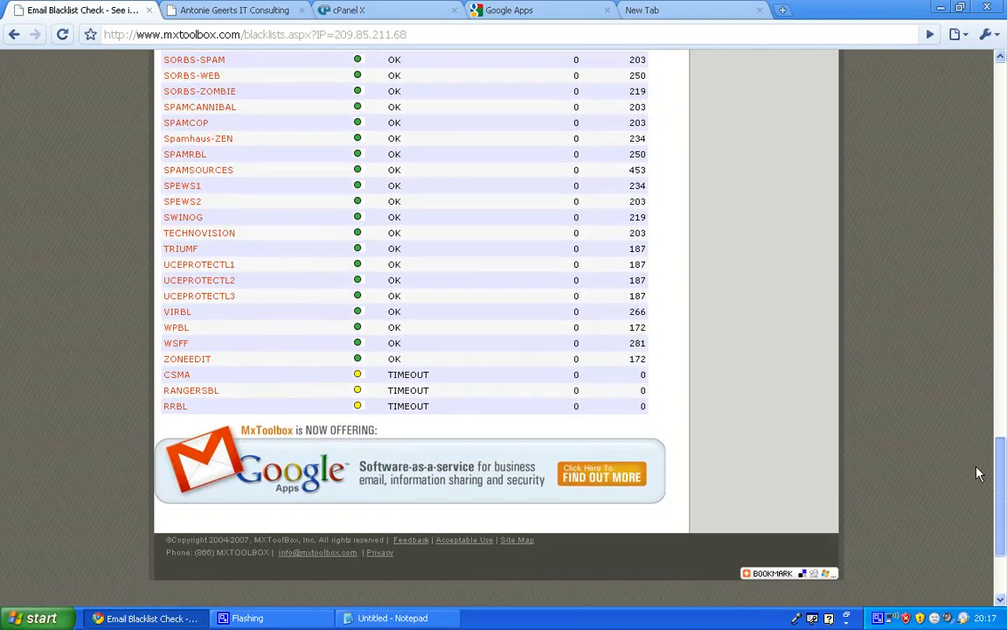
scroll("up", 3)
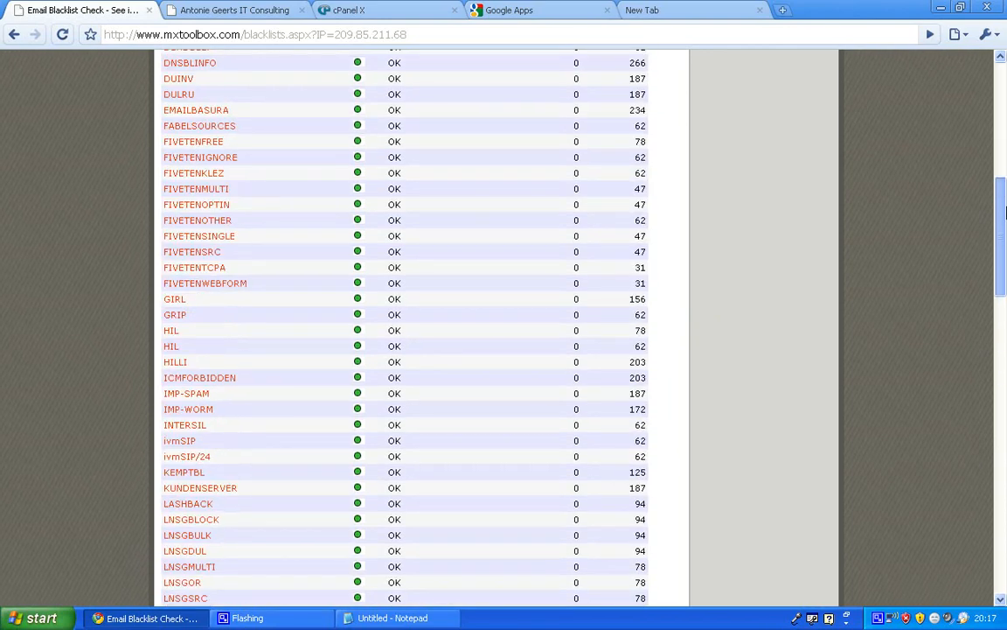
scroll("up", 3)
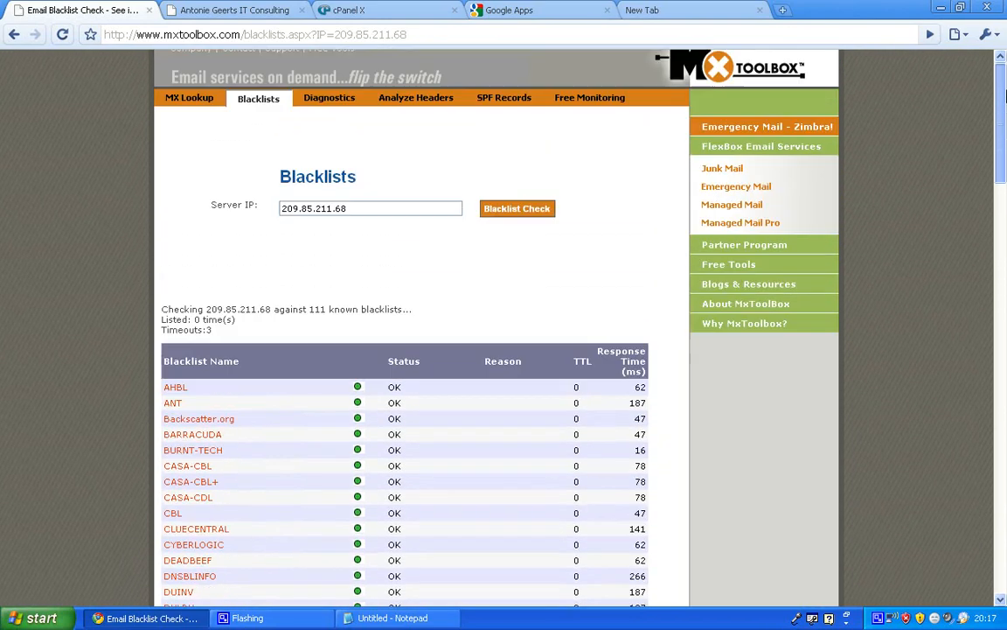
scroll("up", 3)
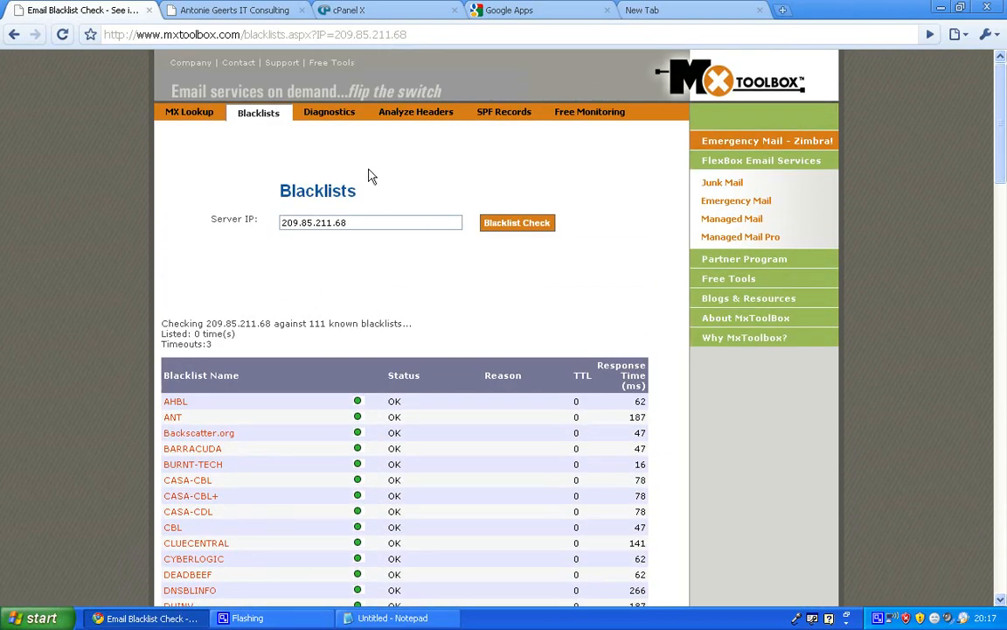
left_click(371, 222)
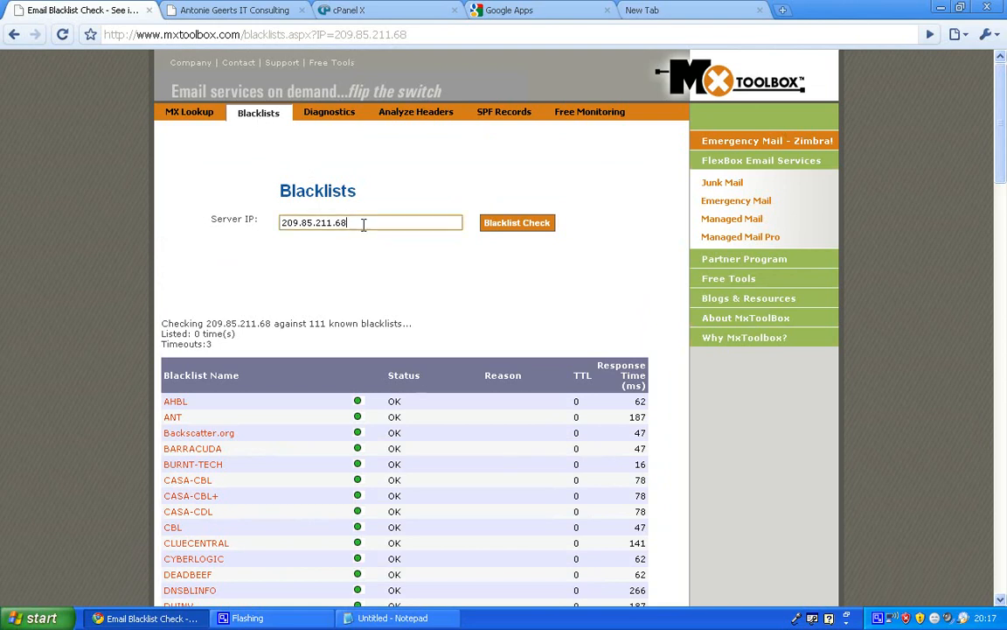
triple_click(370, 222)
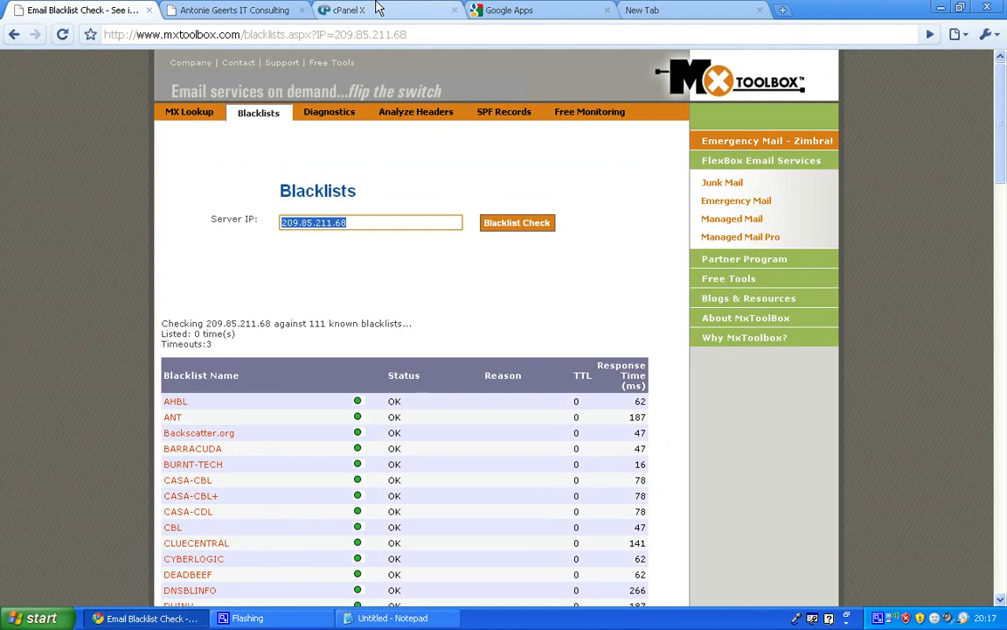
Review the cPanel MX entries, then return to Google Apps' Changing MX records instructions
left_click(343, 10)
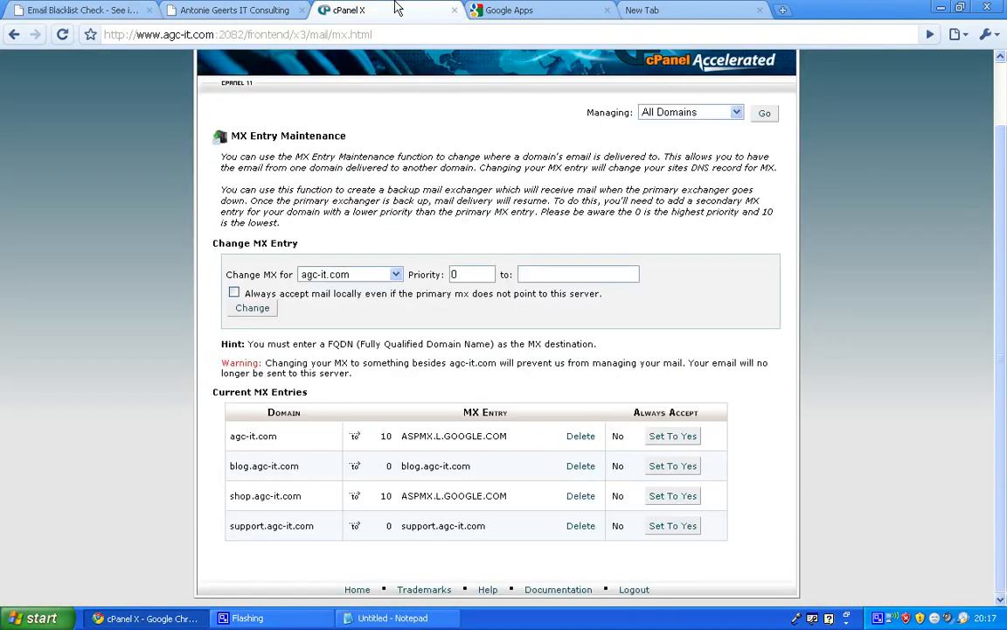
mouse_move(542, 73)
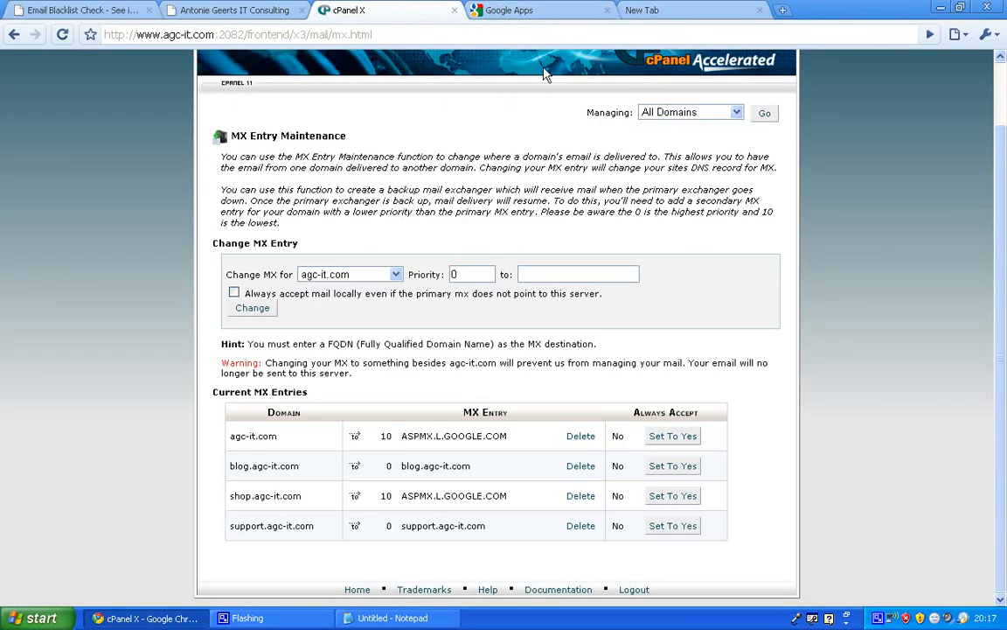
left_click(508, 10)
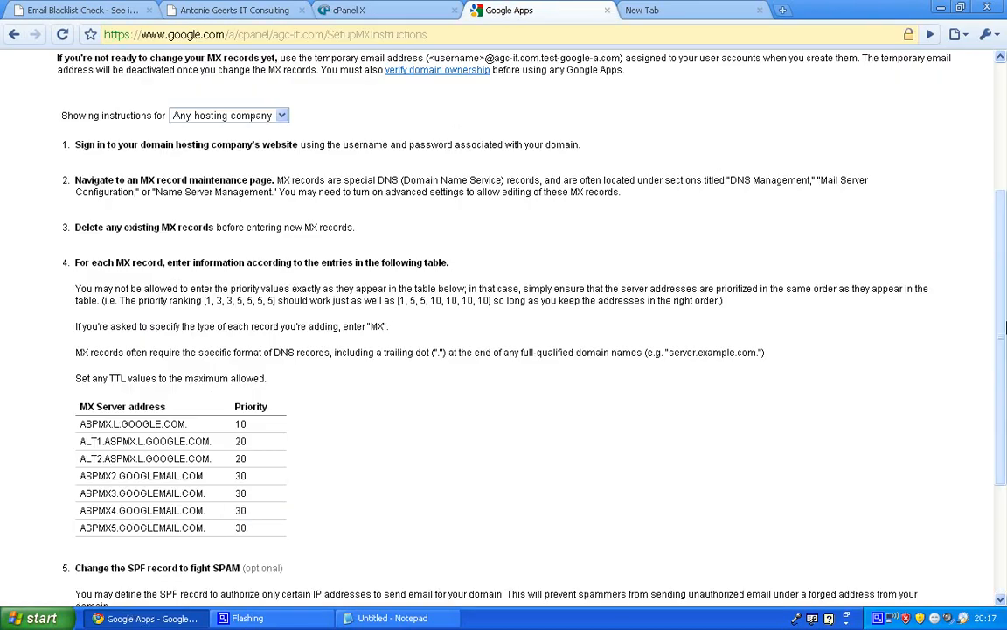
scroll("up", 3)
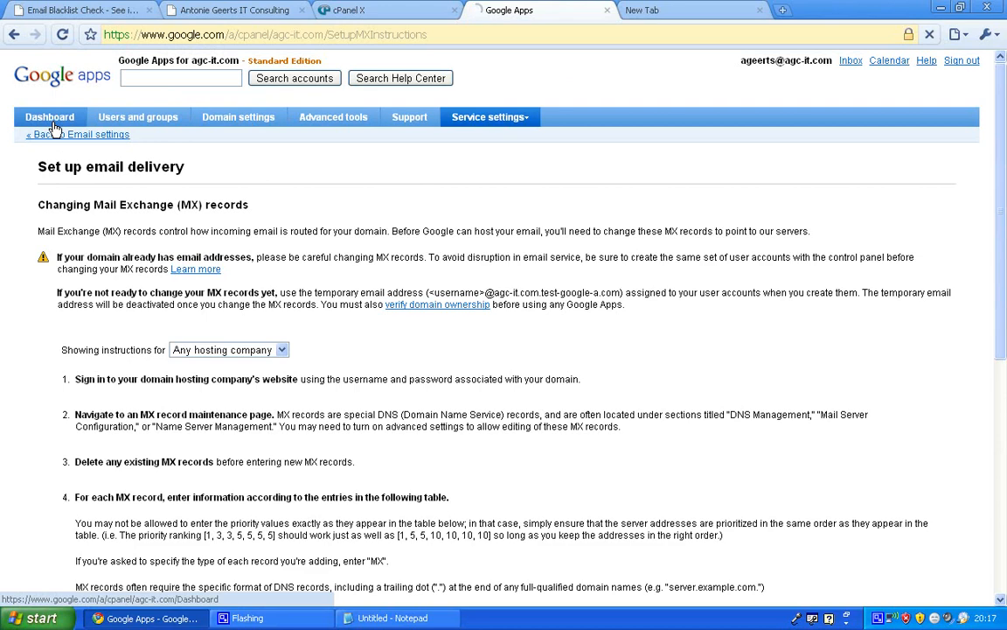
Return to the Google Apps dashboard listing Email, Calendar, Docs, Sites and Chat
left_click(49, 116)
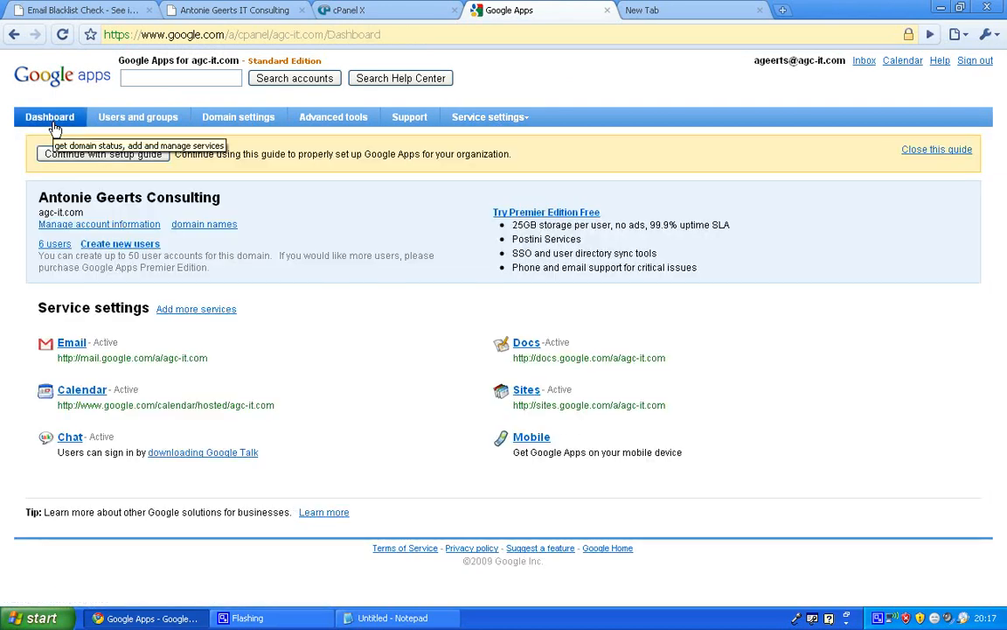
mouse_move(118, 367)
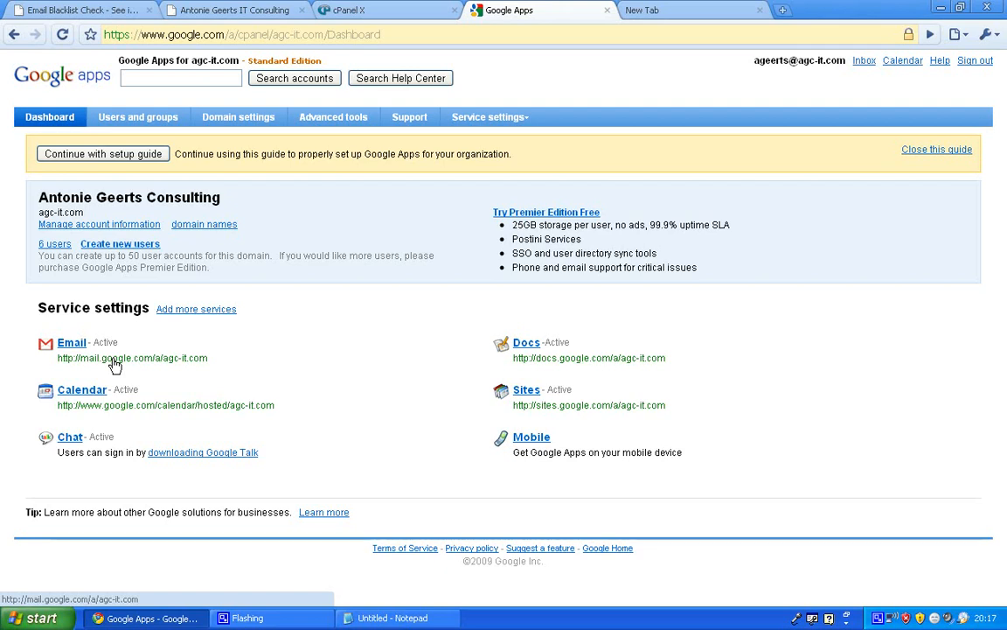
mouse_move(133, 365)
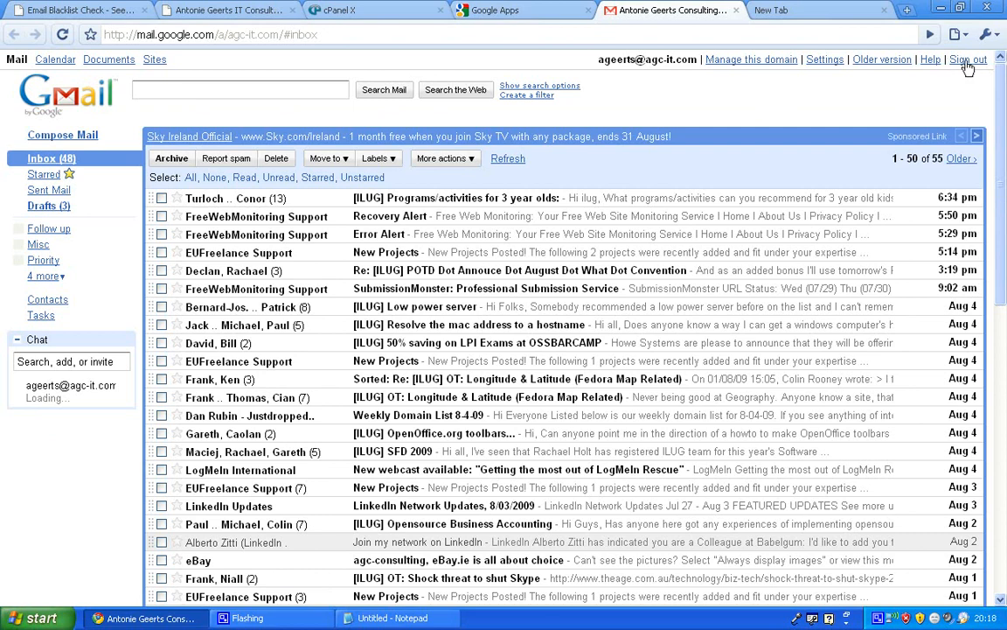
Sign out, then sign into Gmail as guybrush using the username and temporary password from Notepad
left_click(969, 59)
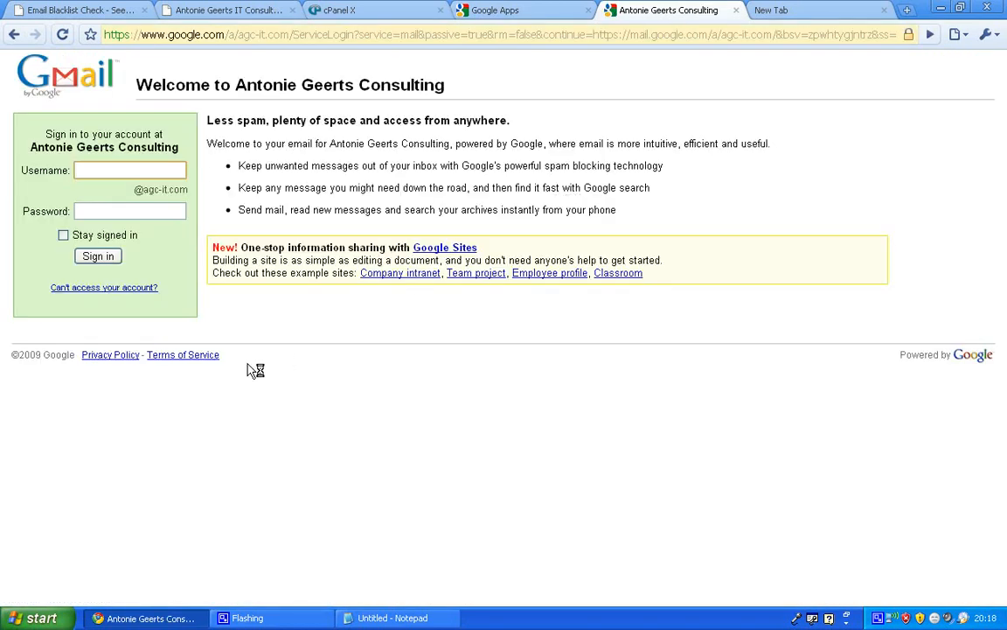
left_click(395, 617)
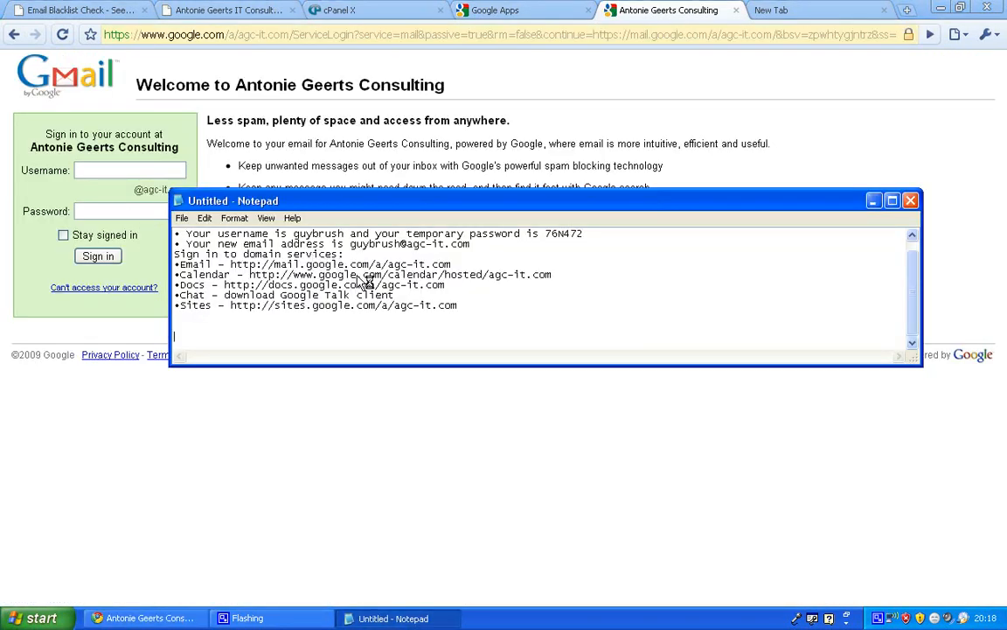
double_click(409, 243)
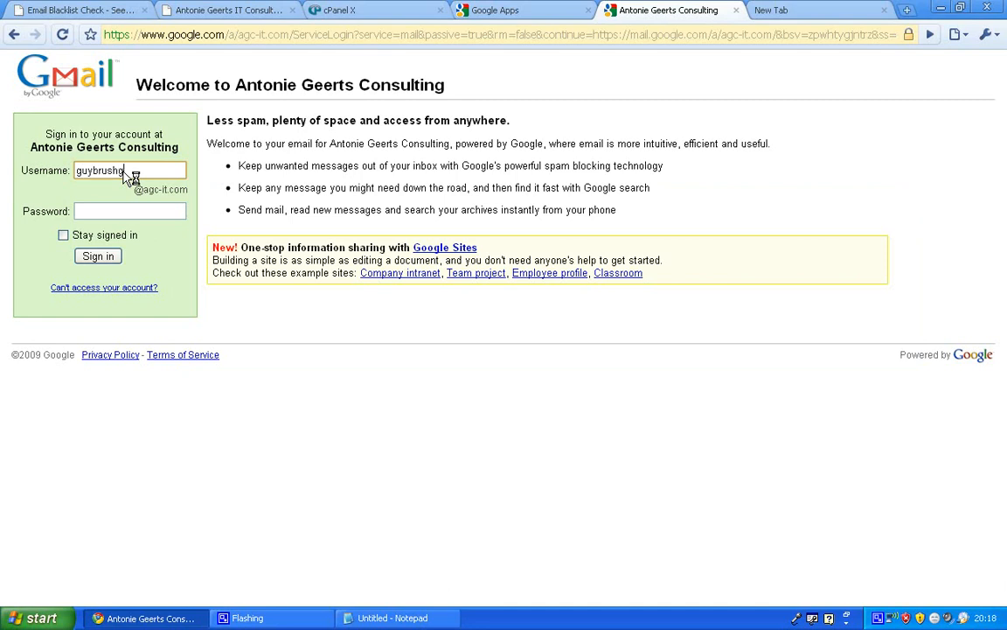
left_click(395, 618)
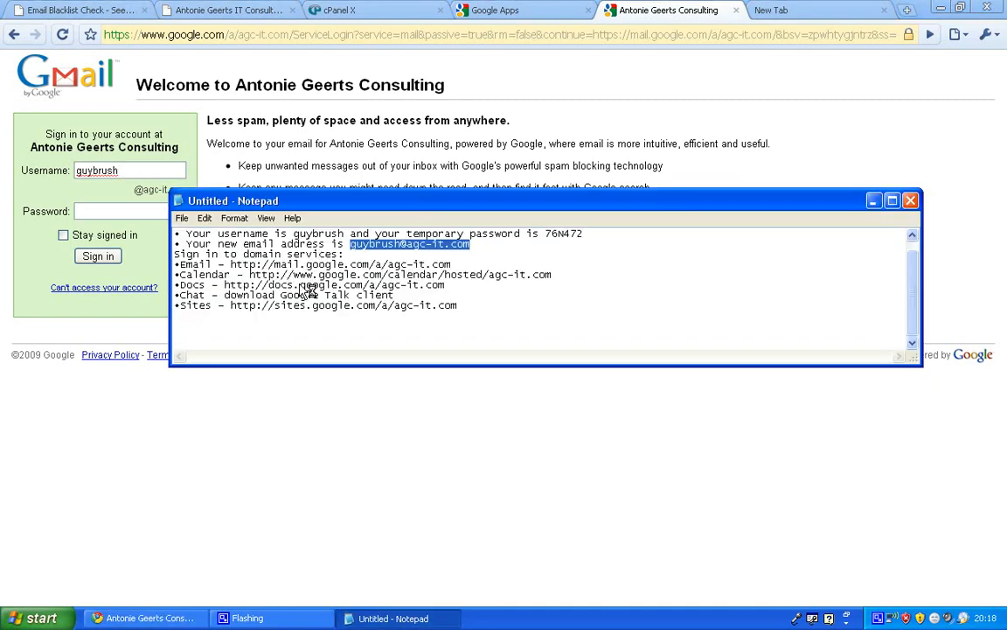
double_click(563, 234)
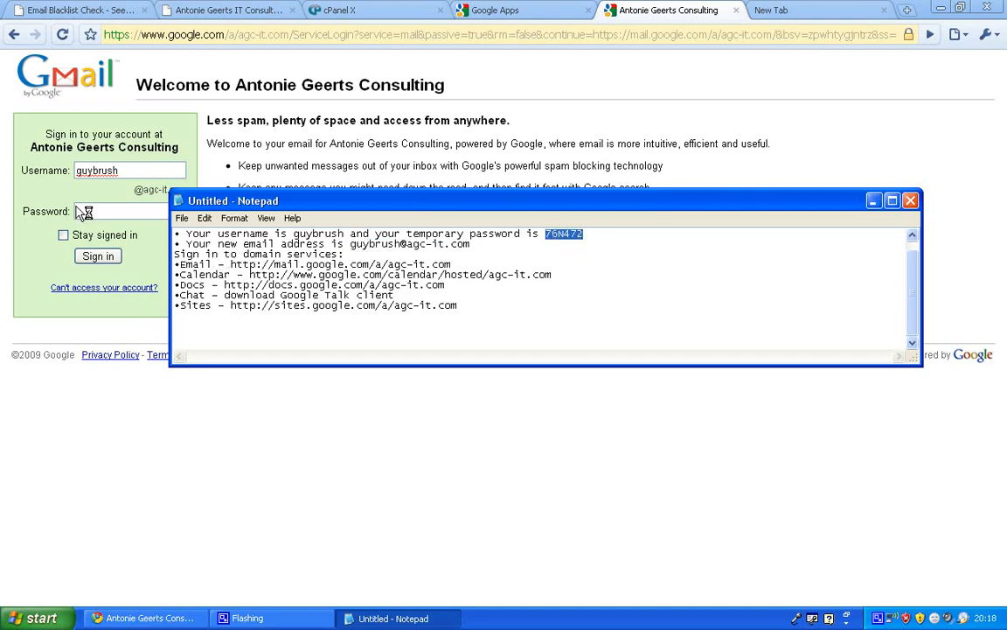
left_click(98, 255)
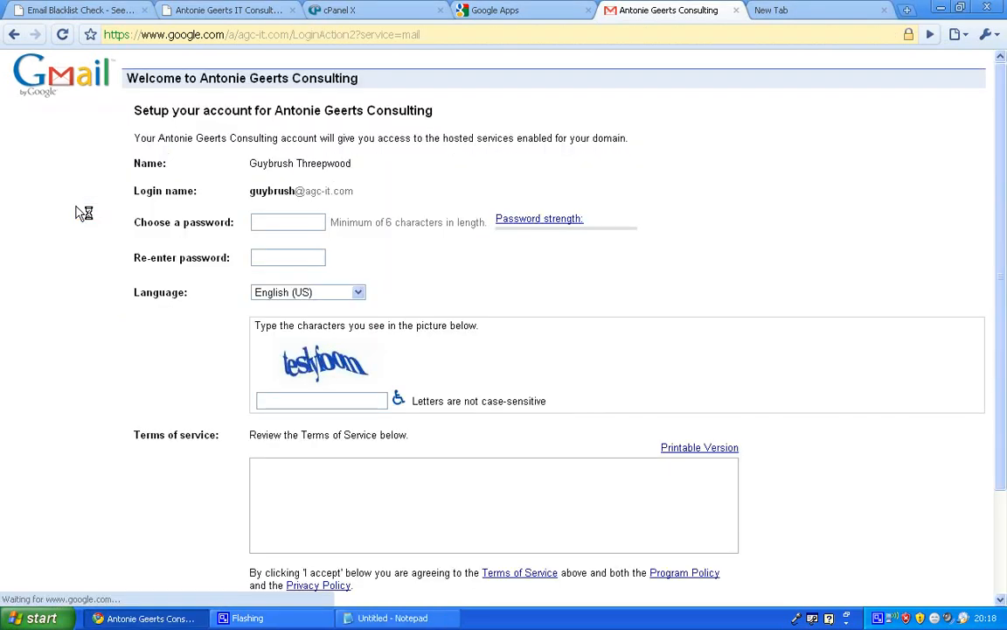
Set the guybrush account's new password, pass word verification on the second try and accept the terms
left_click(287, 222)
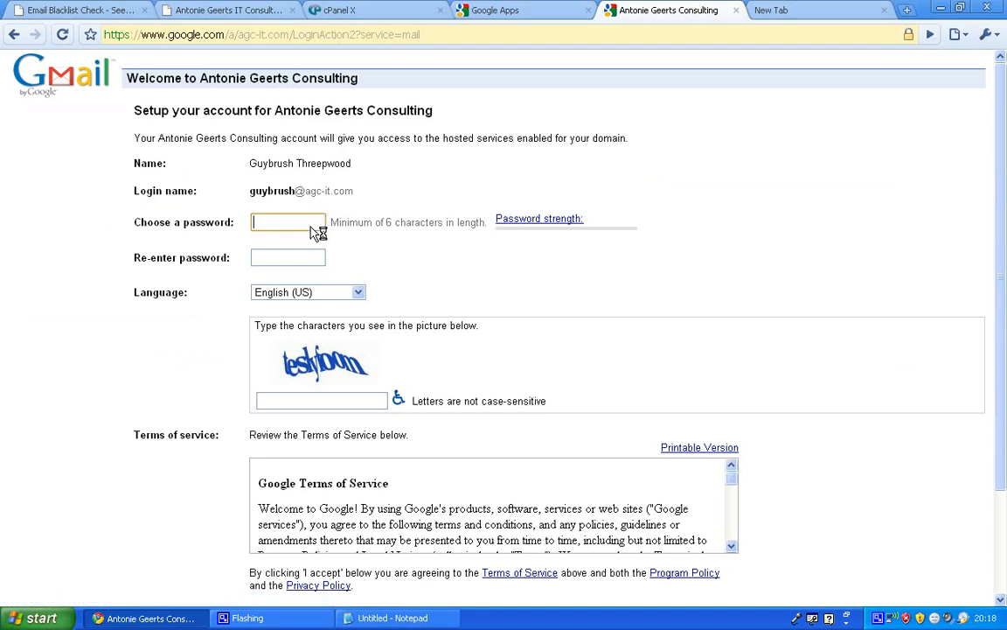
type("password")
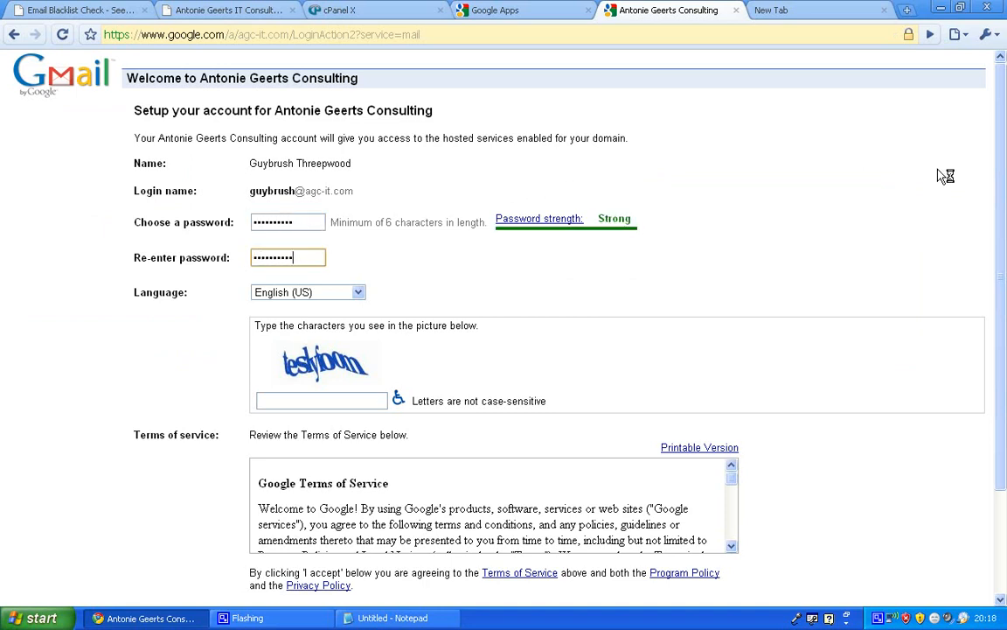
scroll("down", 3)
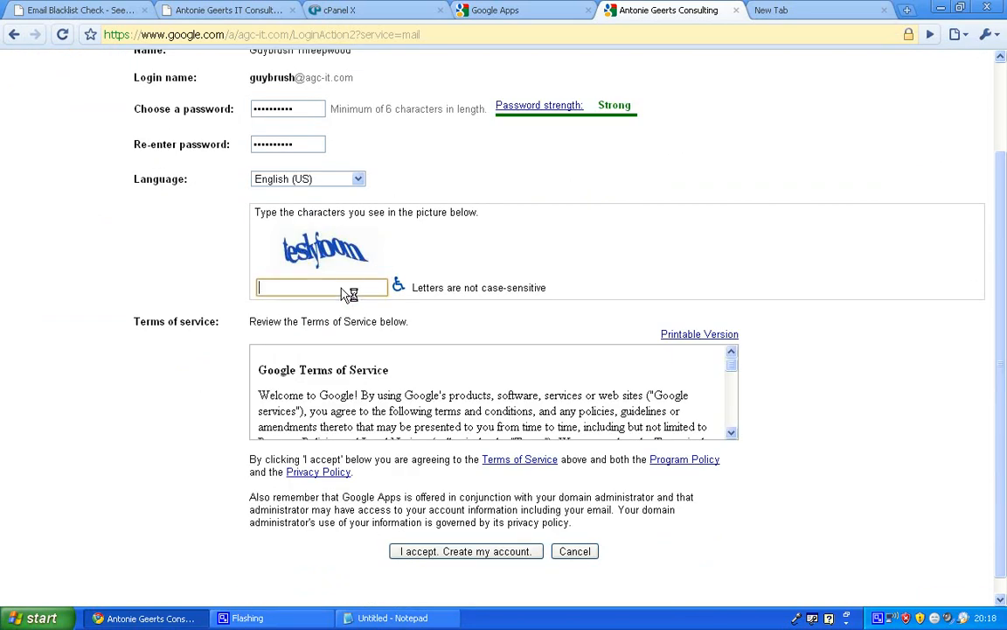
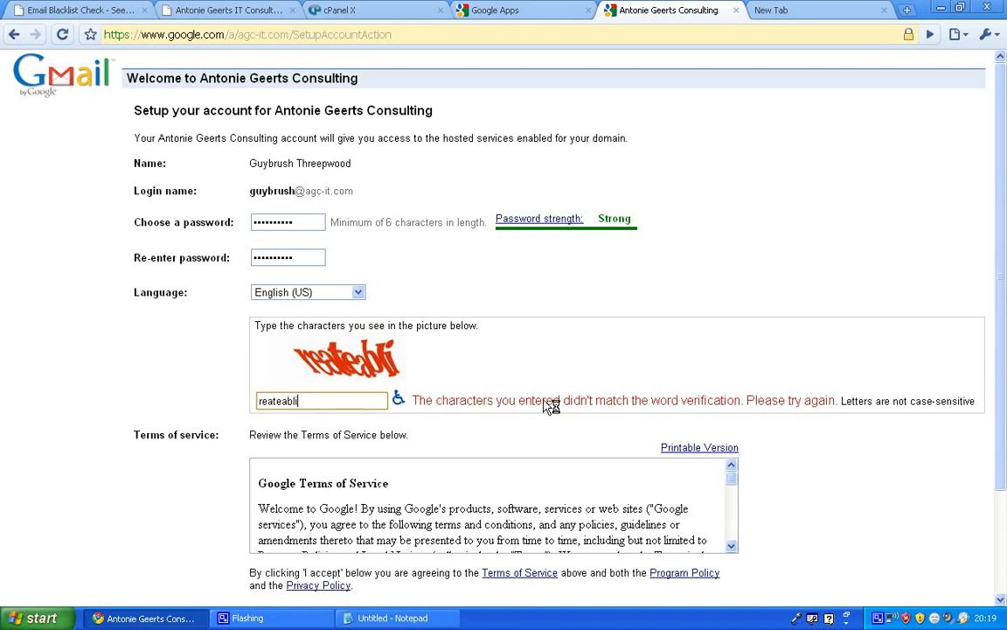
scroll("down", 3)
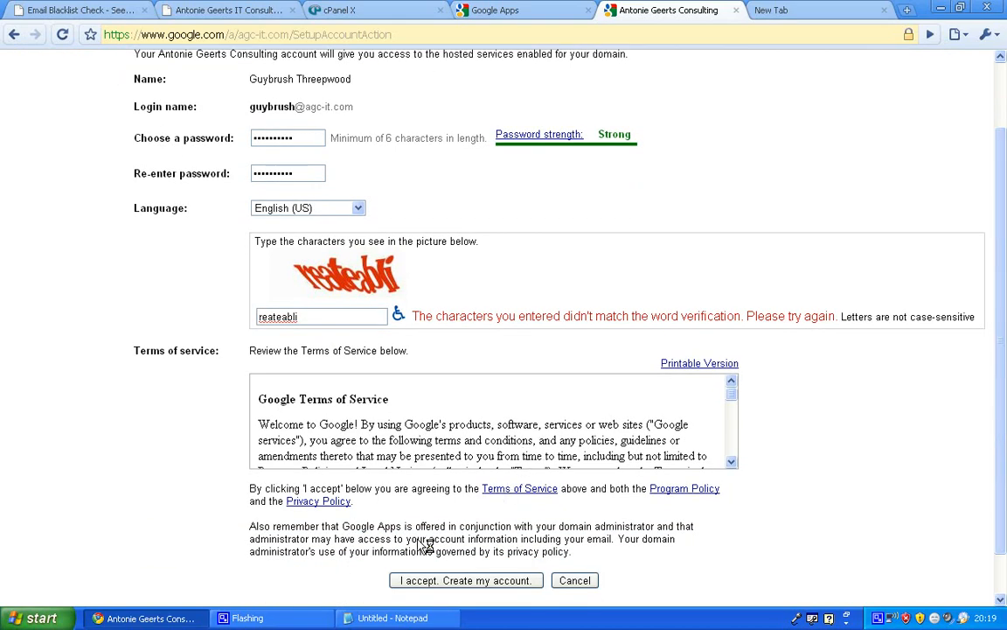
left_click(466, 580)
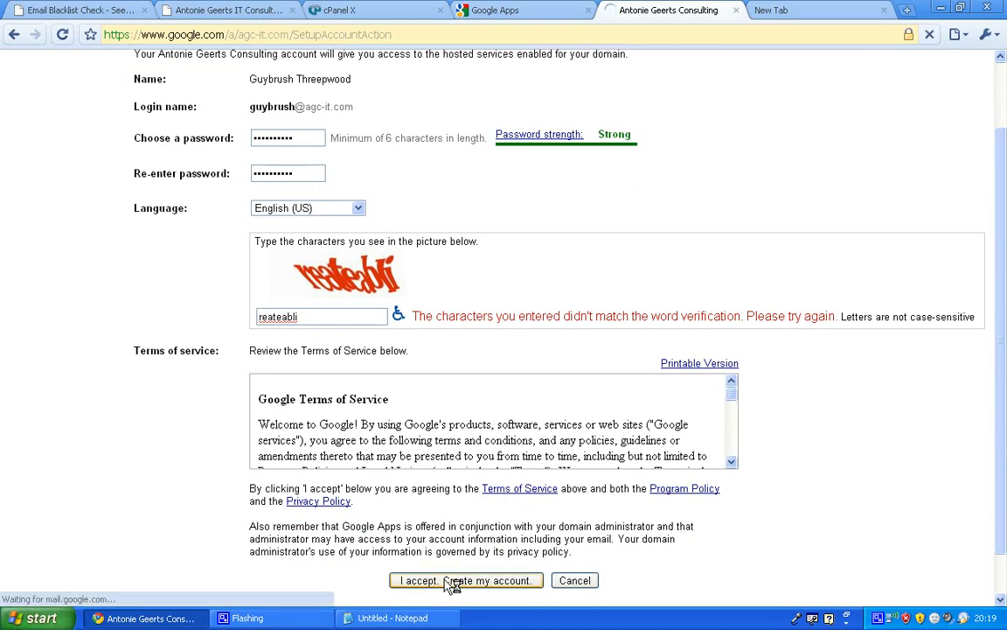
left_click(465, 581)
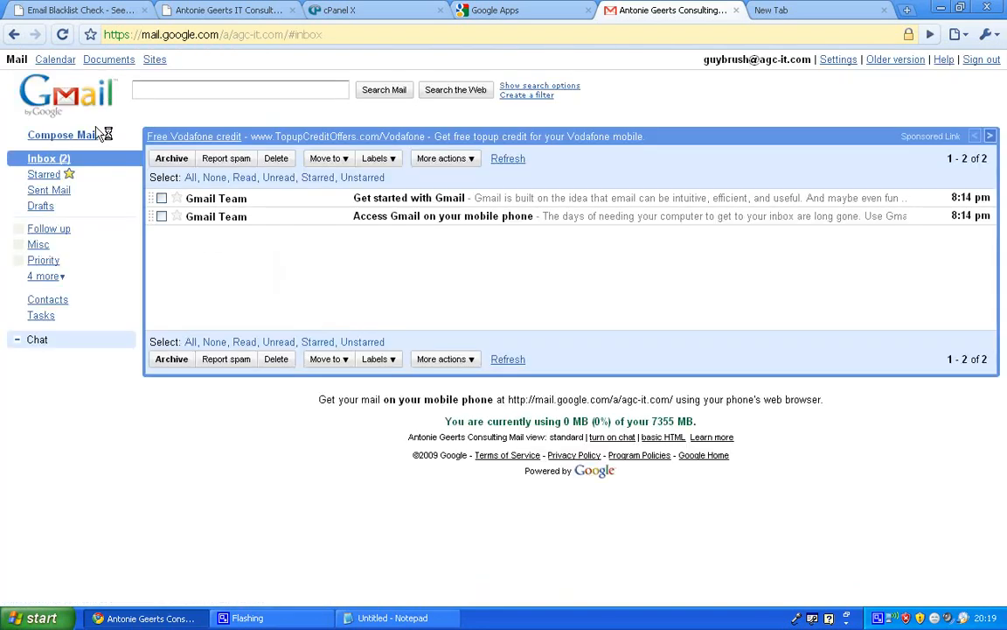
left_click(37, 340)
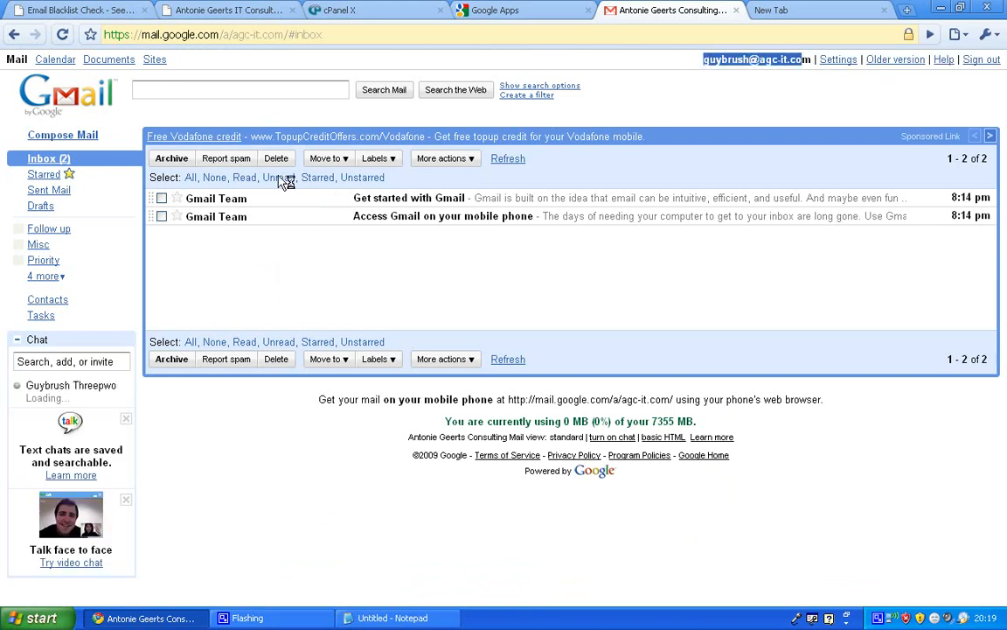
left_click(63, 134)
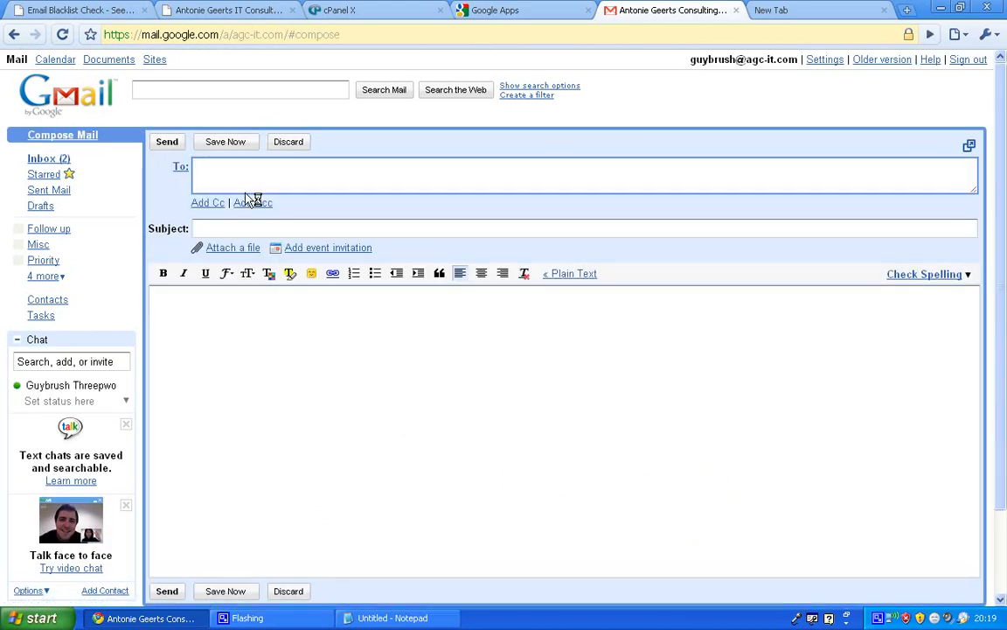
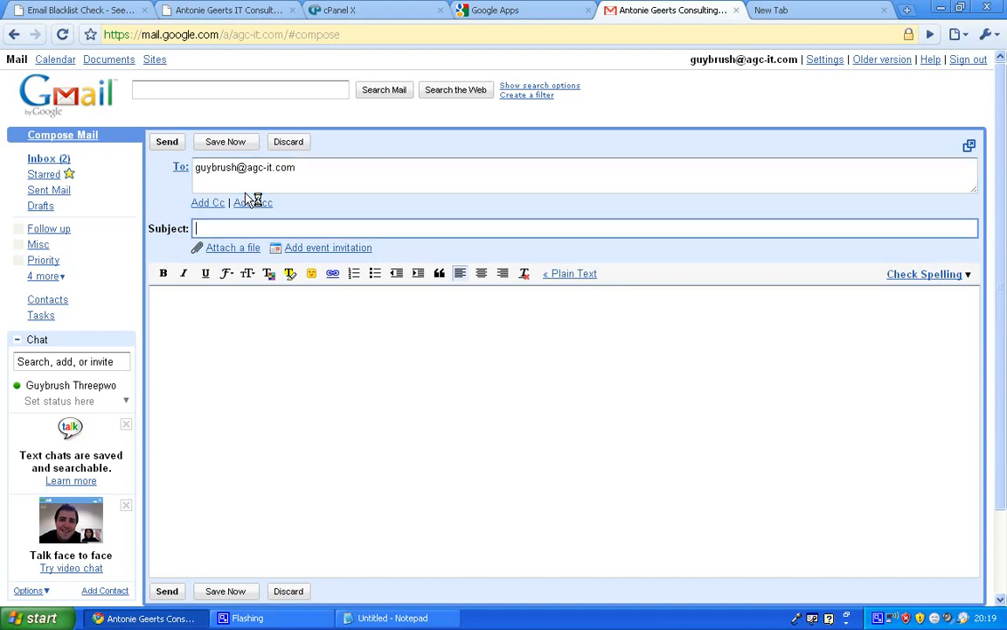
type("H")
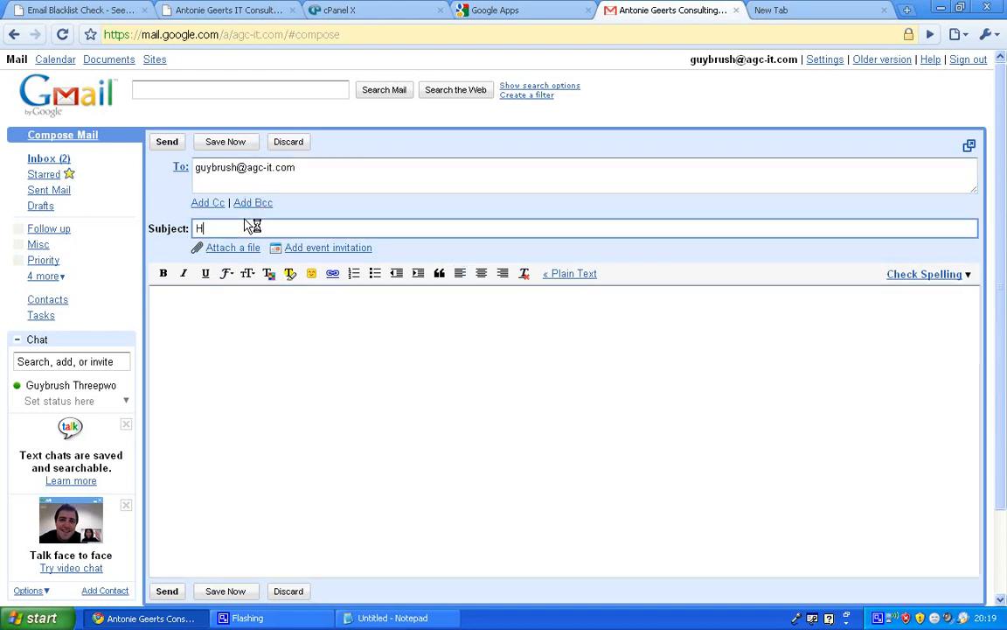
type("ey Antonie")
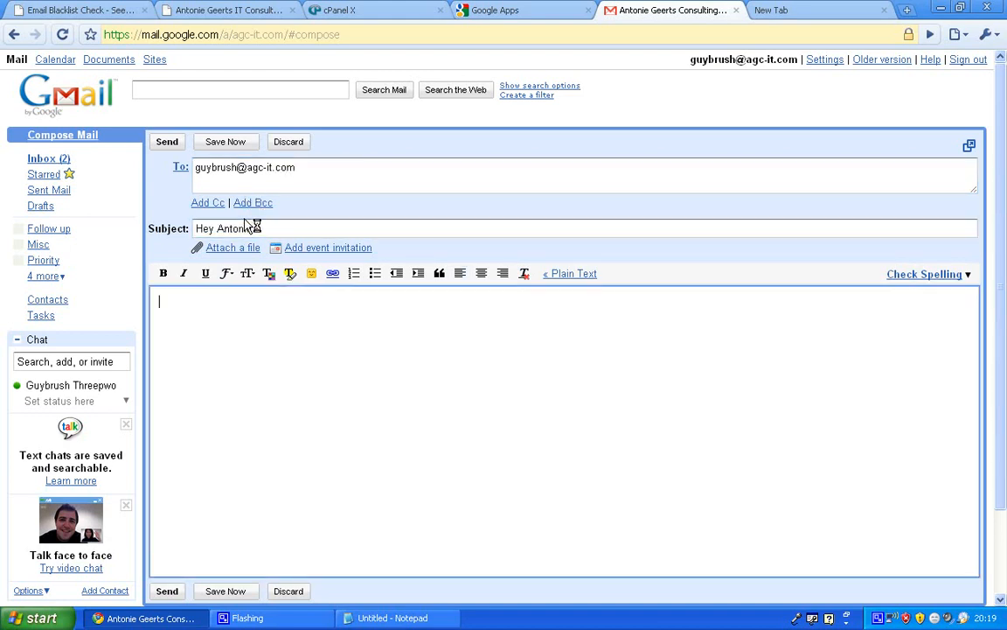
type("does it")
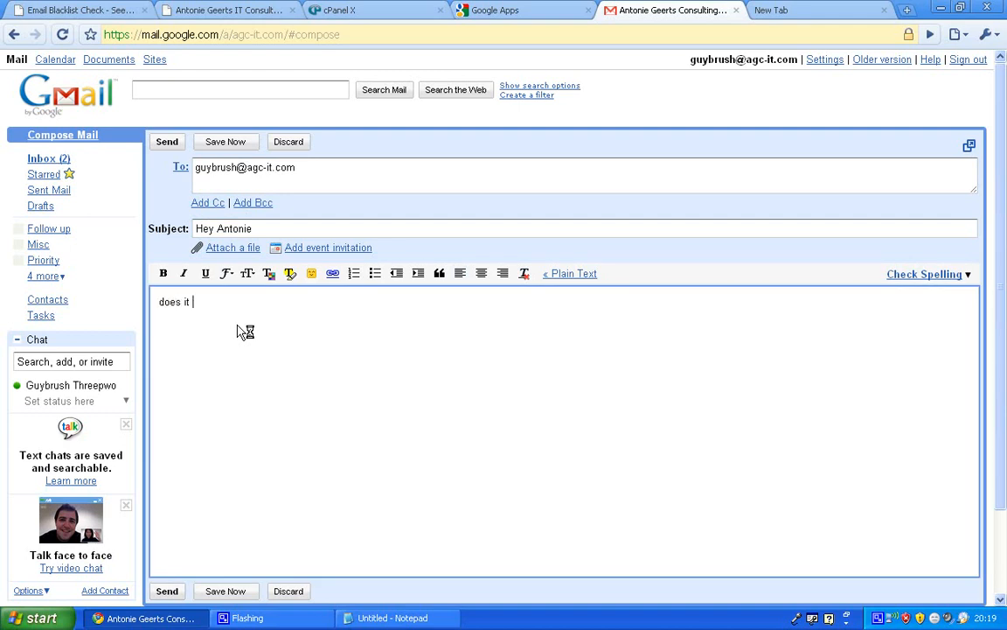
type("work ?")
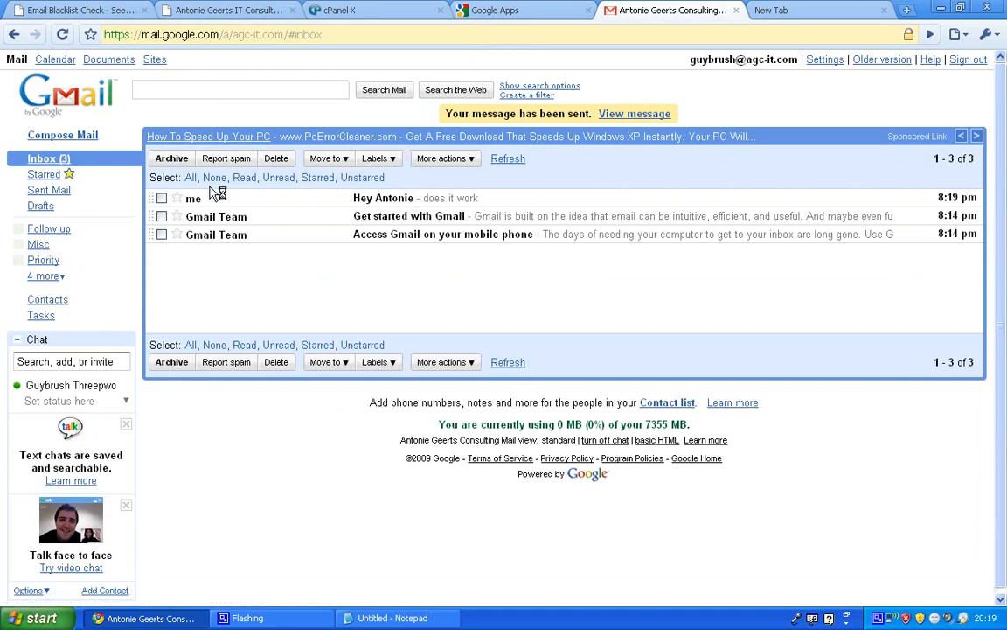
mouse_move(405, 259)
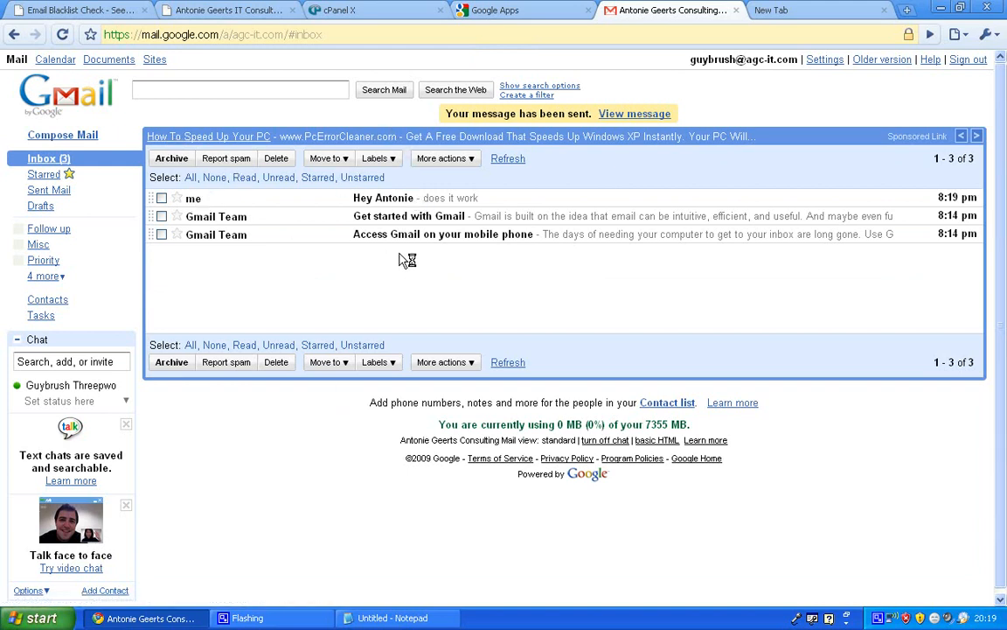
Read the arrived 'Hey Antonie' test message, then return to the clean MxToolbox blacklist results
left_click(383, 197)
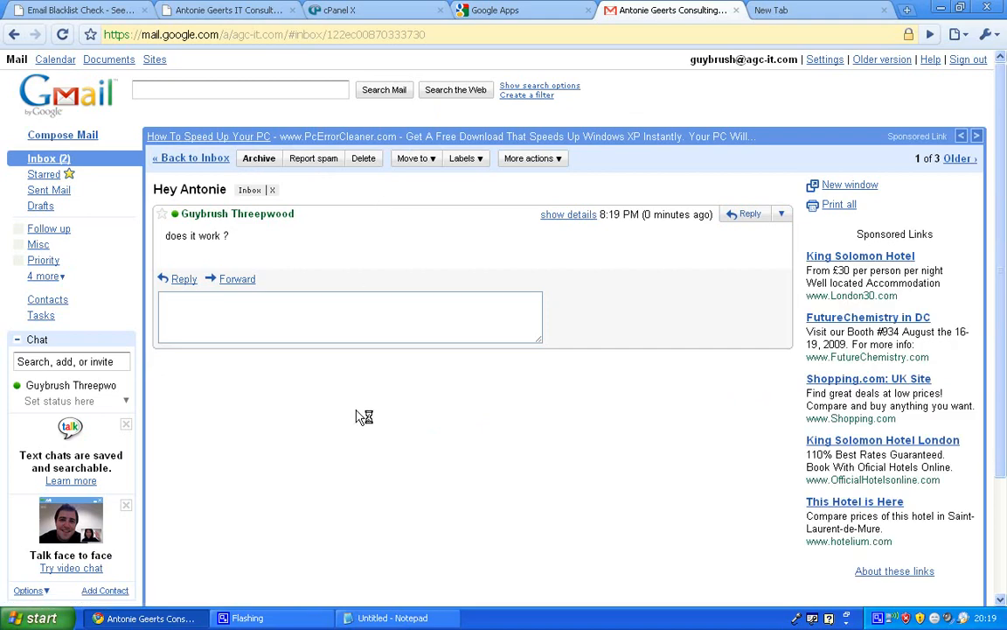
mouse_move(393, 7)
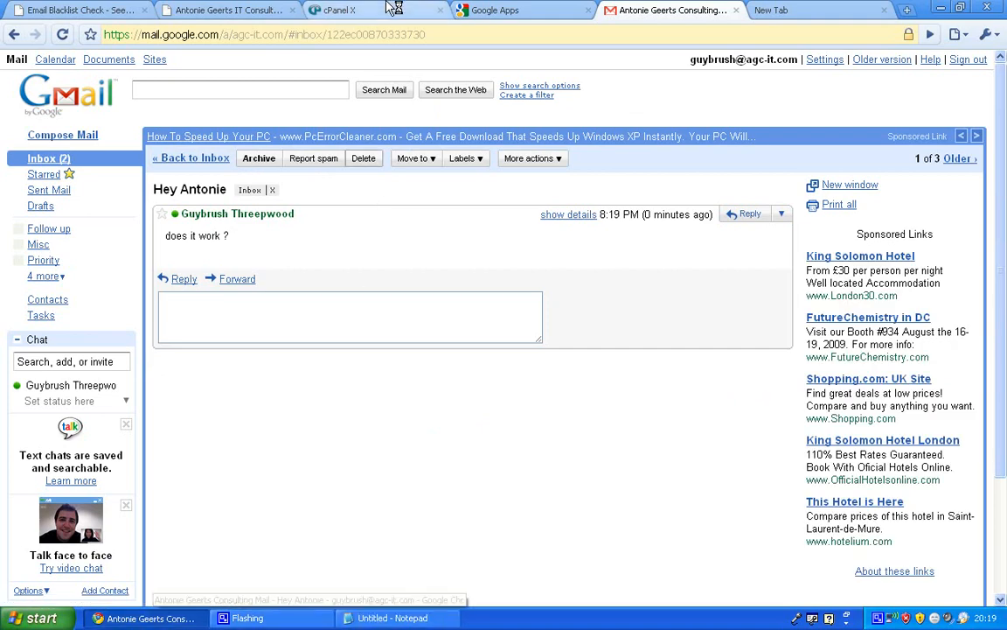
left_click(79, 10)
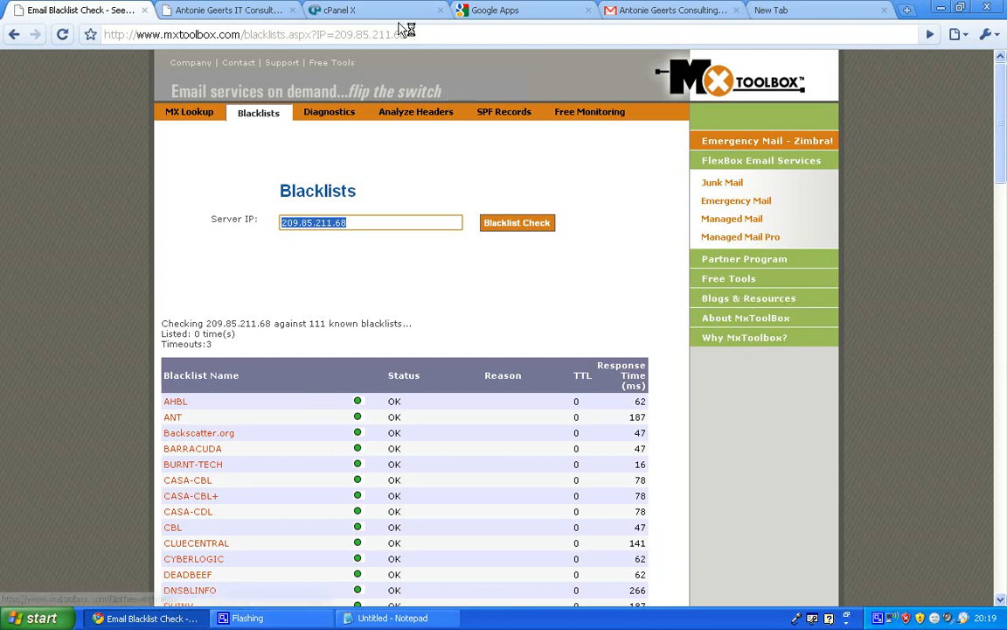
Bring up the agc-it.com home page showing the IT services overview and Dublin contact details
left_click(227, 10)
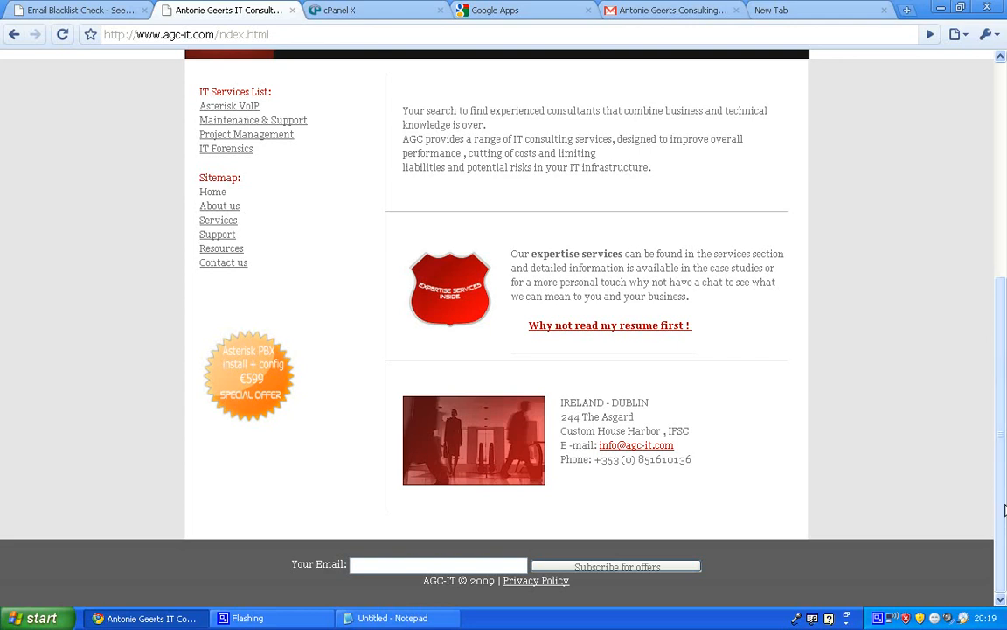
scroll("up", 3)
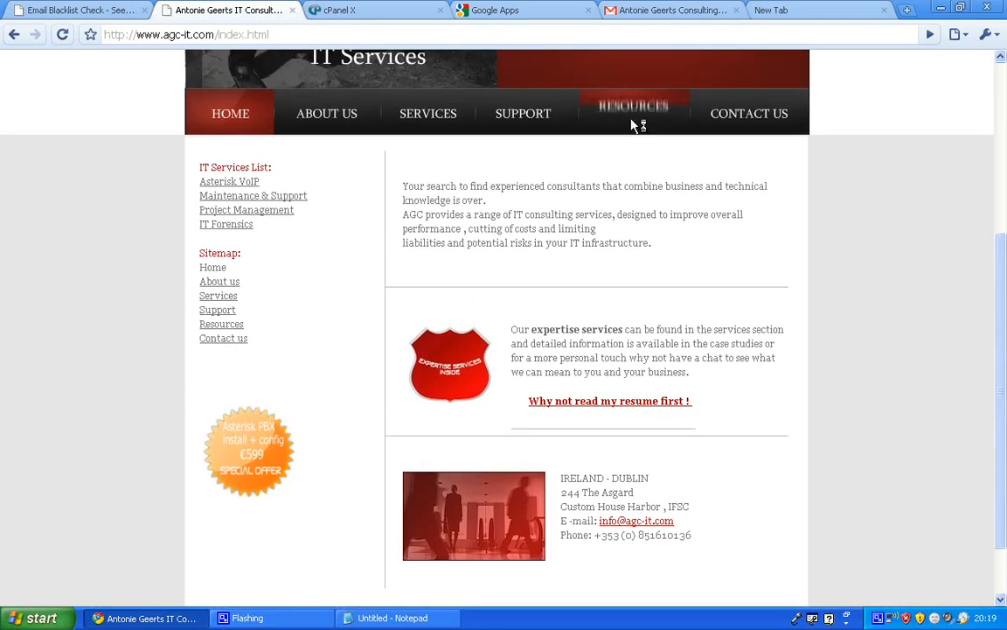
mouse_move(633, 112)
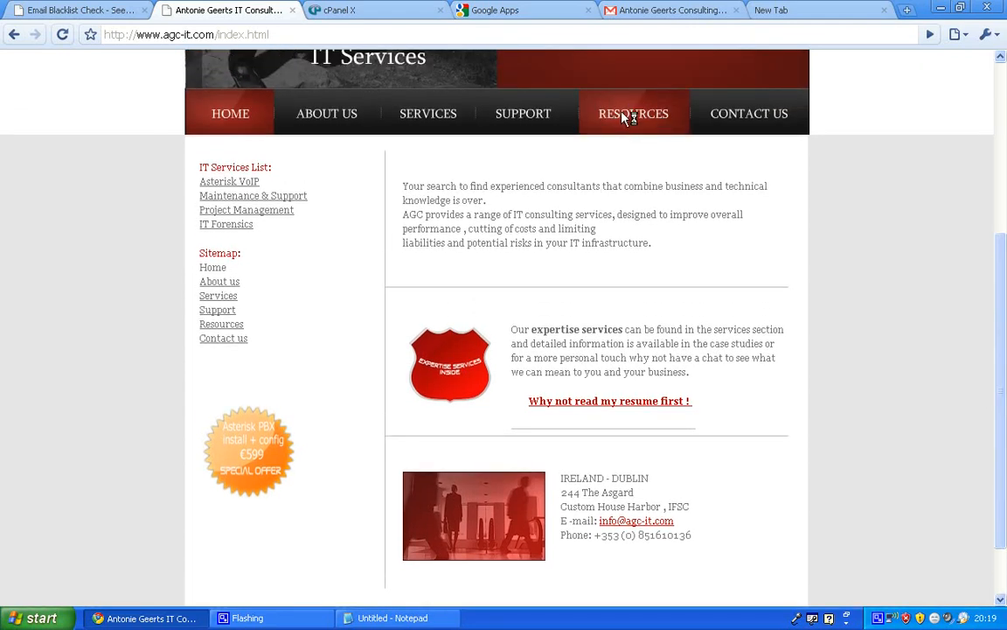